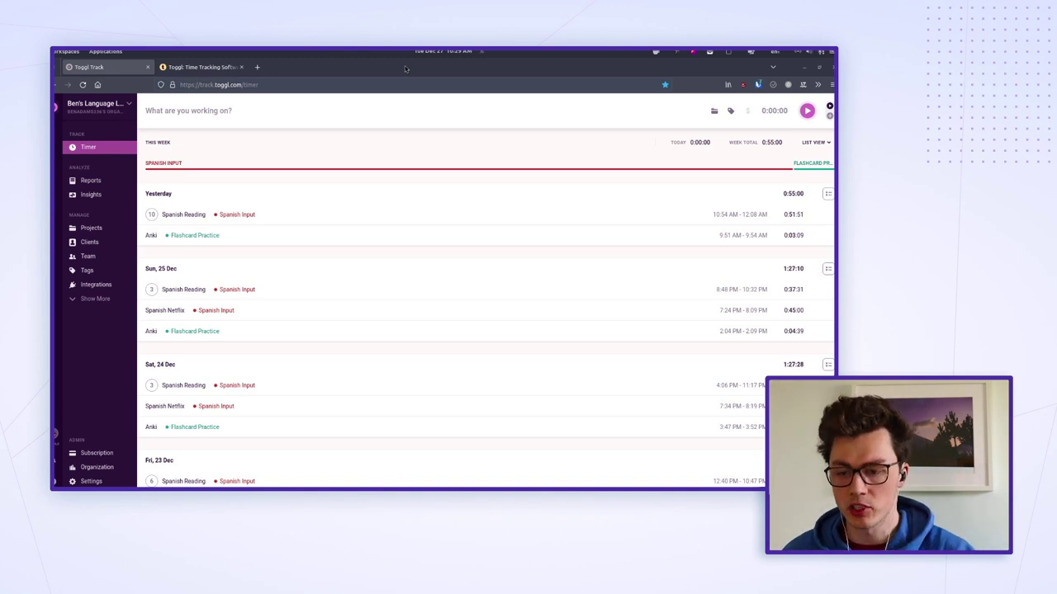
mouse_move(263, 129)
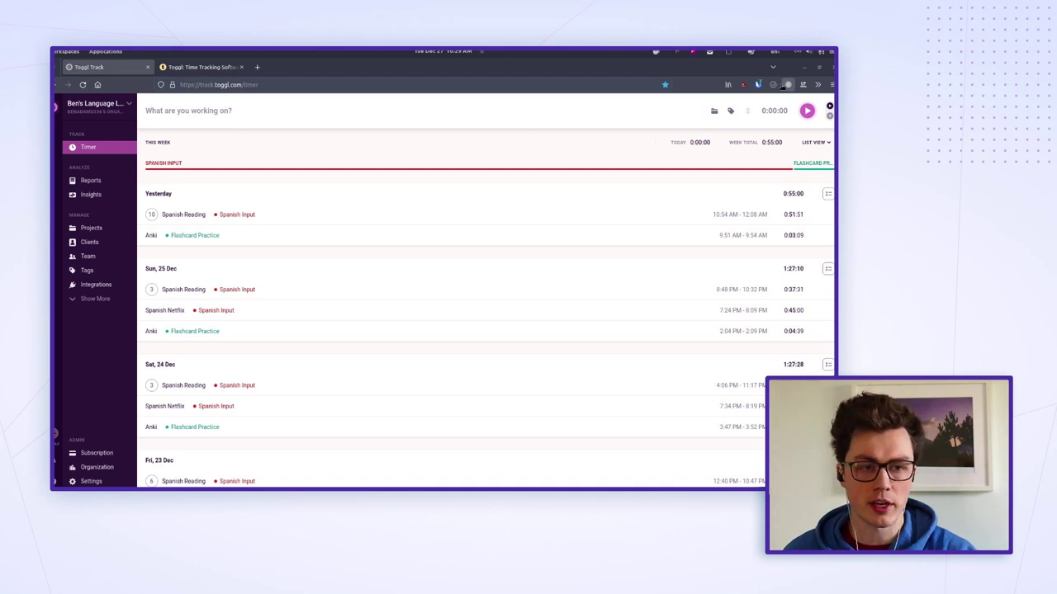
Show the Summary report and move its period back from This year to Last year (about 447 hours)
scroll("down", 3)
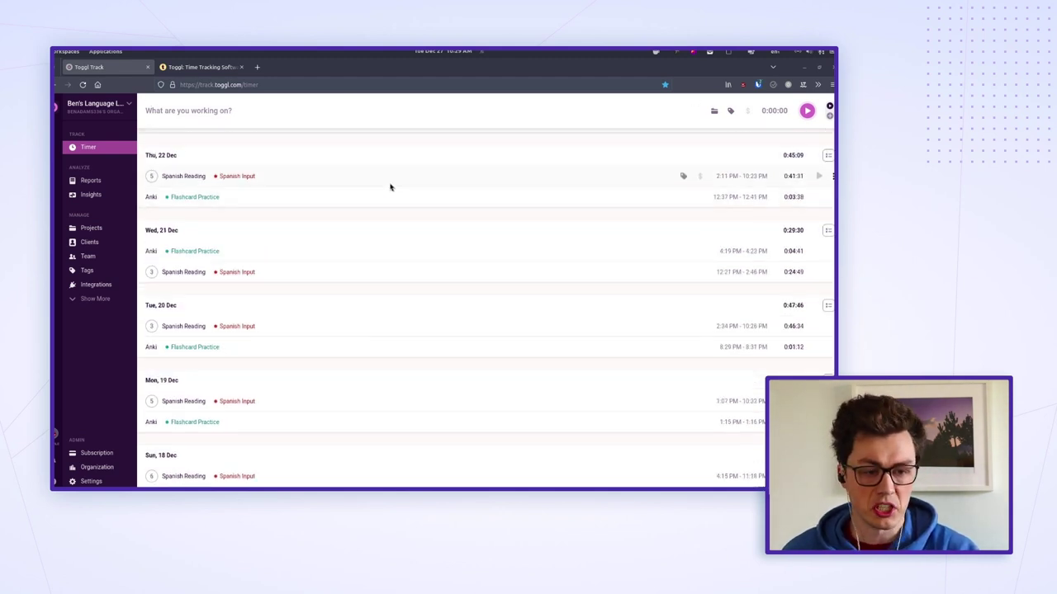
scroll("down", 3)
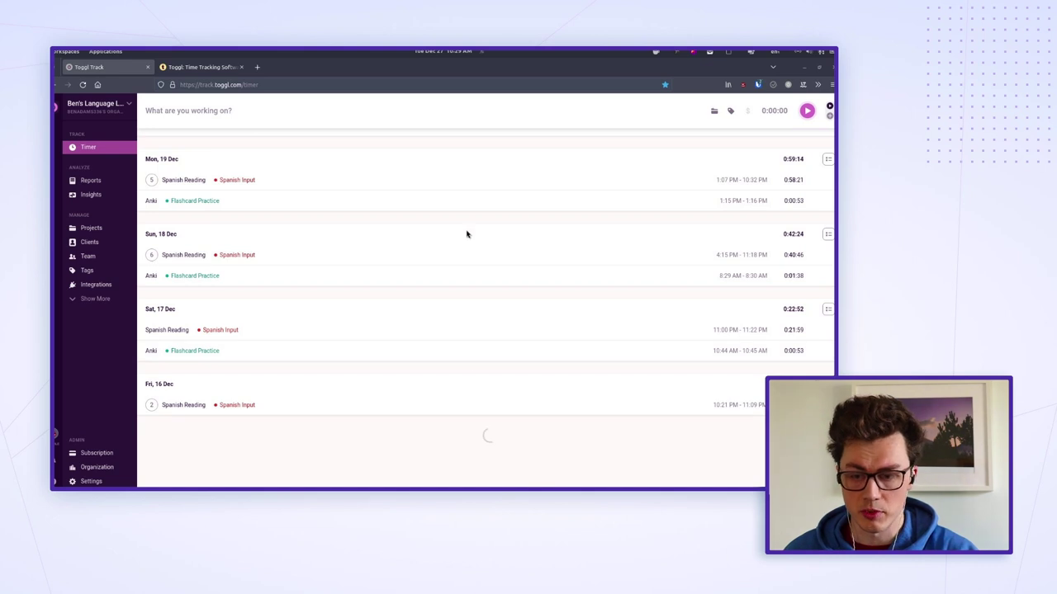
scroll("down", 3)
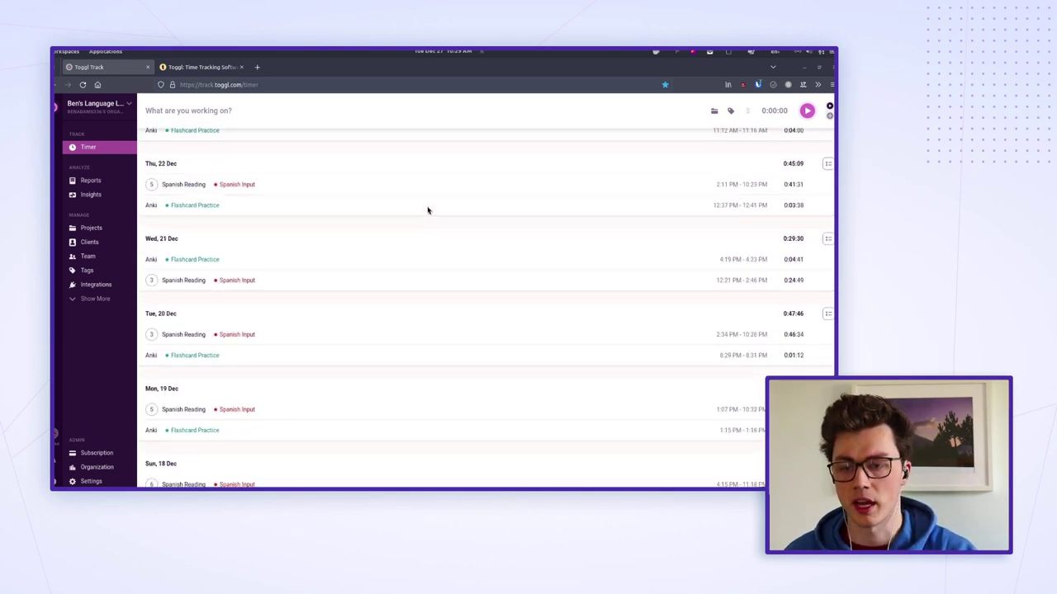
scroll("up", 3)
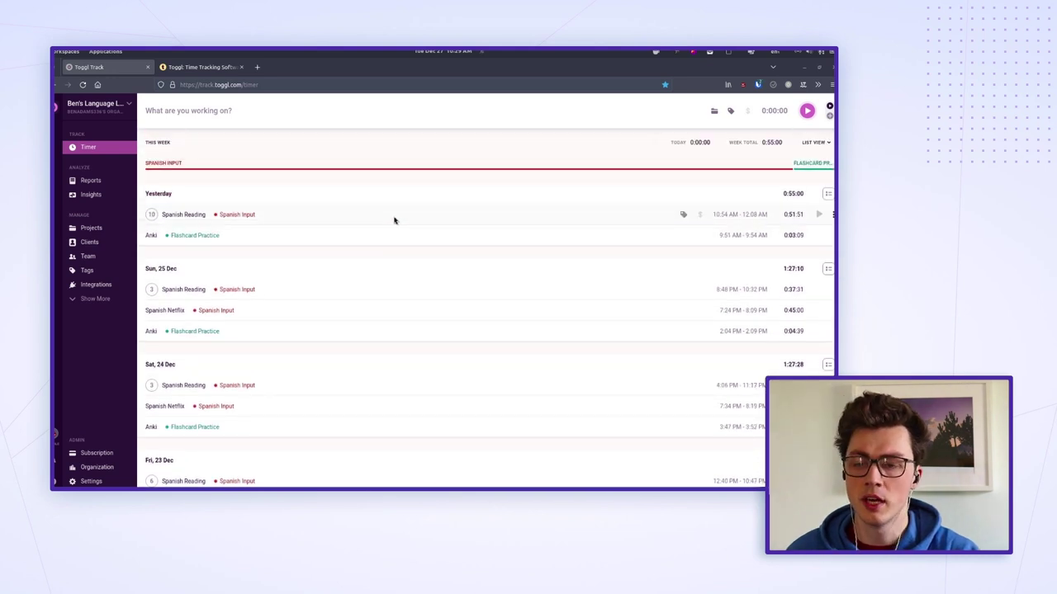
left_click(91, 180)
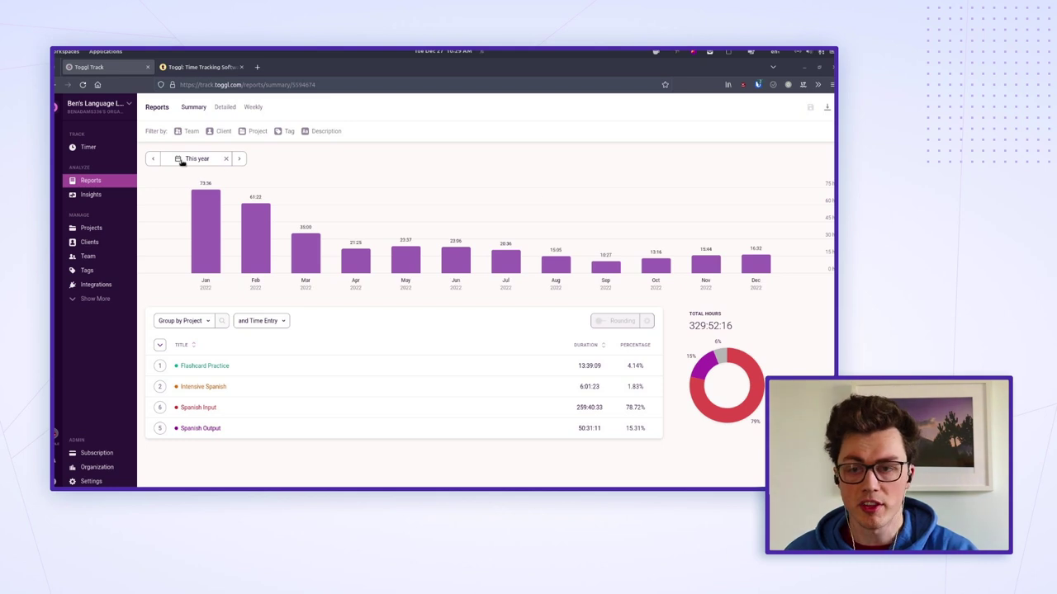
left_click(152, 158)
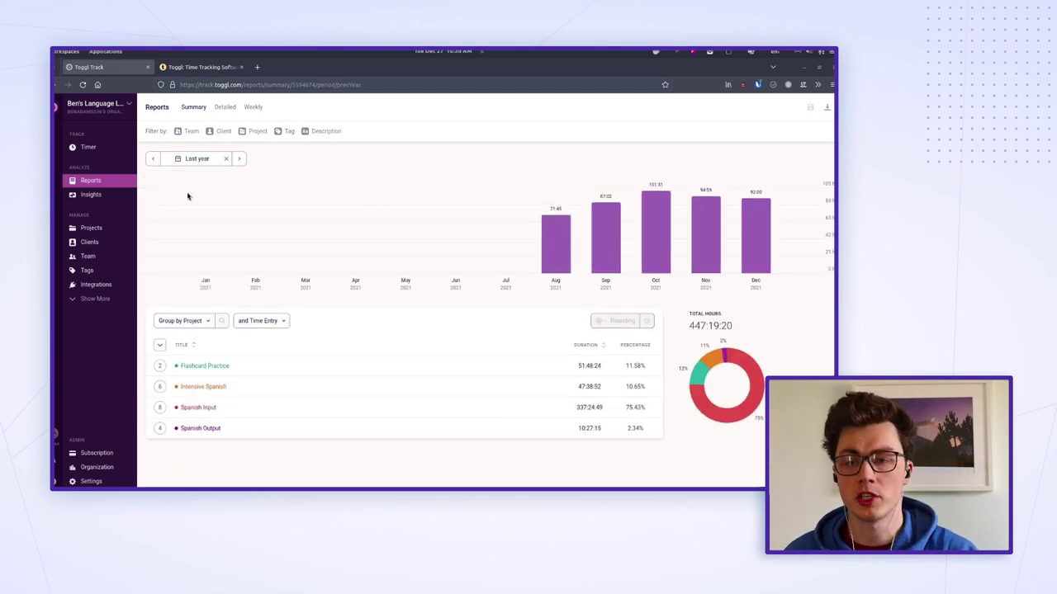
mouse_move(241, 175)
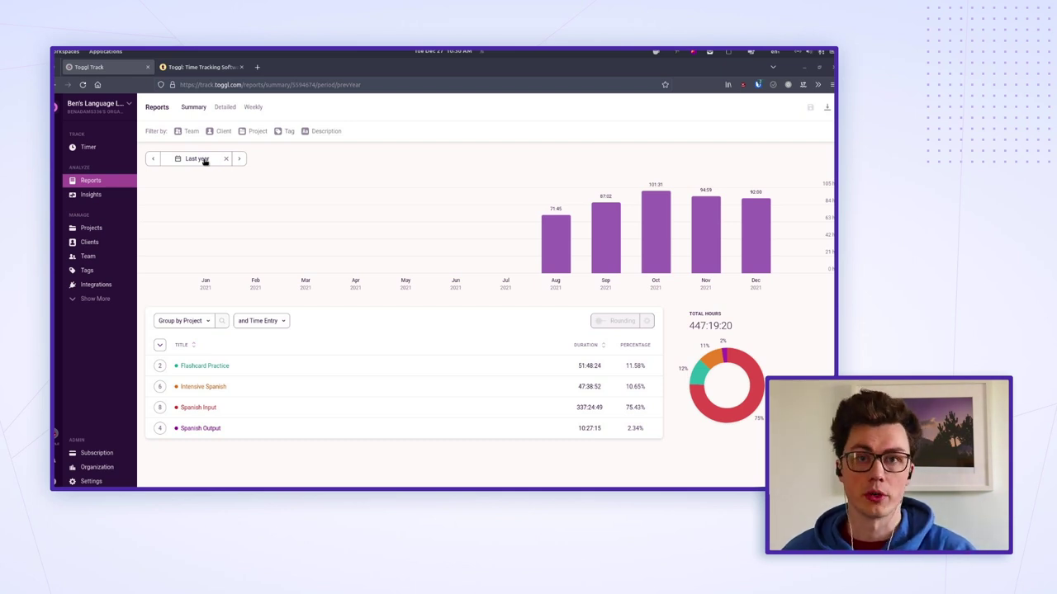
mouse_move(717, 357)
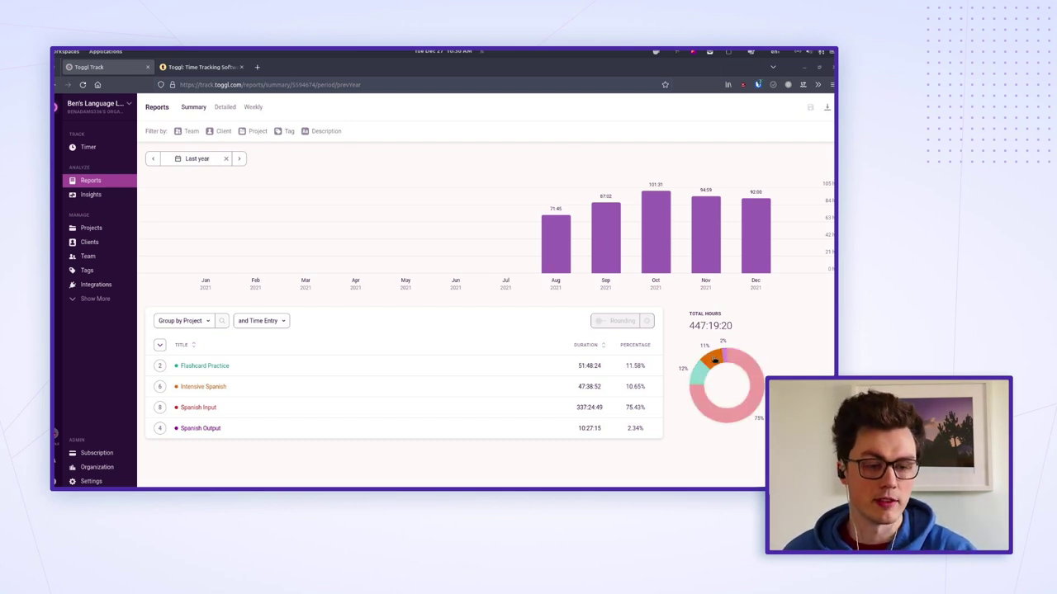
mouse_move(752, 359)
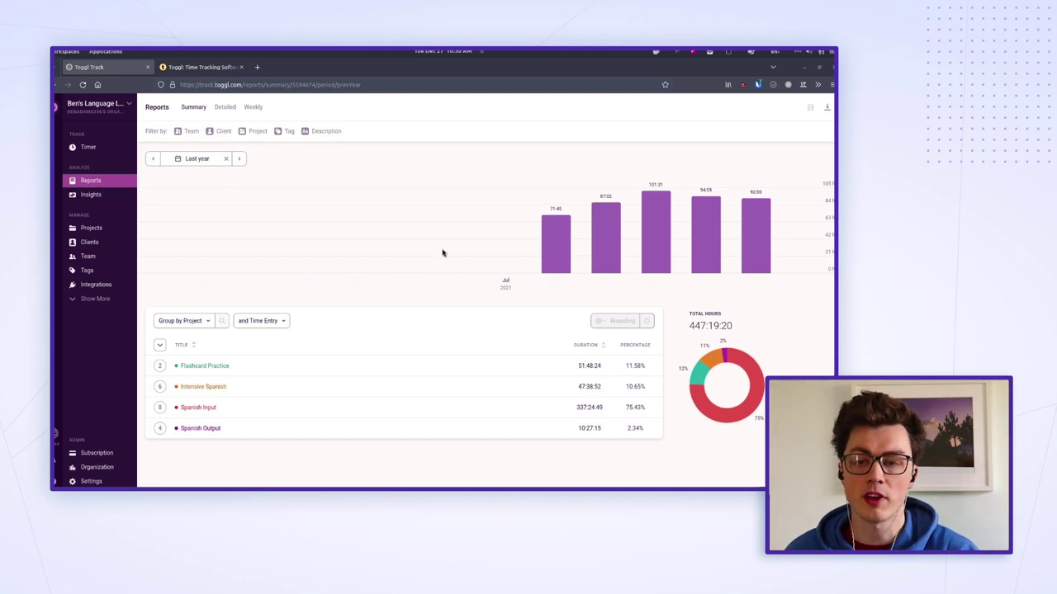
Switch last year's report to the Detailed entry list and dismiss the CSV/PDF download menu without exporting
left_click(225, 106)
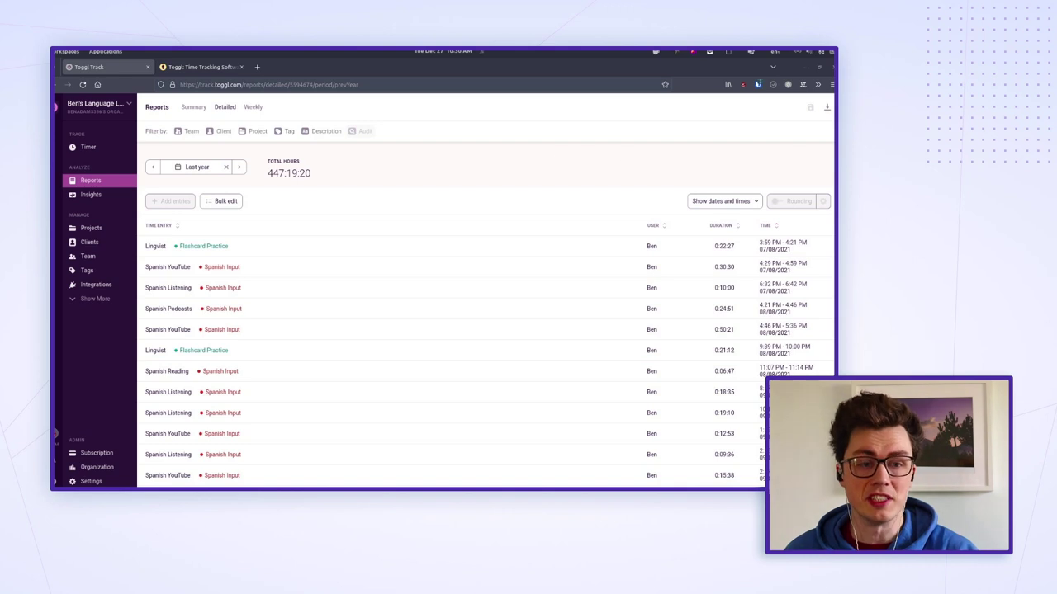
scroll("down", 3)
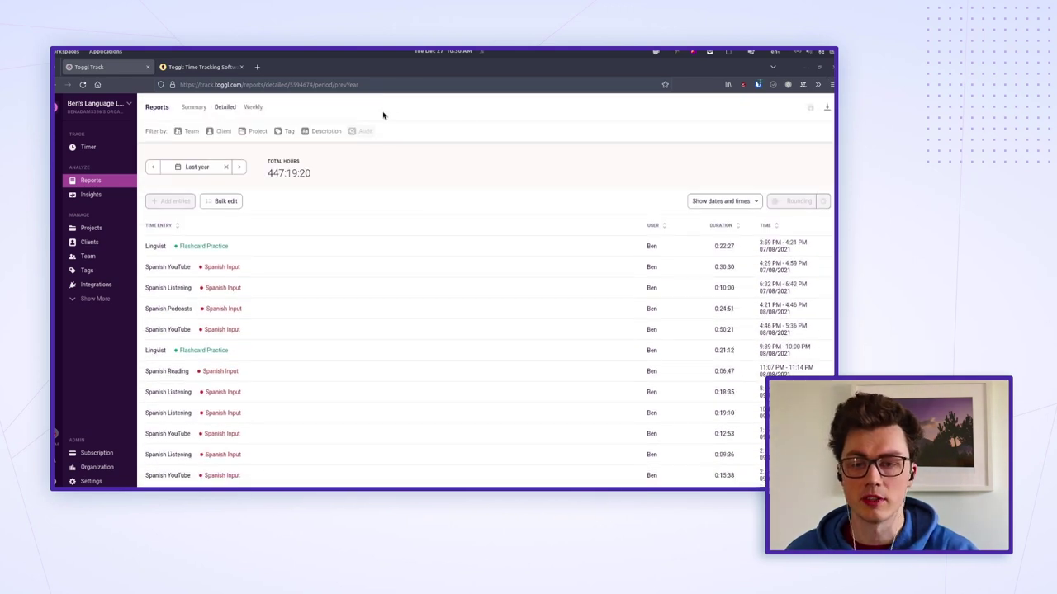
left_click(825, 107)
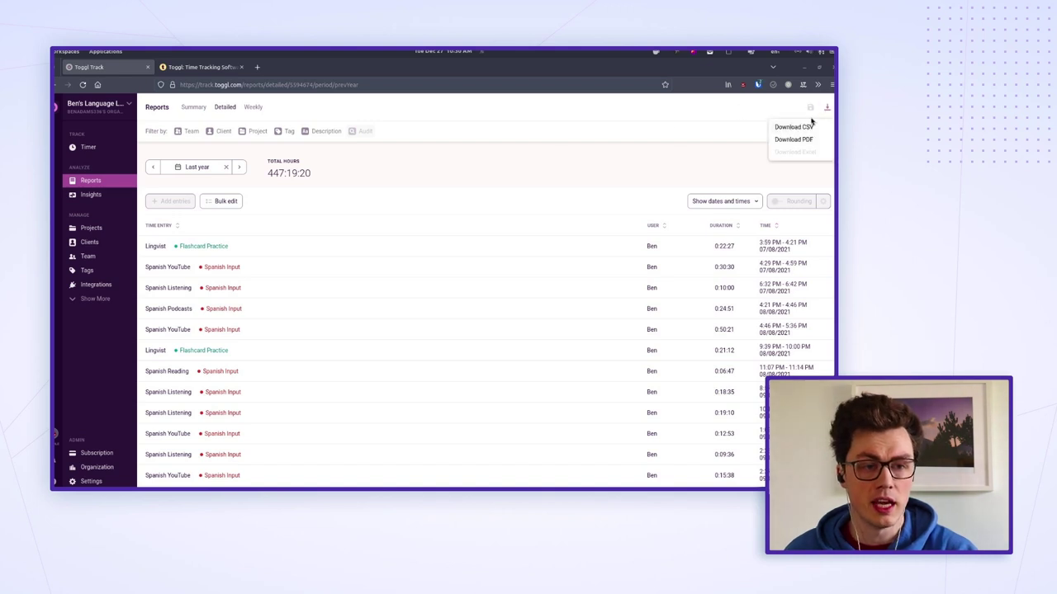
left_click(492, 168)
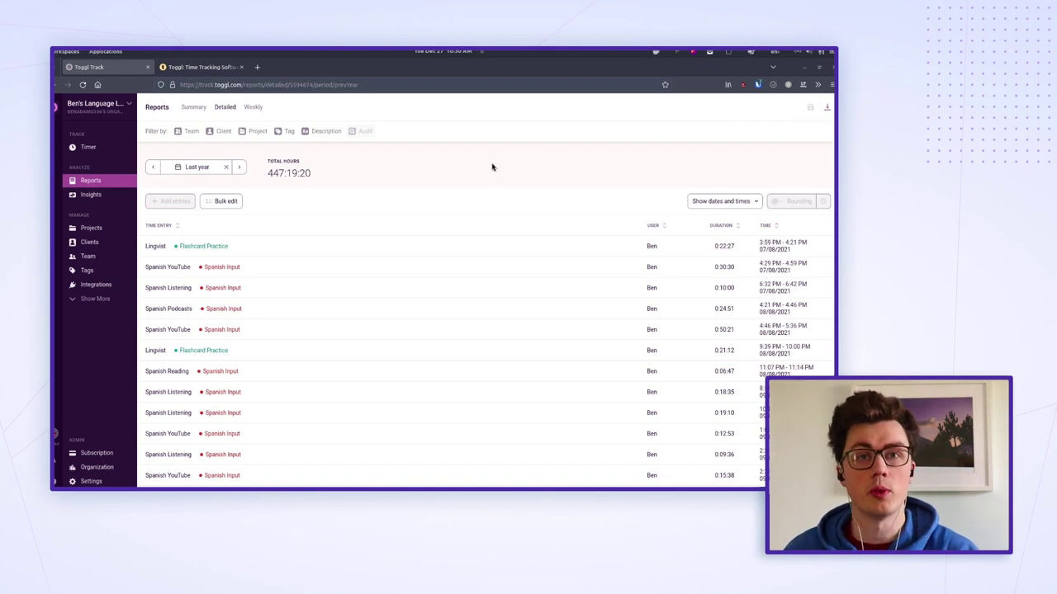
mouse_move(487, 152)
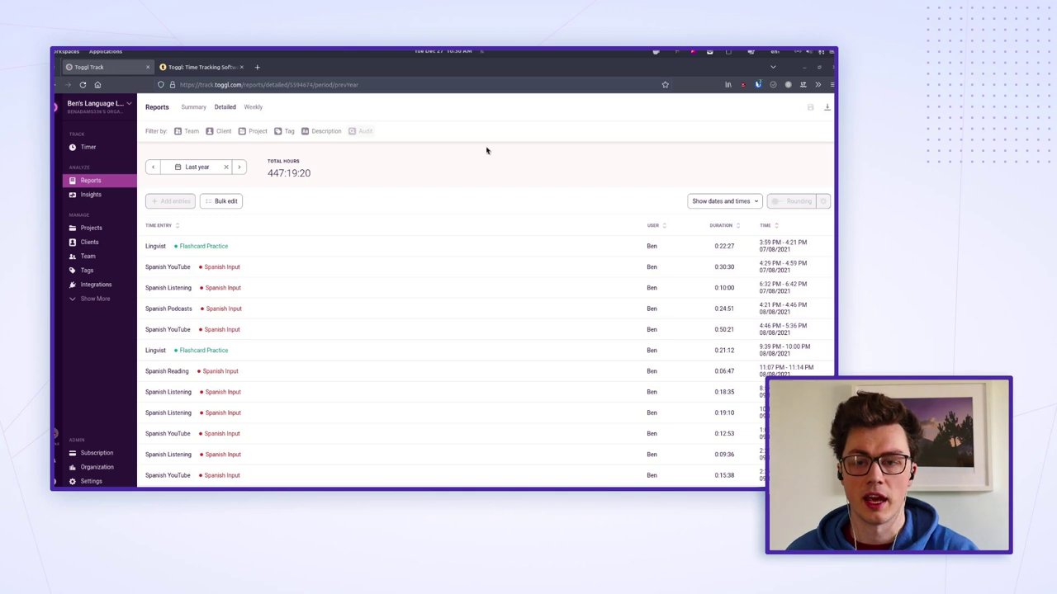
mouse_move(263, 175)
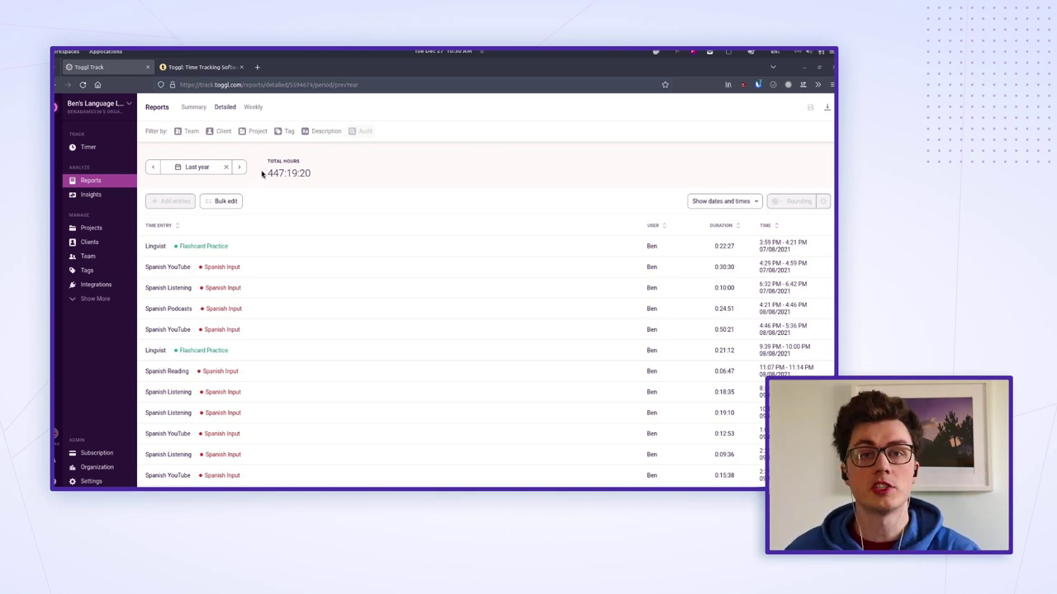
mouse_move(267, 171)
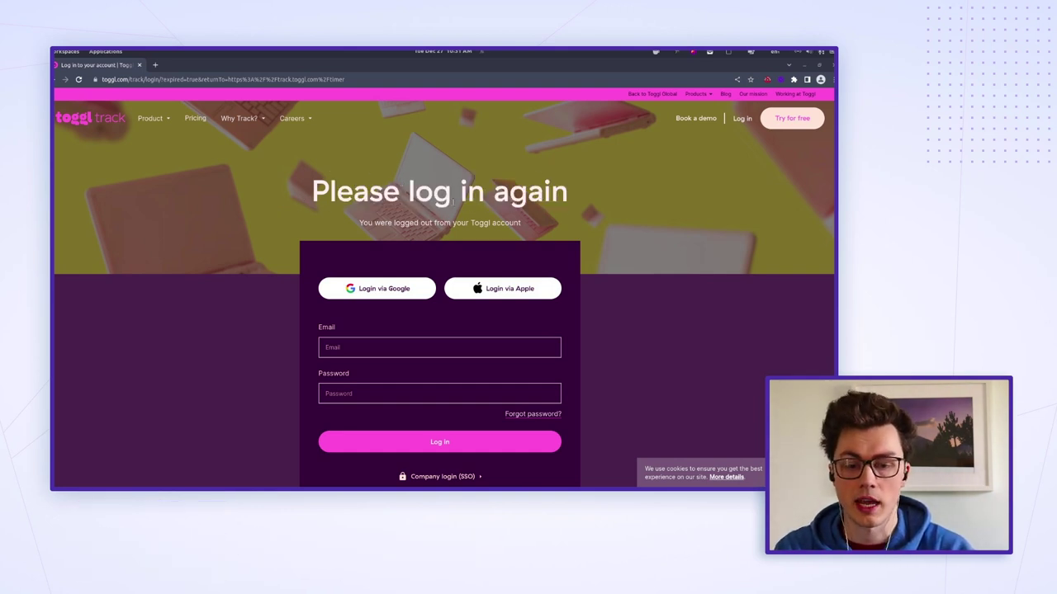
Sign up for a new Toggl Track account with Google, choosing the listed Google account
scroll("down", 3)
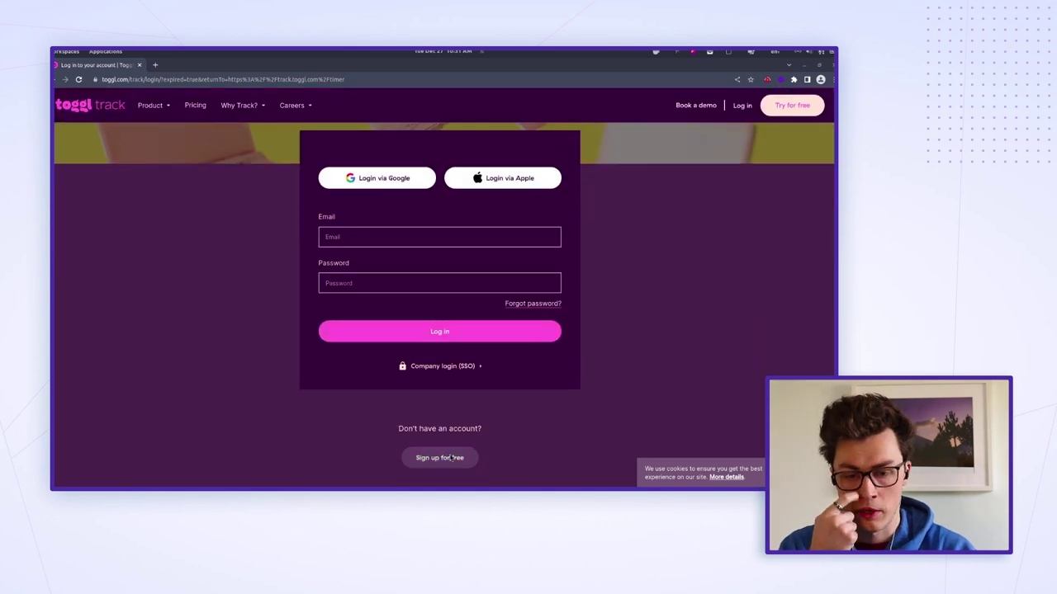
left_click(439, 457)
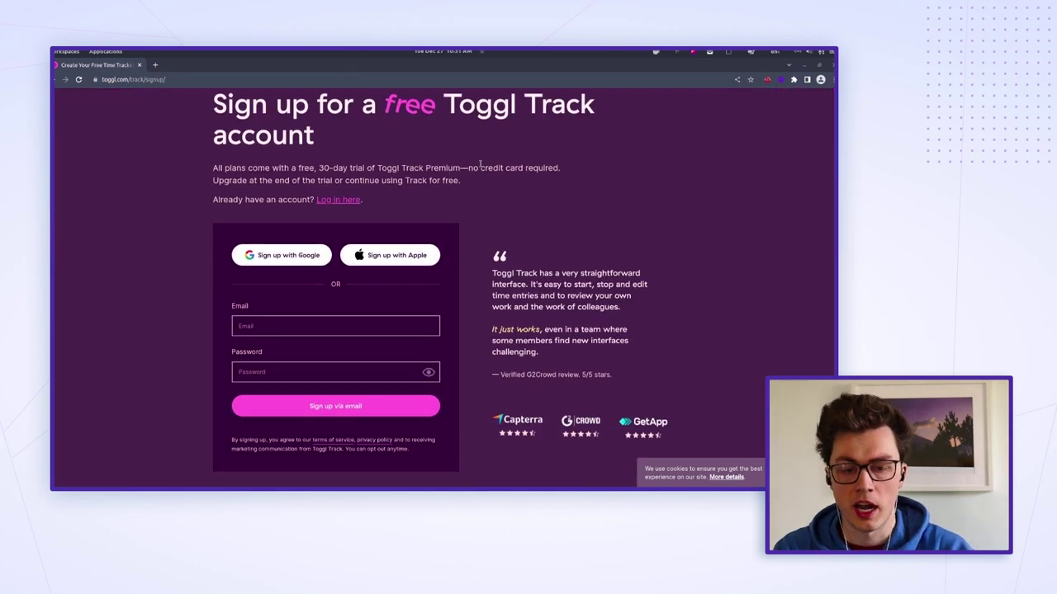
left_click(280, 254)
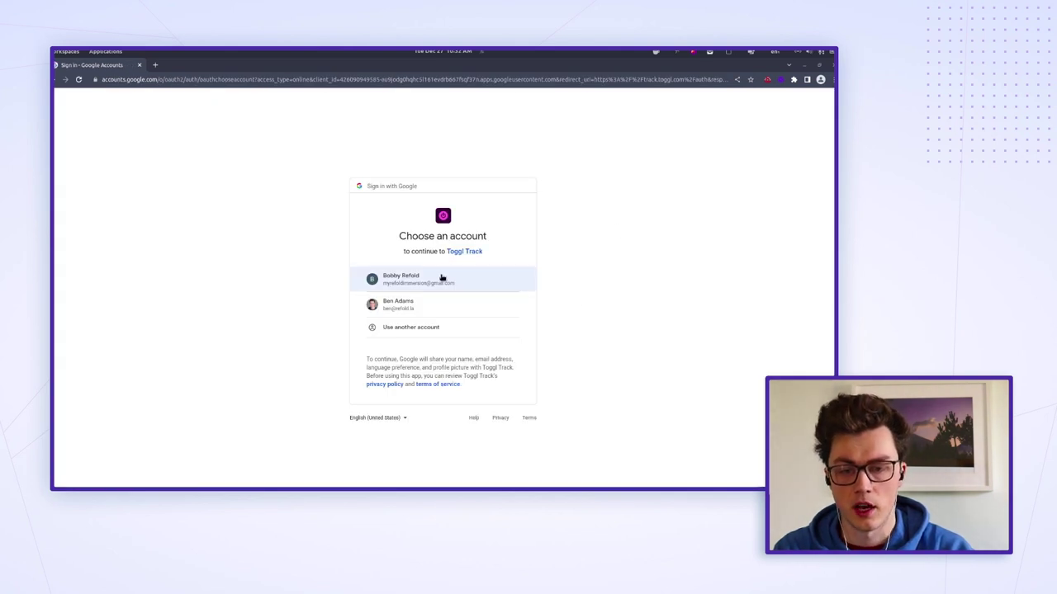
left_click(442, 279)
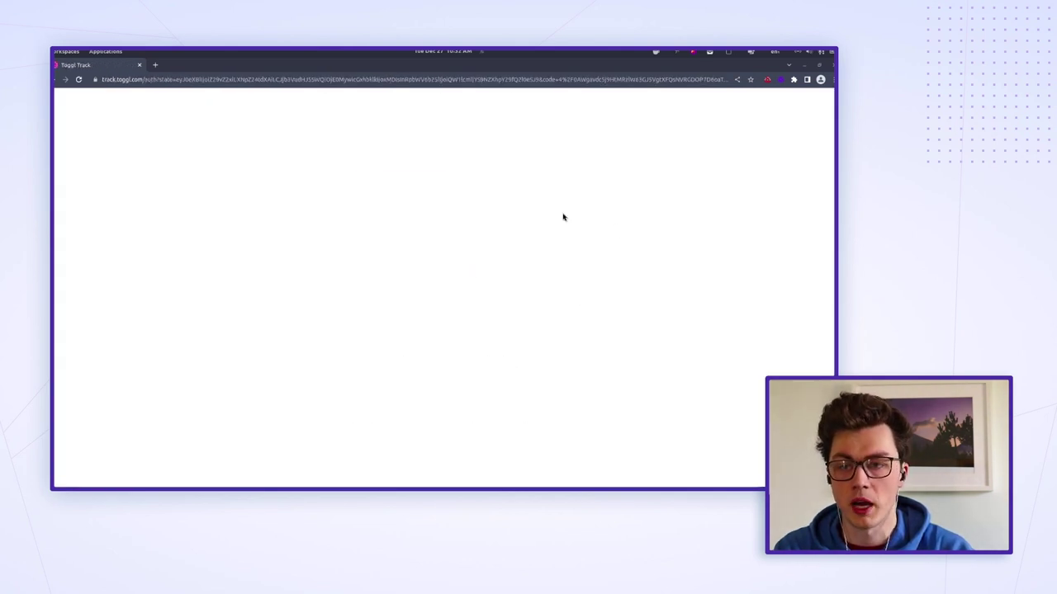
mouse_move(289, 256)
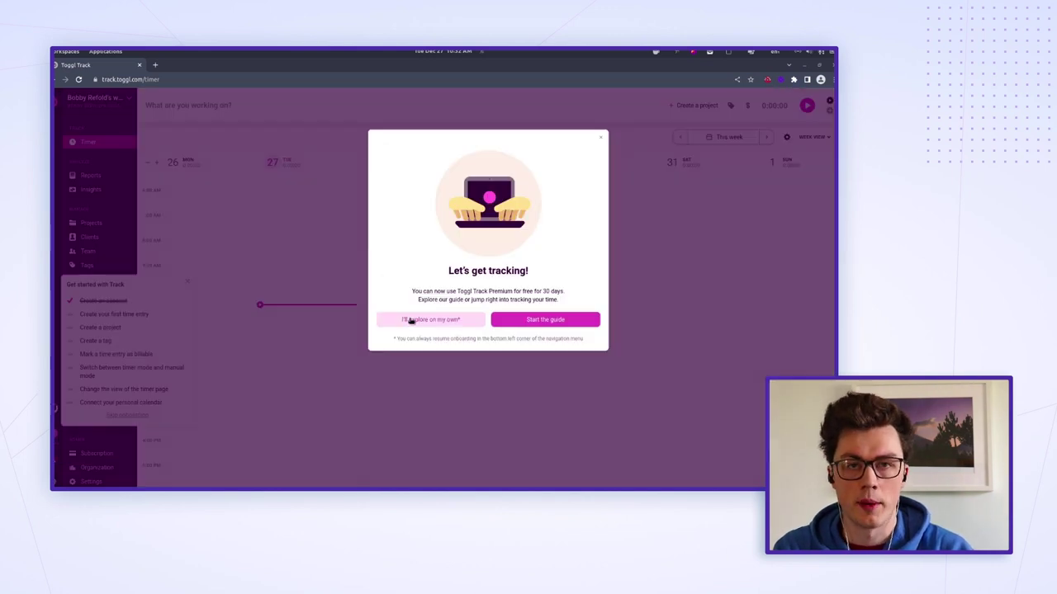
Skip the getting-started guide and show the empty Timer page in list view
left_click(430, 321)
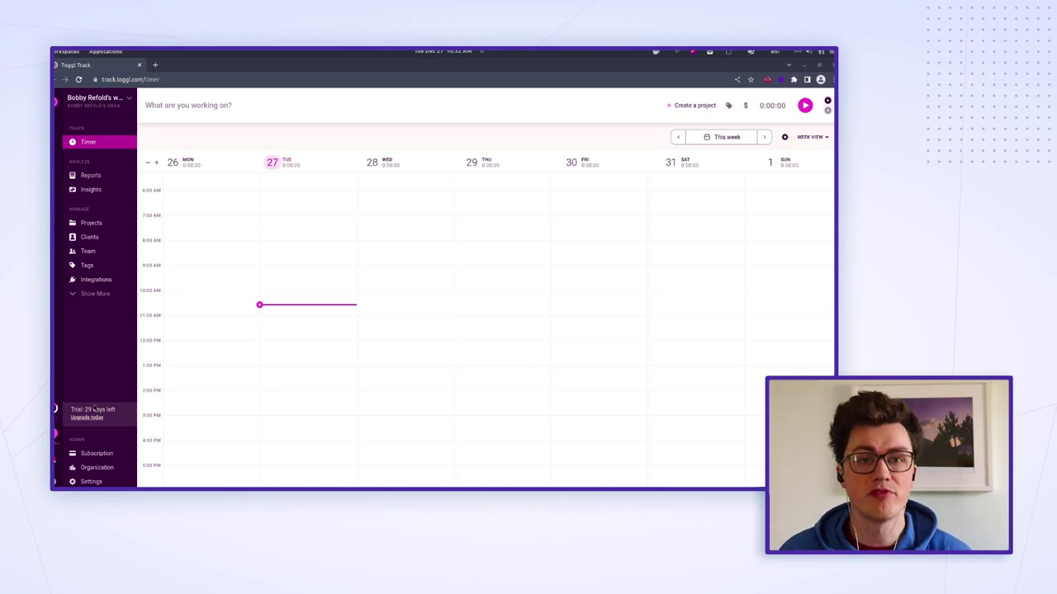
mouse_move(703, 228)
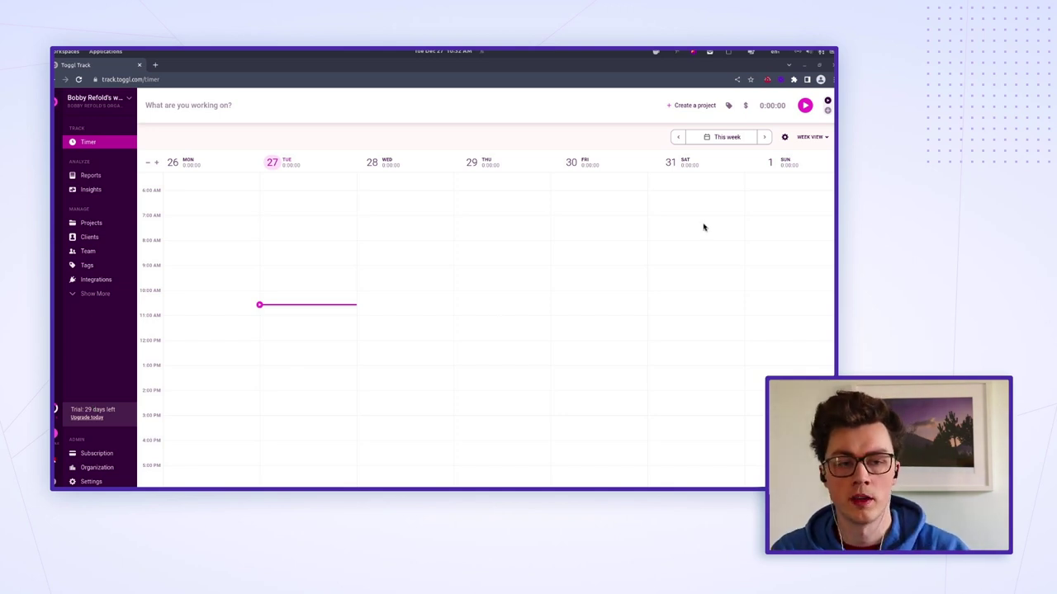
left_click(810, 137)
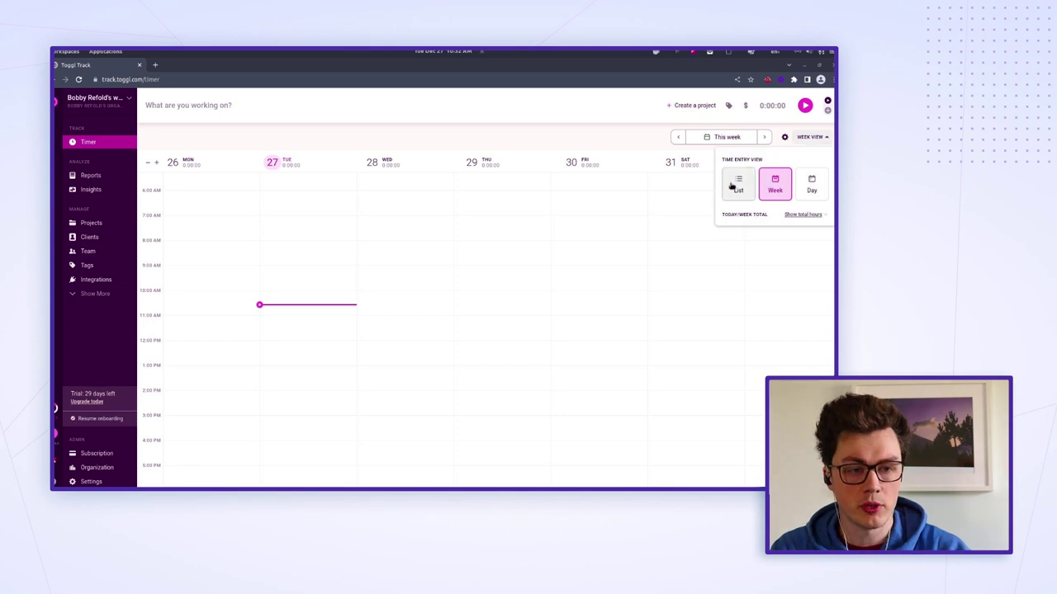
left_click(737, 183)
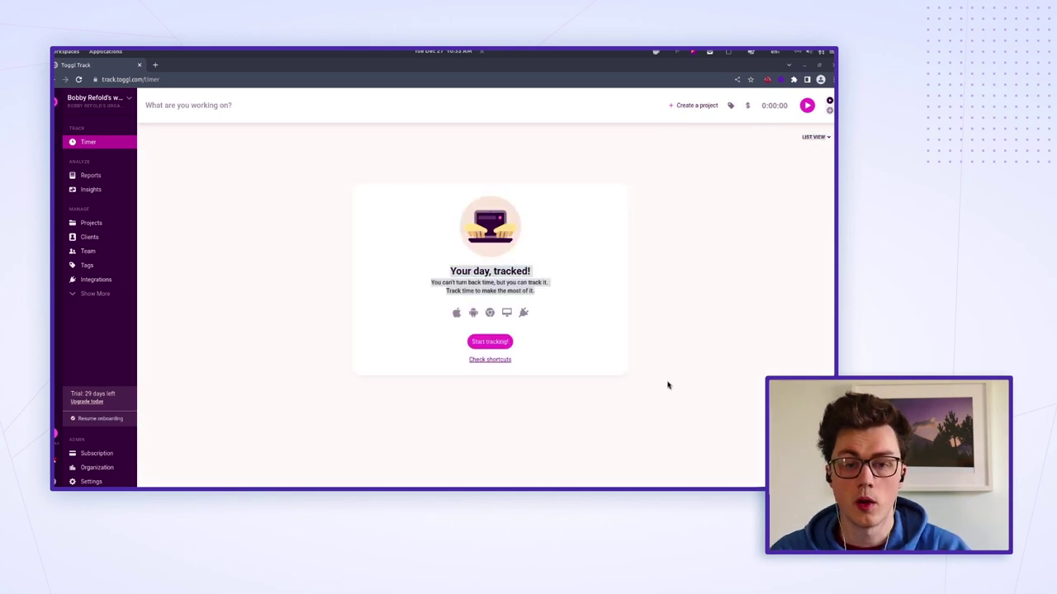
mouse_move(691, 286)
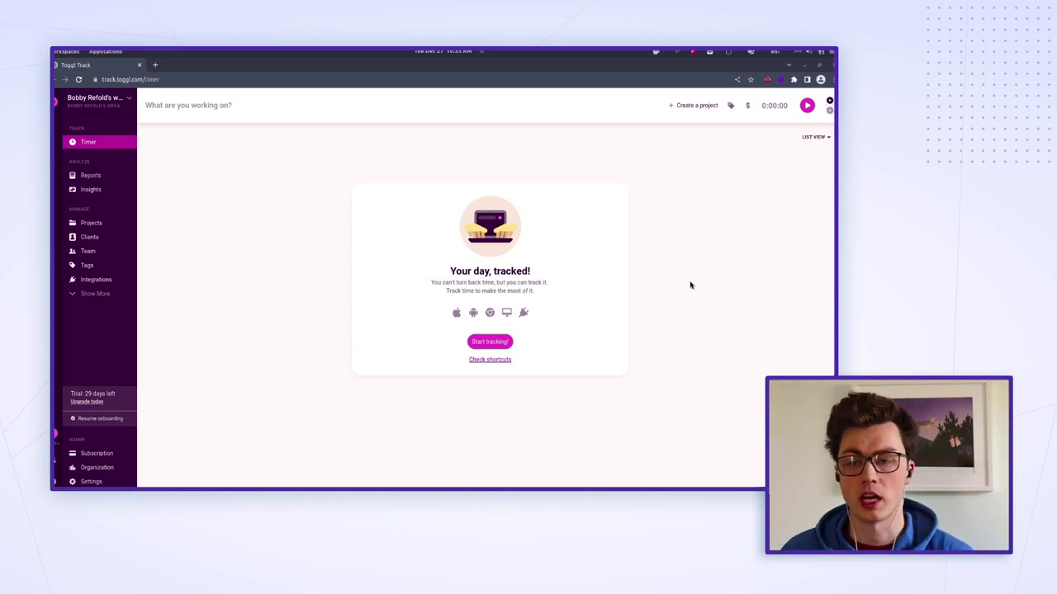
Create the Extensive Immersion project in green with No client from the Projects page
left_click(91, 223)
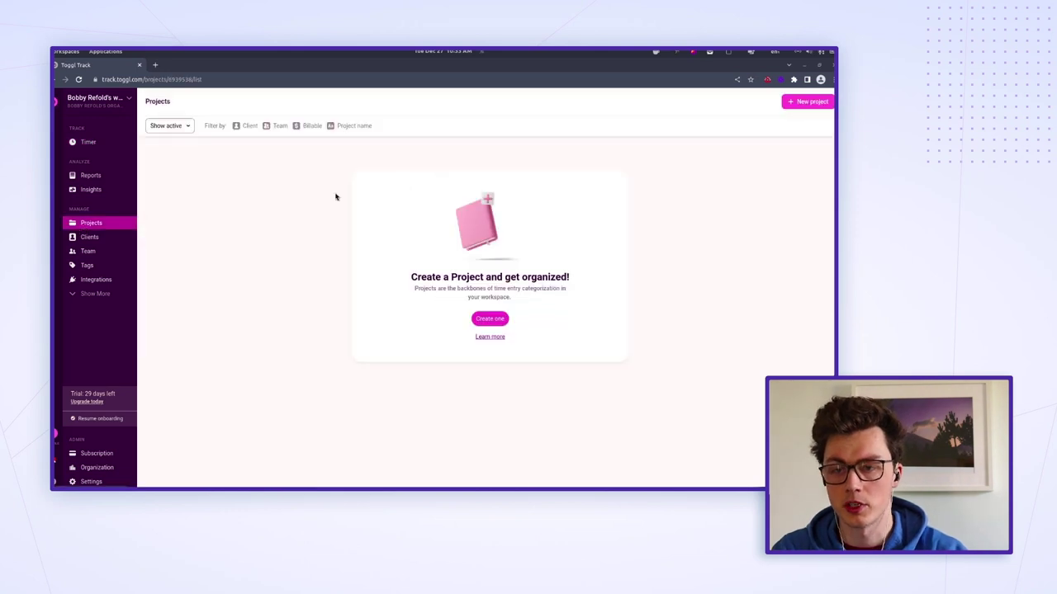
left_click(489, 319)
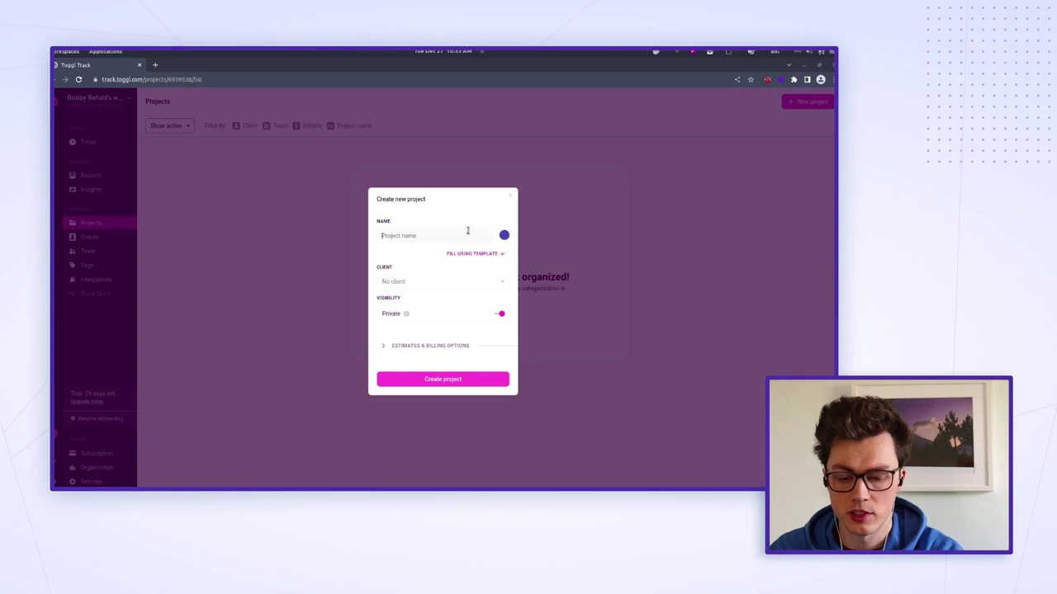
type("Extend")
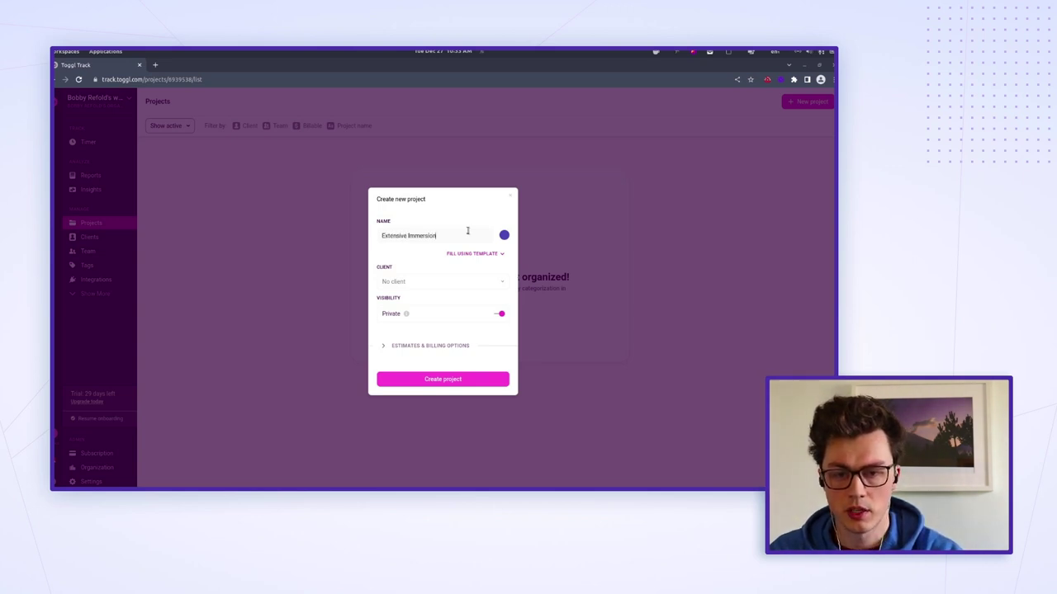
left_click(506, 235)
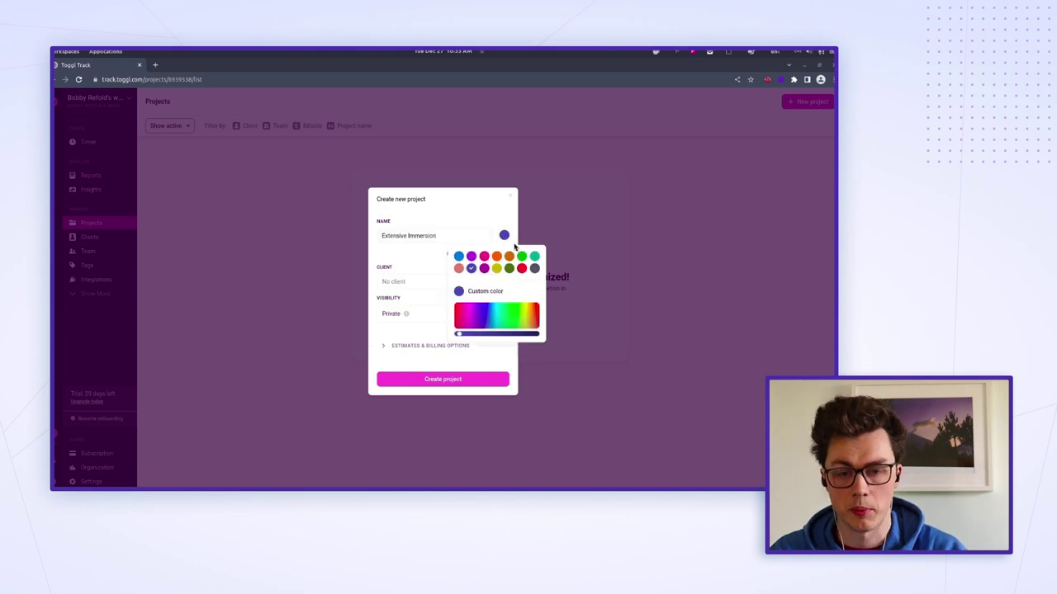
left_click(522, 256)
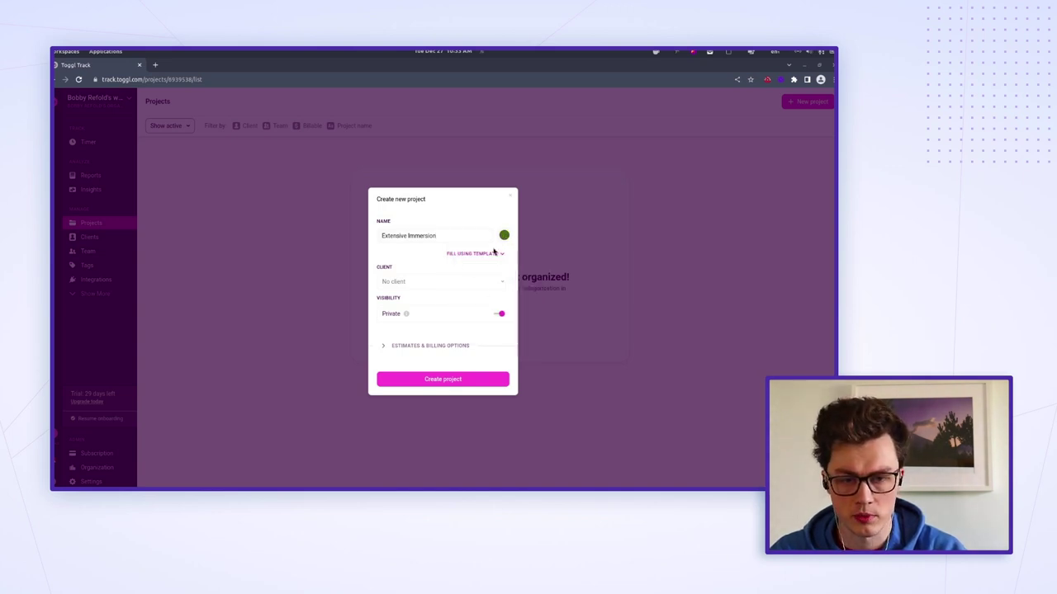
left_click(442, 281)
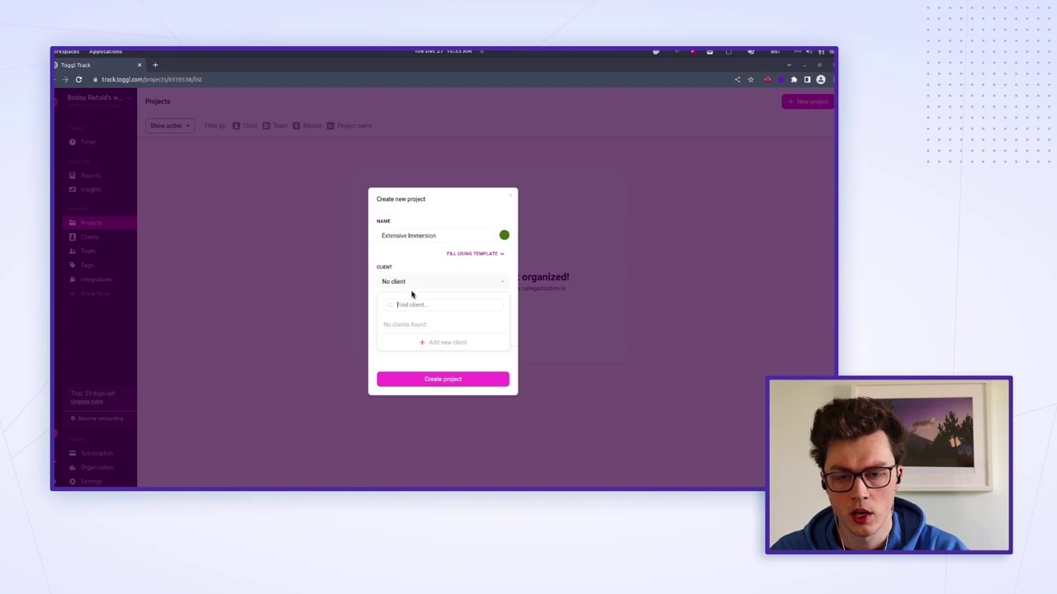
left_click(442, 281)
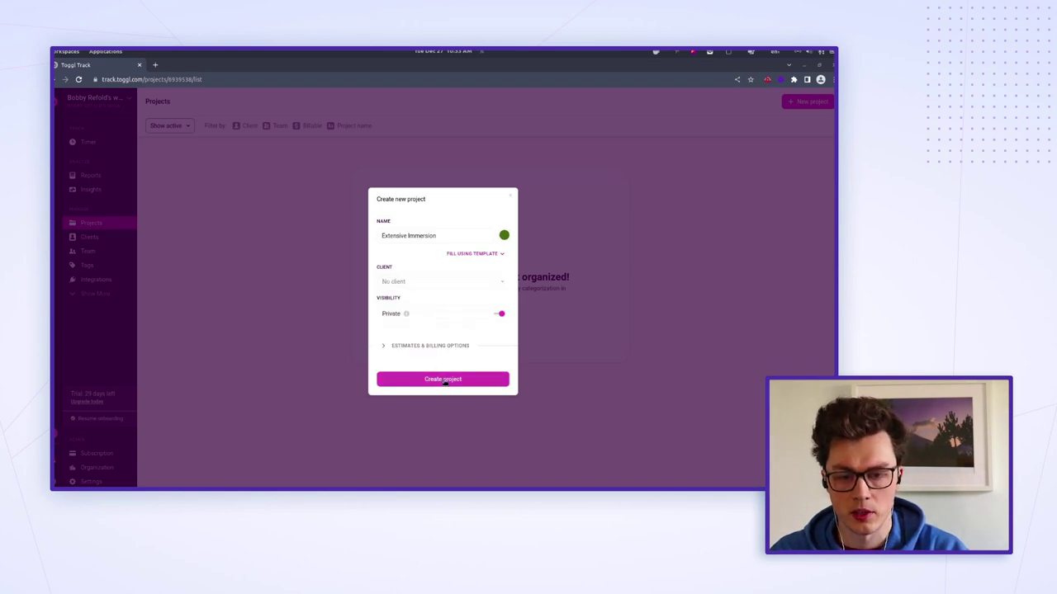
left_click(442, 378)
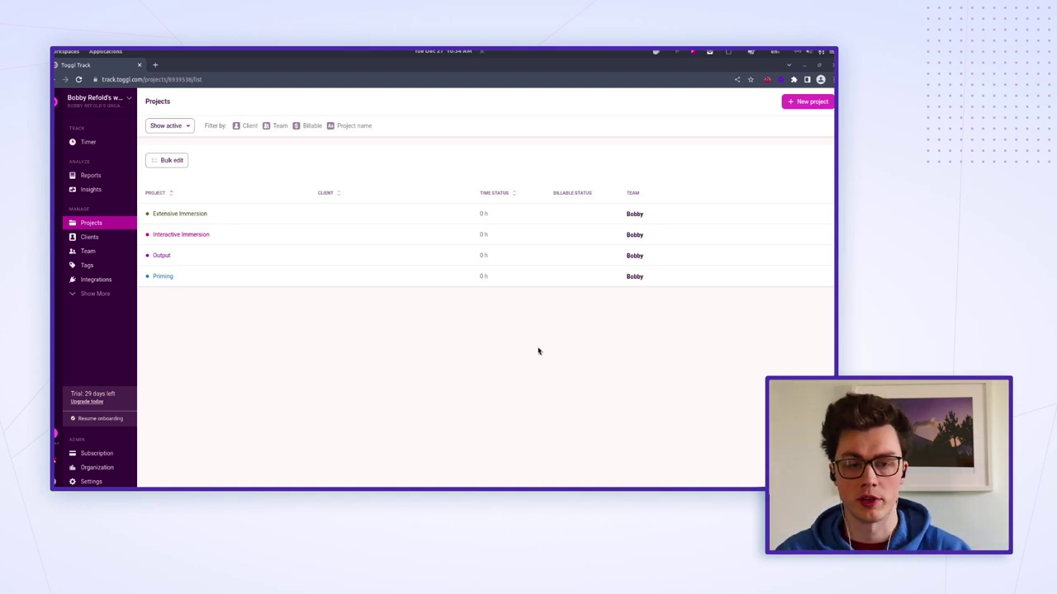
mouse_move(394, 330)
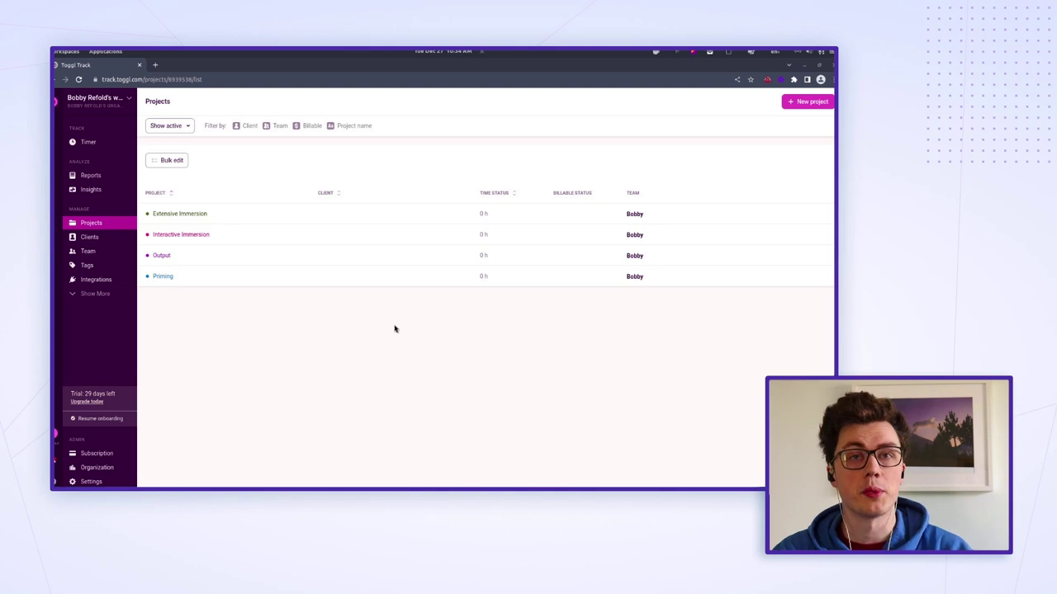
Return to the Timer page from the sidebar
left_click(89, 142)
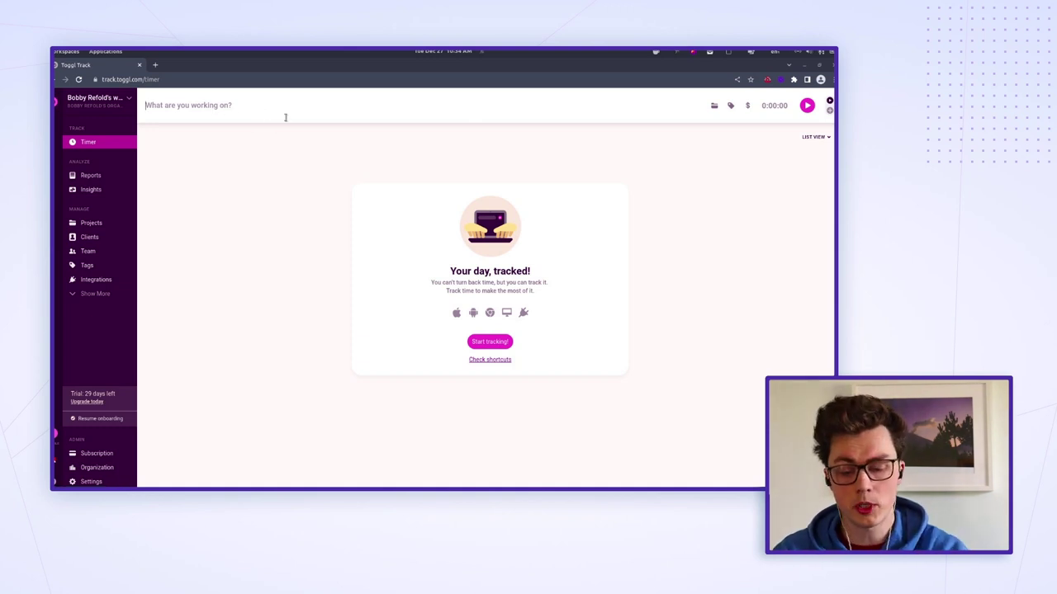
Start a billable Reading entry assigned to Extensive Immersion
type("Reading")
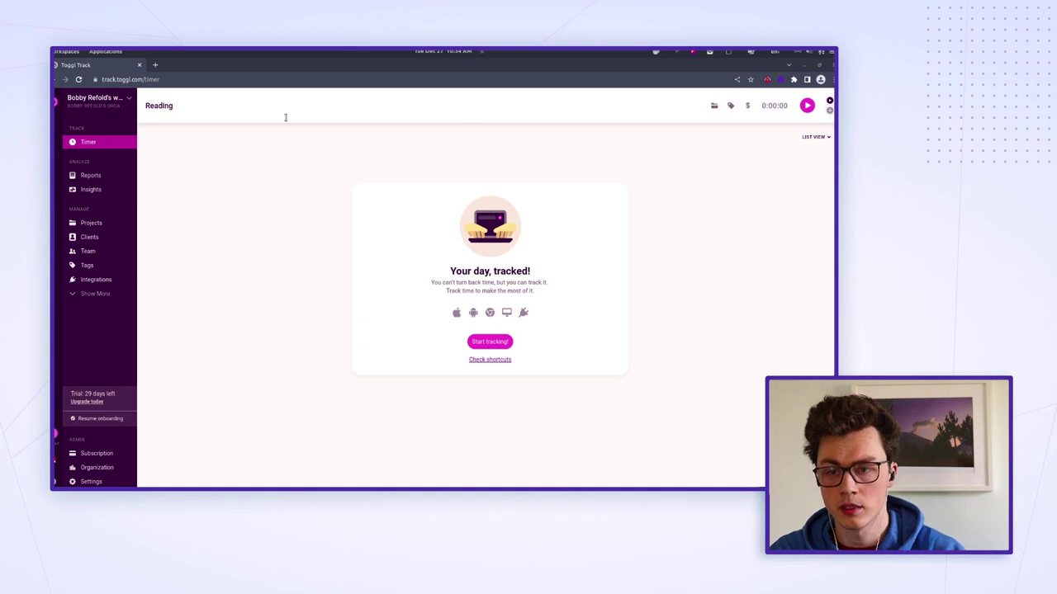
left_click(714, 105)
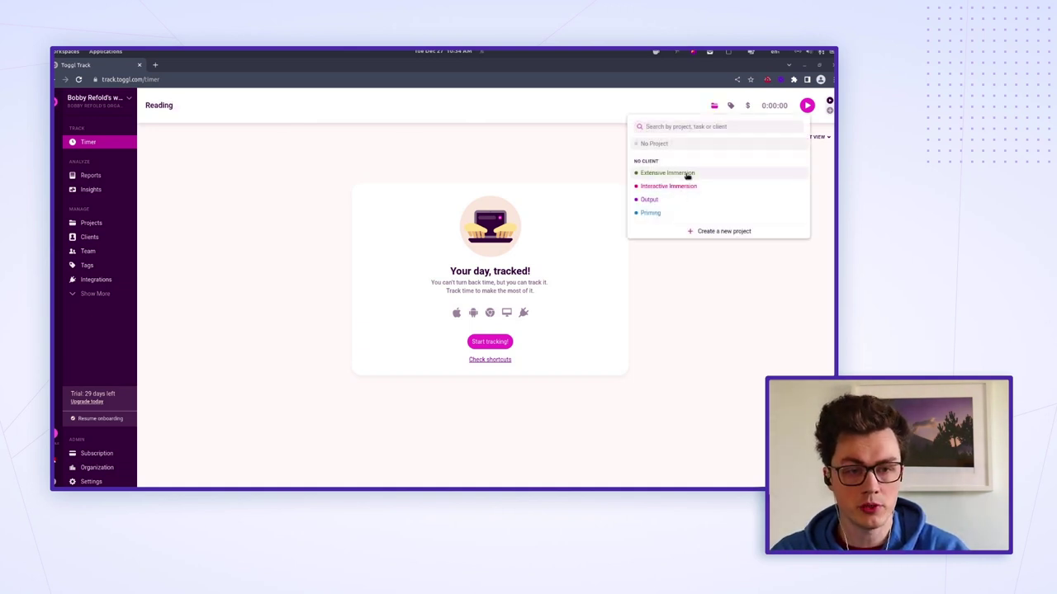
left_click(667, 173)
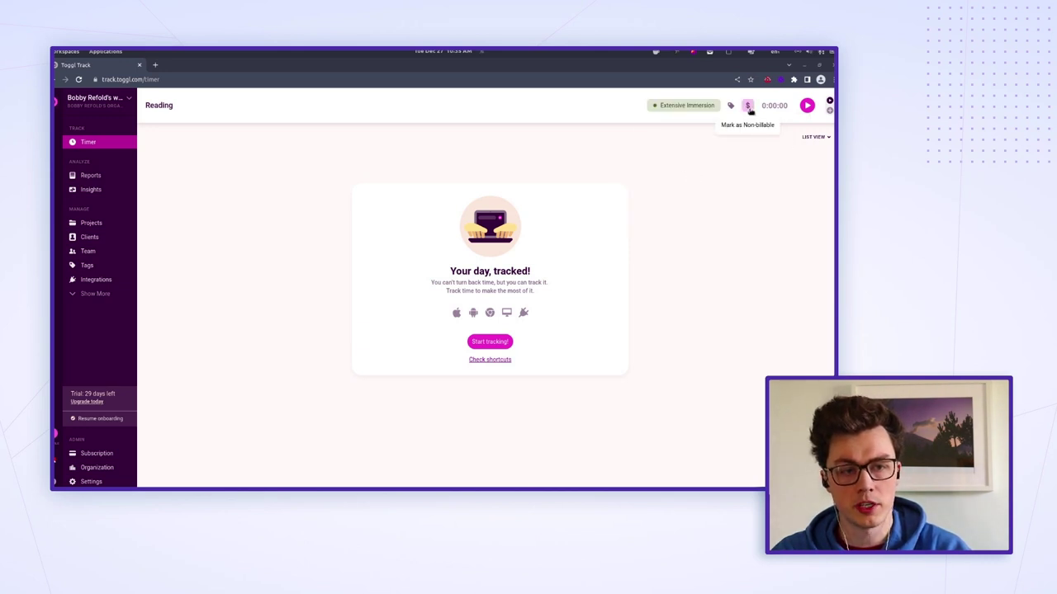
left_click(746, 106)
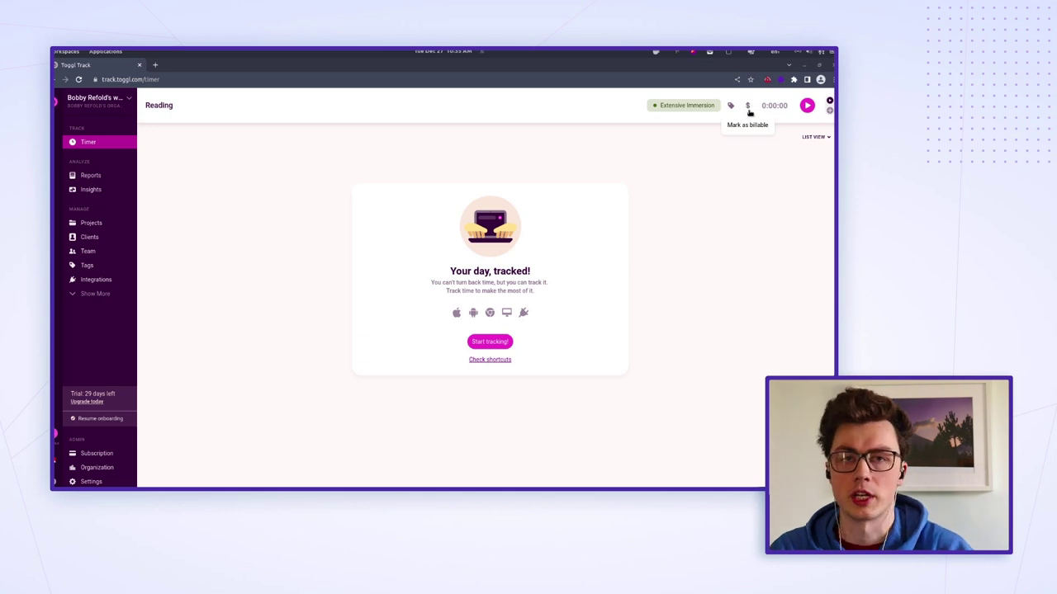
mouse_move(761, 230)
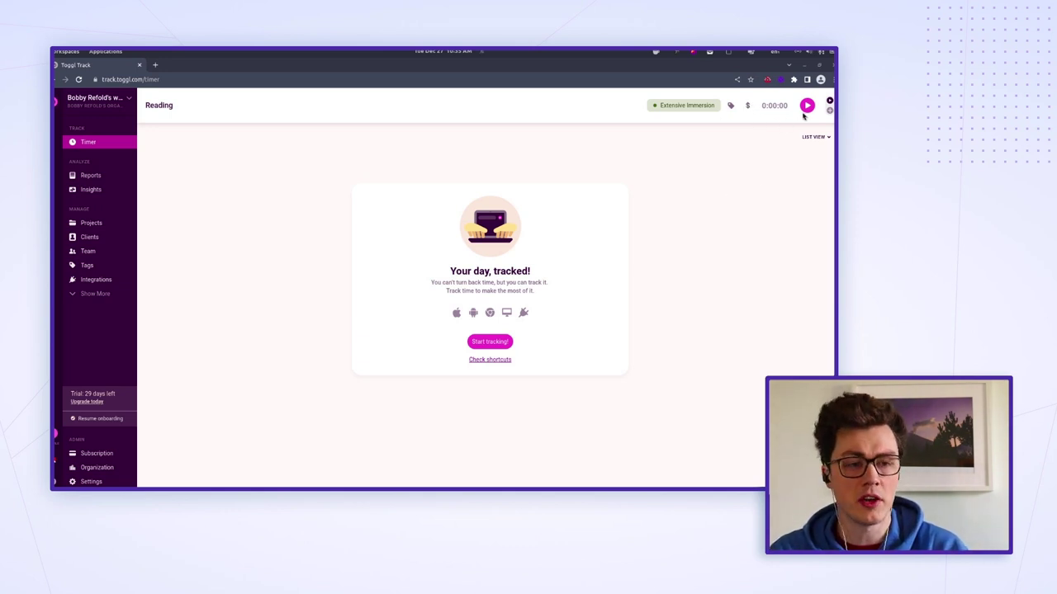
left_click(805, 106)
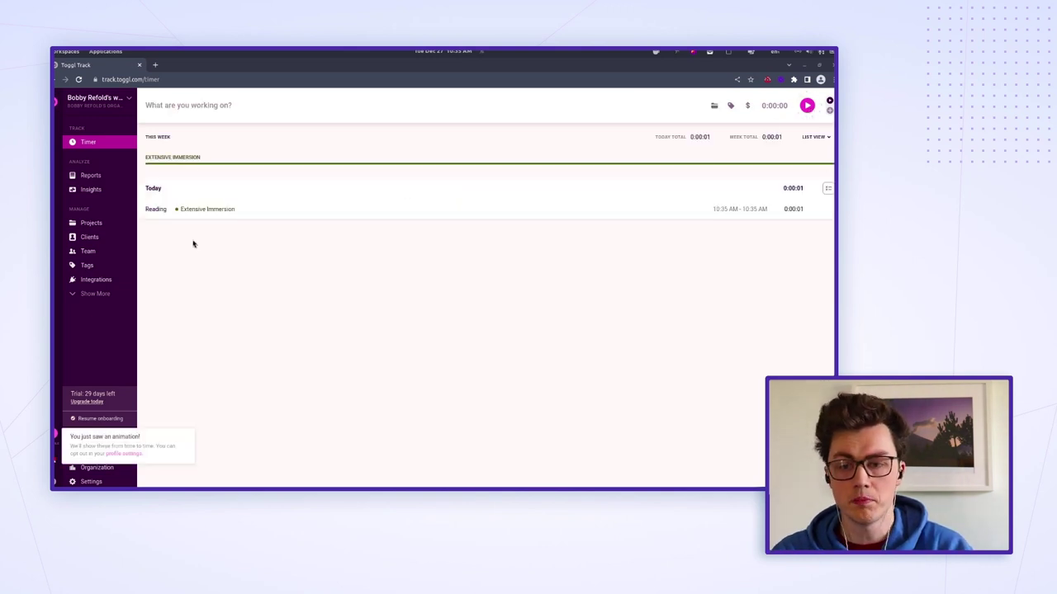
mouse_move(327, 340)
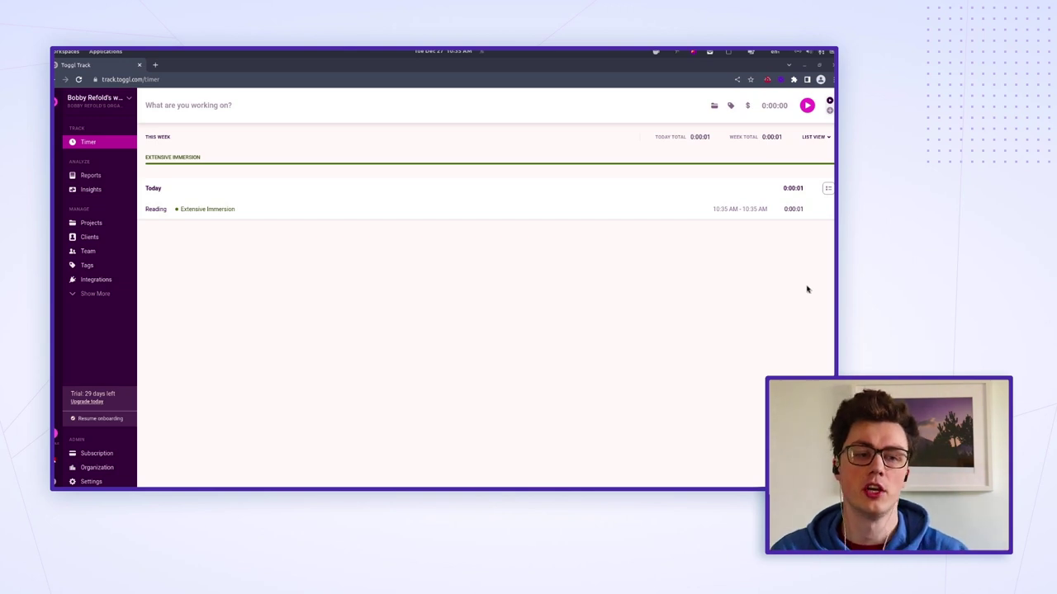
mouse_move(706, 238)
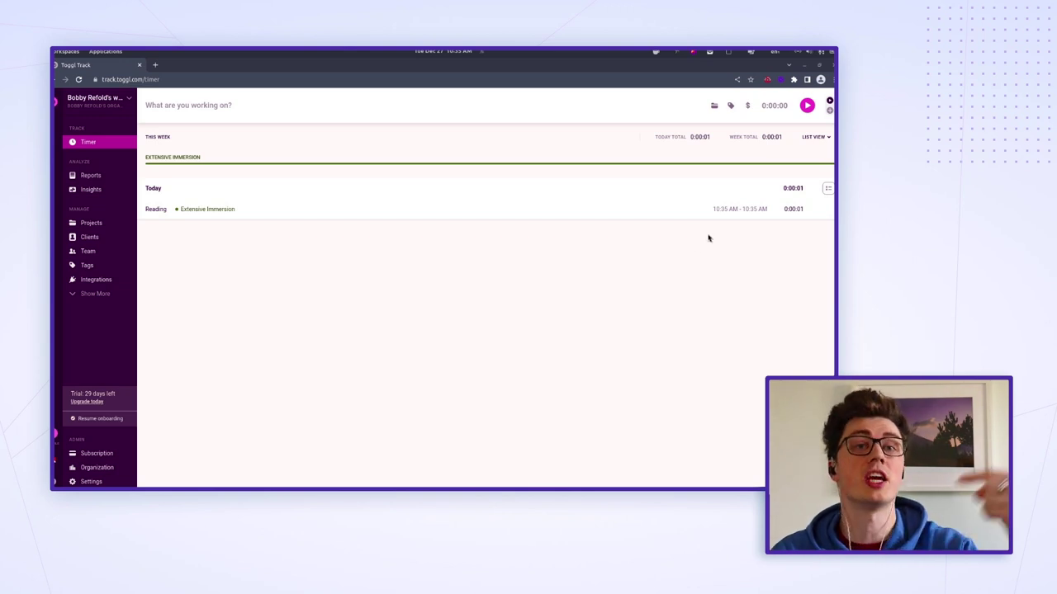
mouse_move(818, 208)
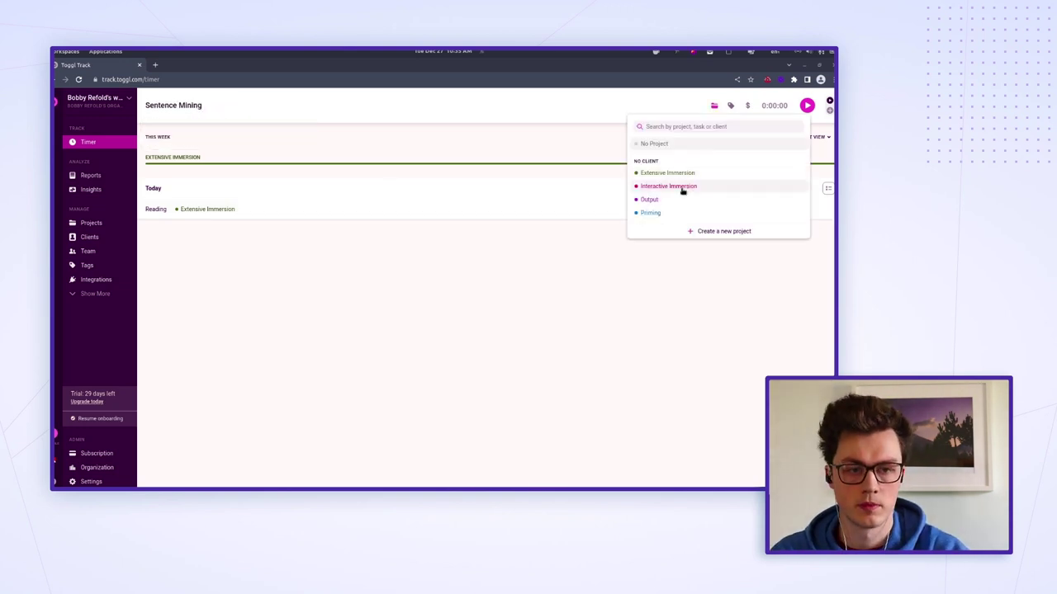
Time Sentence Mining under Interactive Immersion, then a Grammar Videos entry
left_click(667, 185)
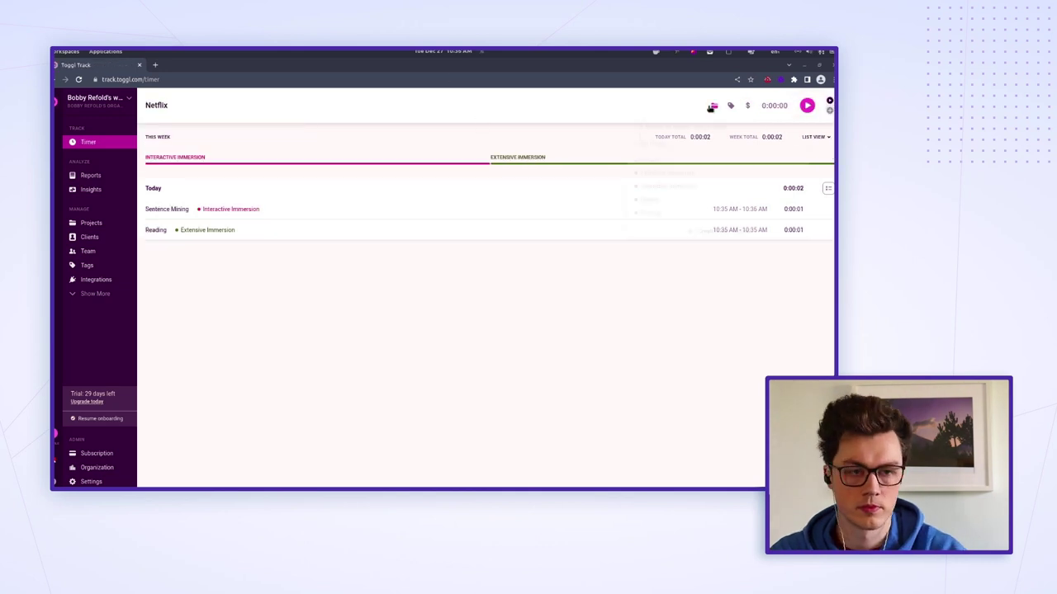
left_click(806, 106)
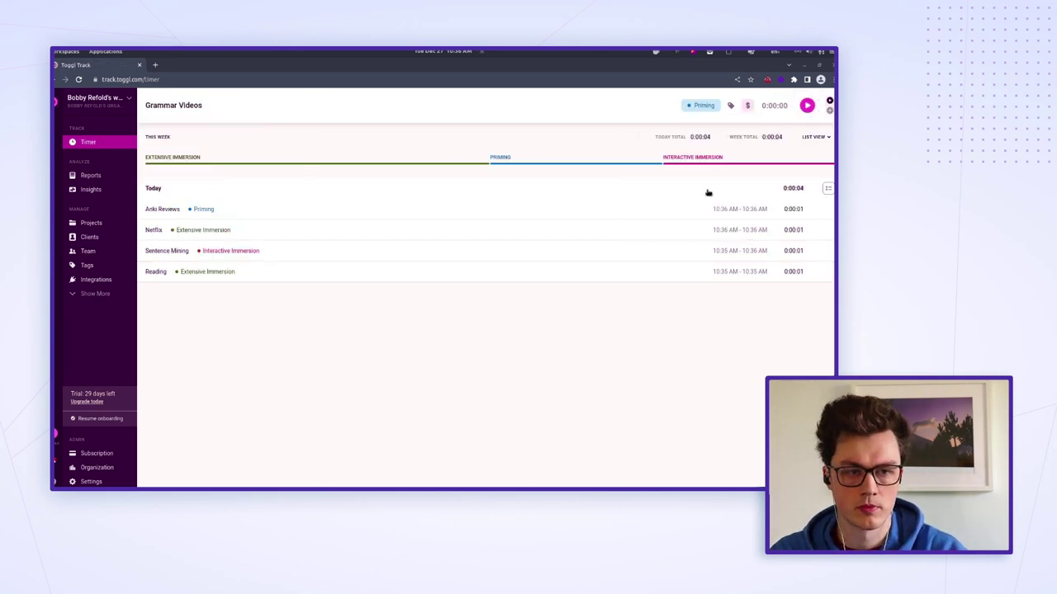
left_click(232, 106)
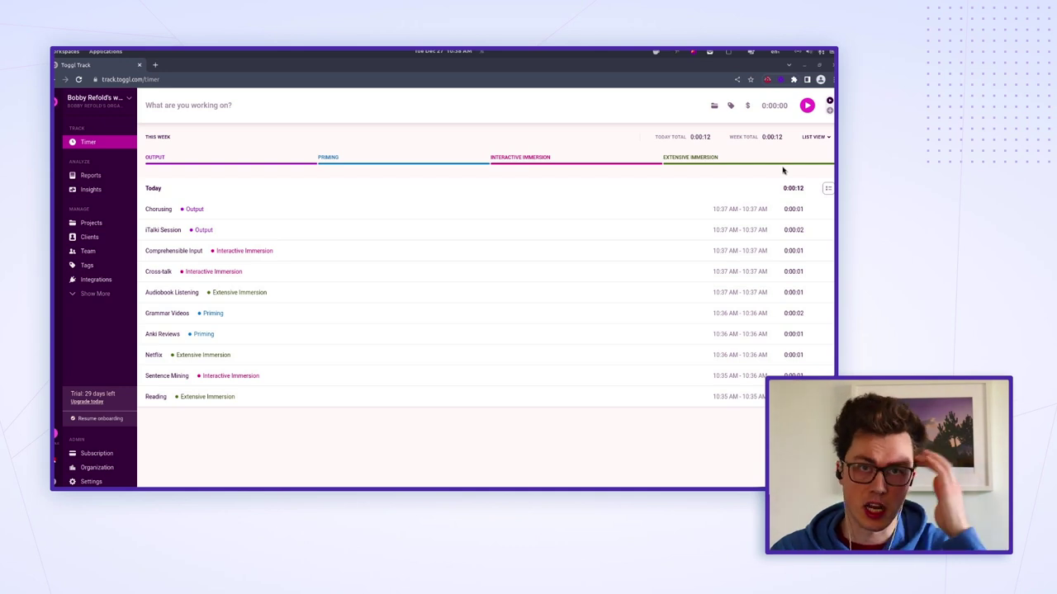
mouse_move(776, 171)
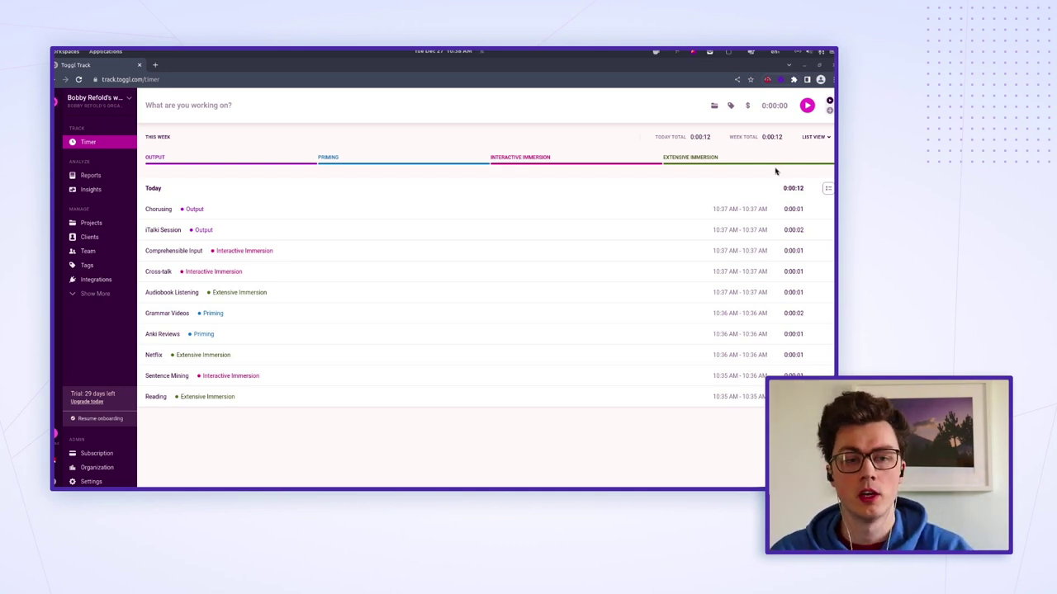
mouse_move(812, 182)
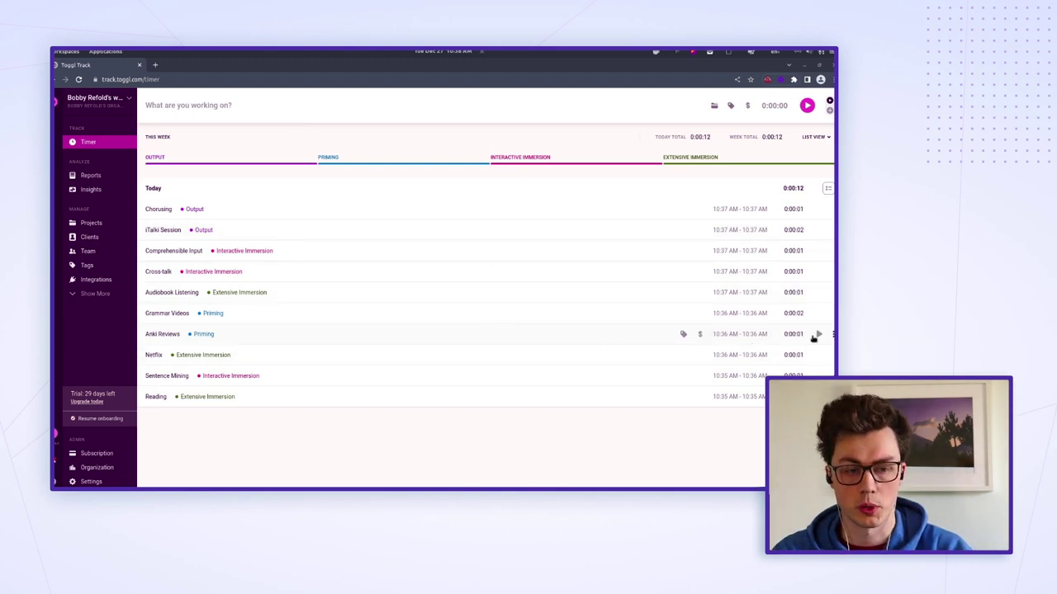
Resume and stop Anki Reviews to add a second entry, then collapse the grouped rows into one
left_click(817, 333)
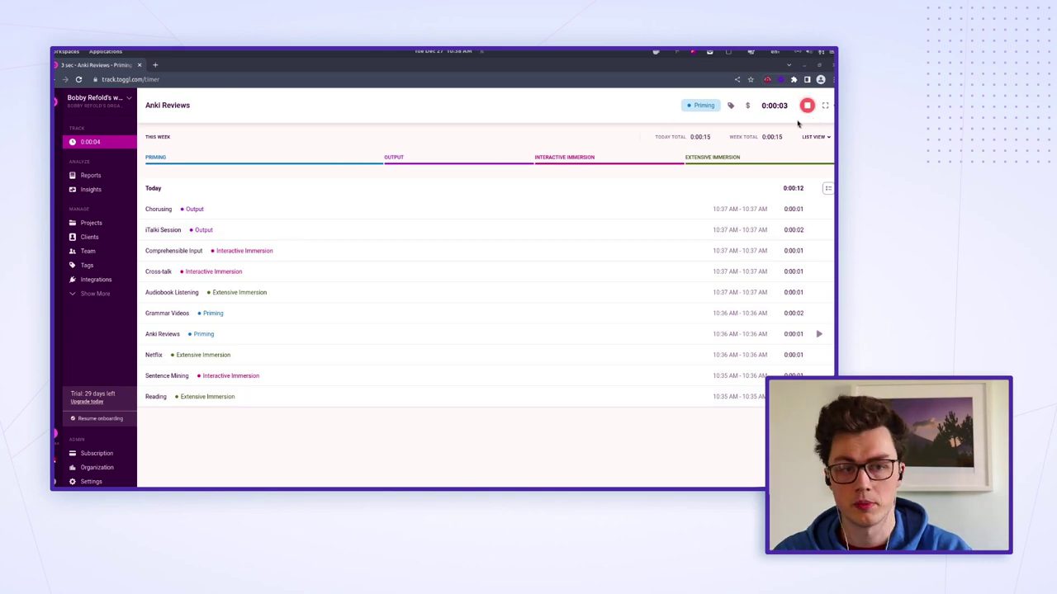
left_click(806, 106)
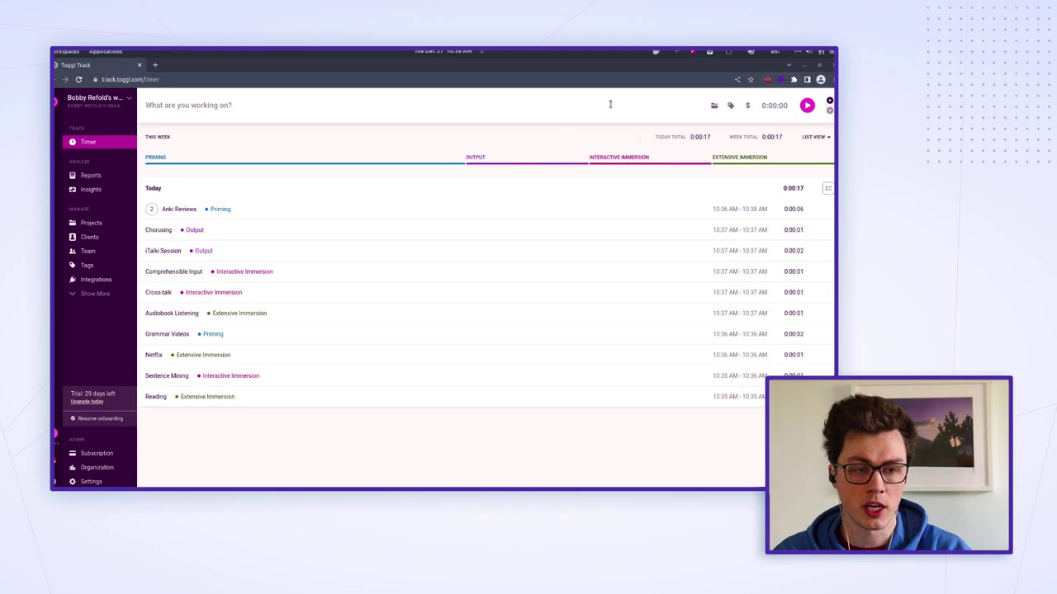
left_click(152, 208)
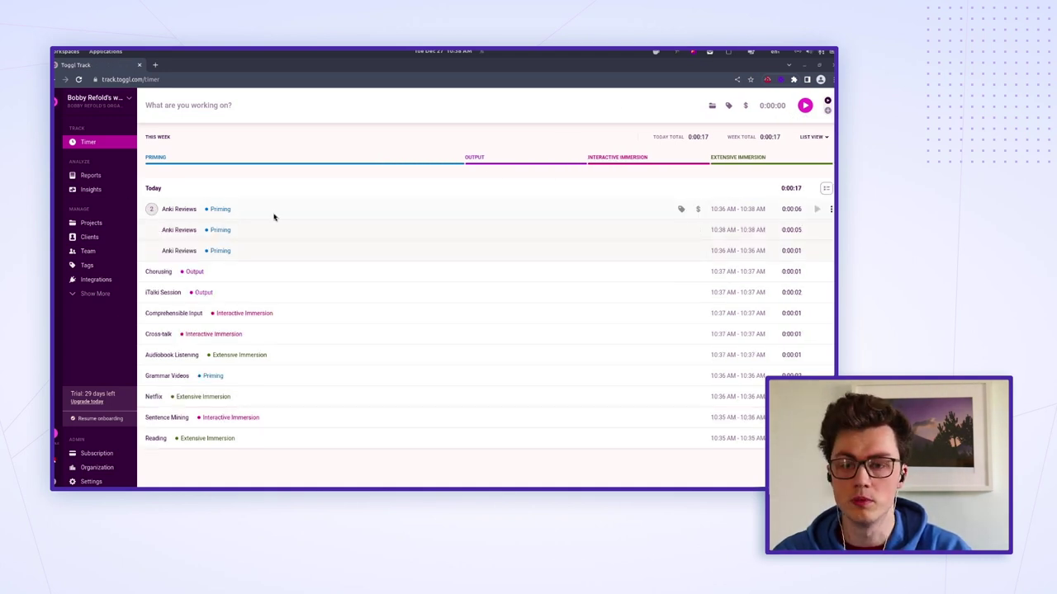
left_click(151, 208)
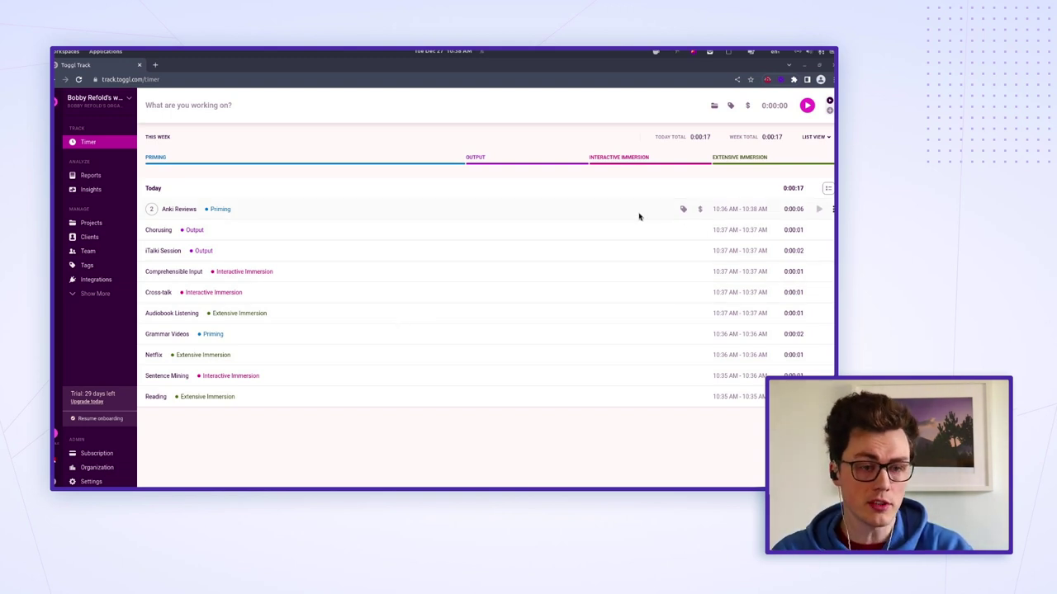
mouse_move(634, 157)
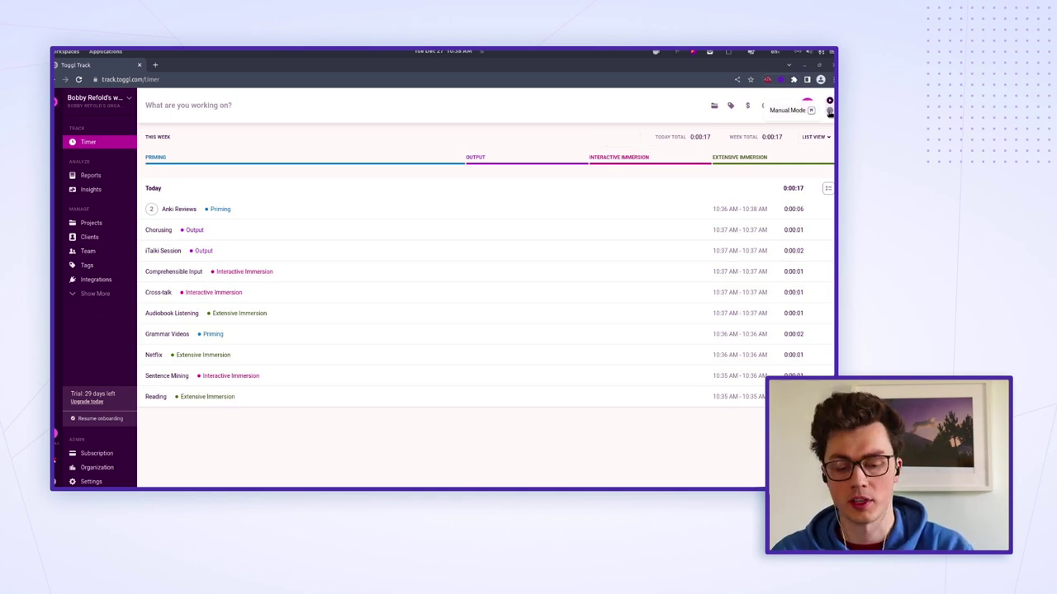
In Manual Mode, reuse the iTalki Session (Output) entry and set its start and end times
left_click(789, 109)
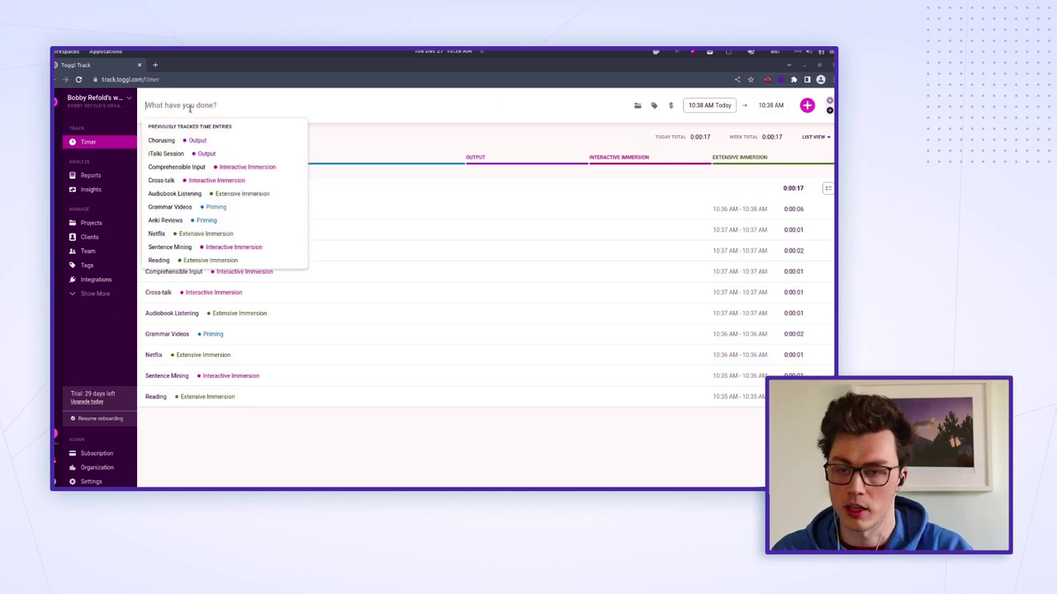
mouse_move(206, 180)
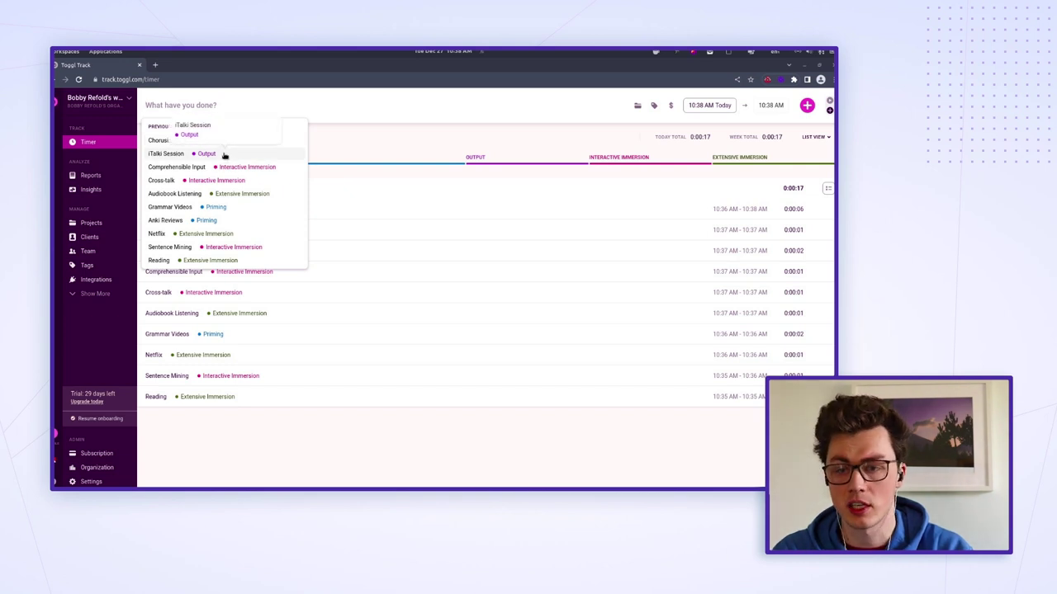
left_click(165, 153)
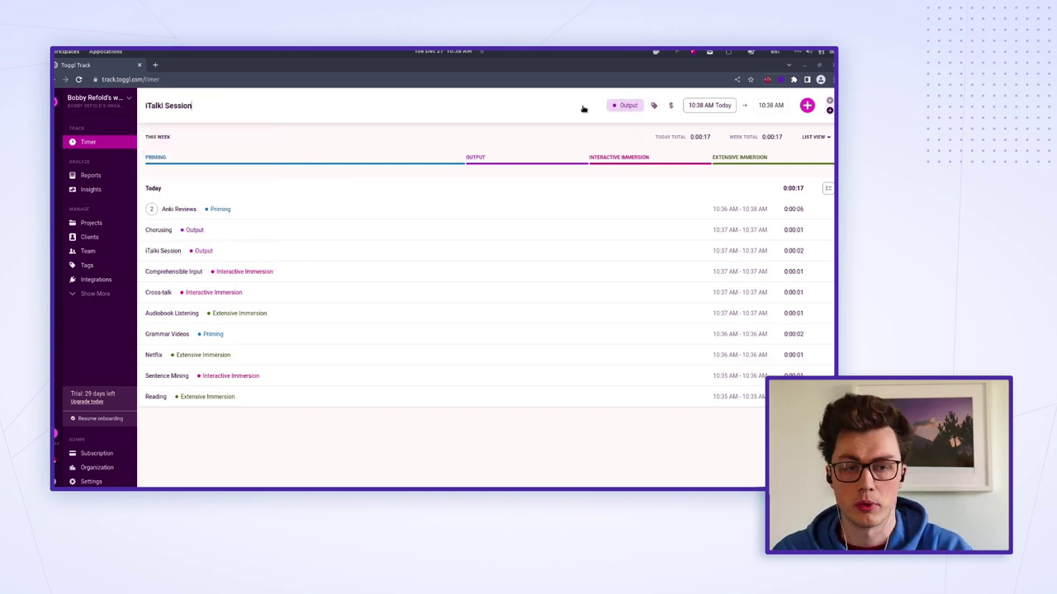
mouse_move(628, 106)
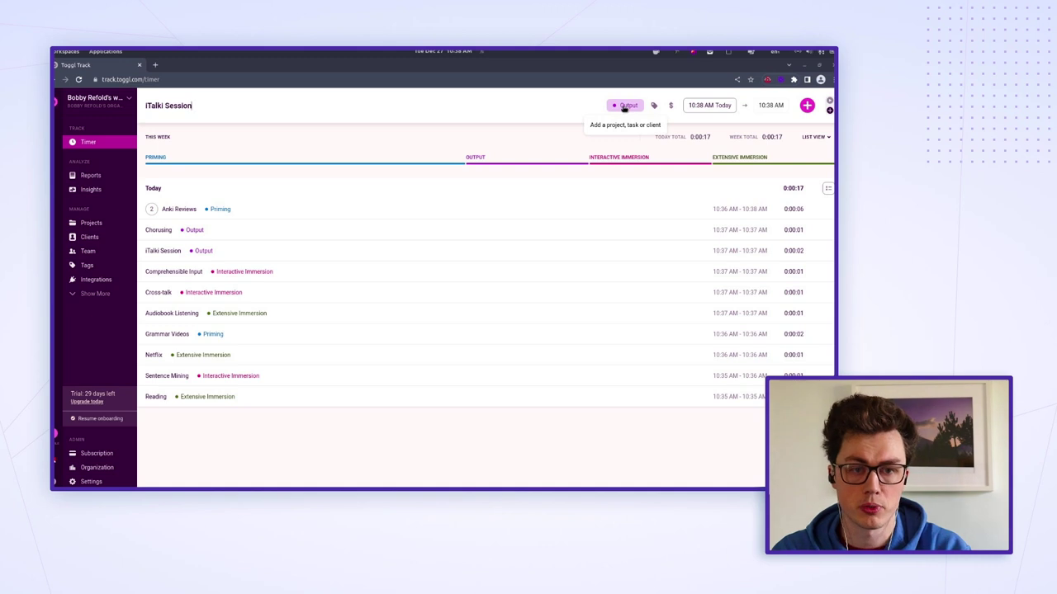
left_click(710, 105)
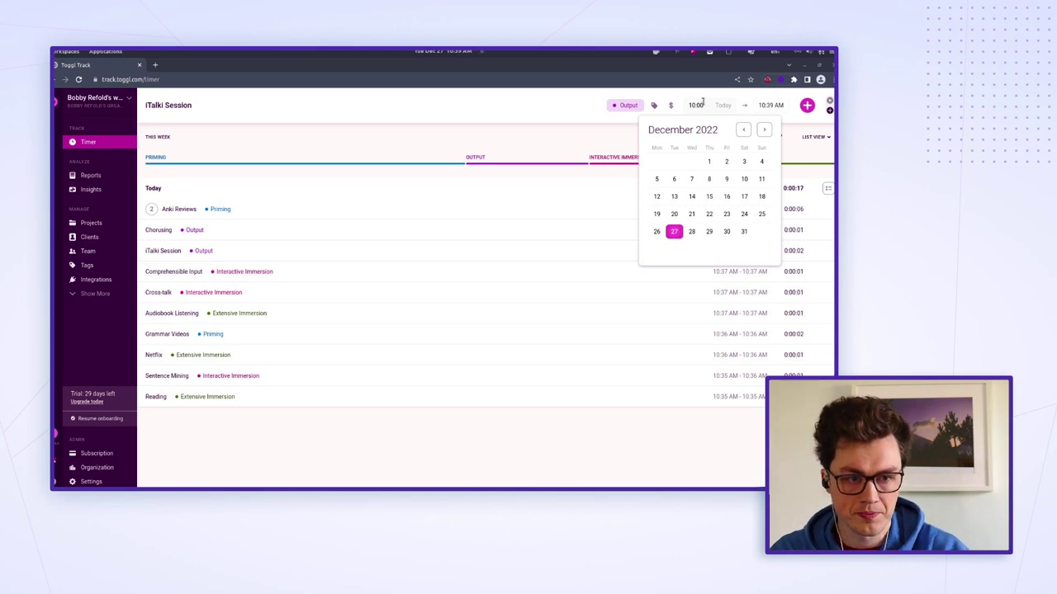
left_click(697, 106)
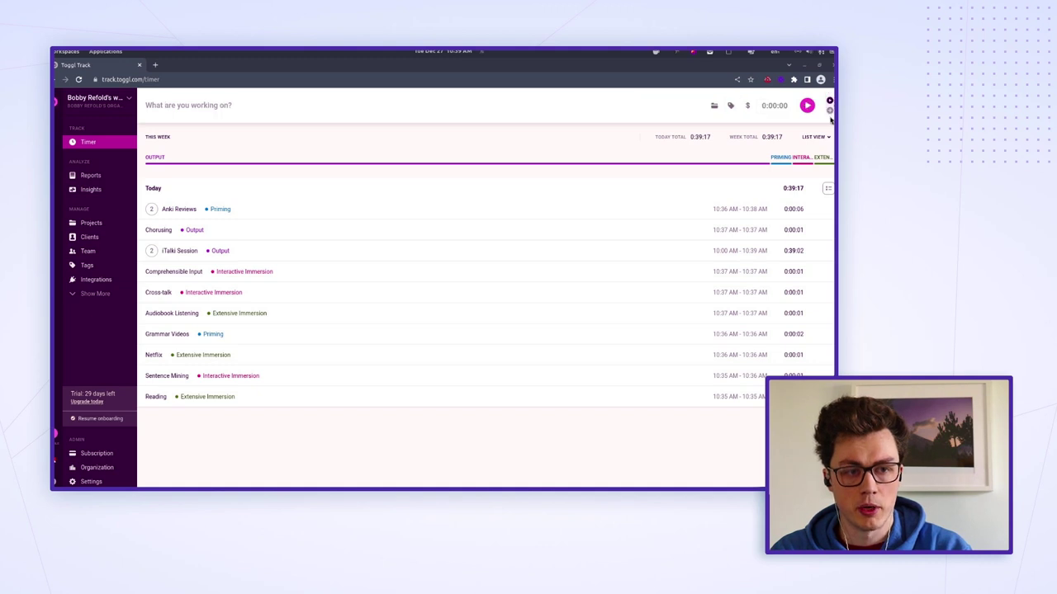
mouse_move(466, 149)
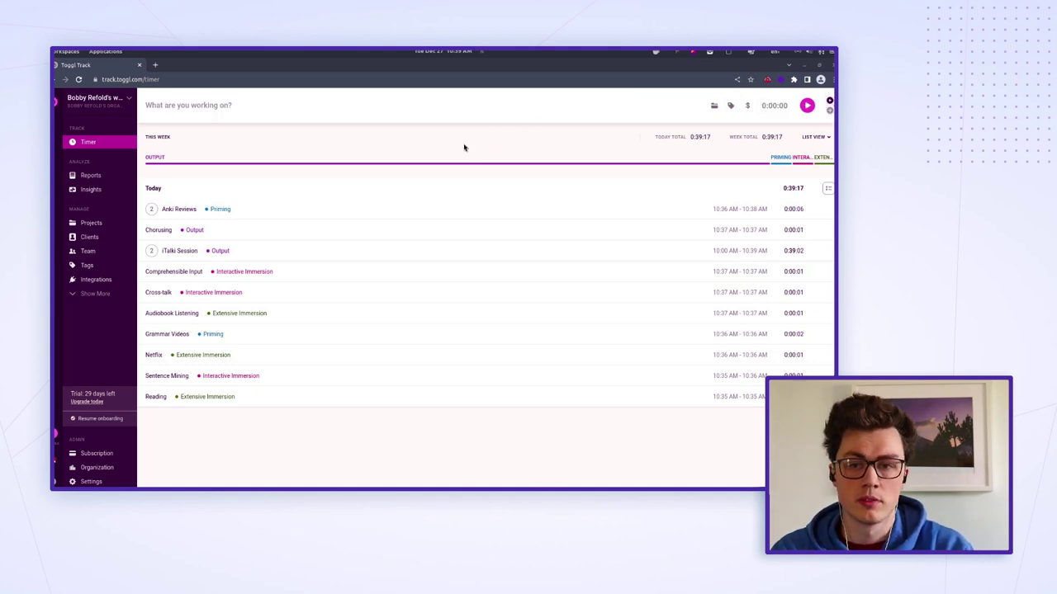
mouse_move(707, 101)
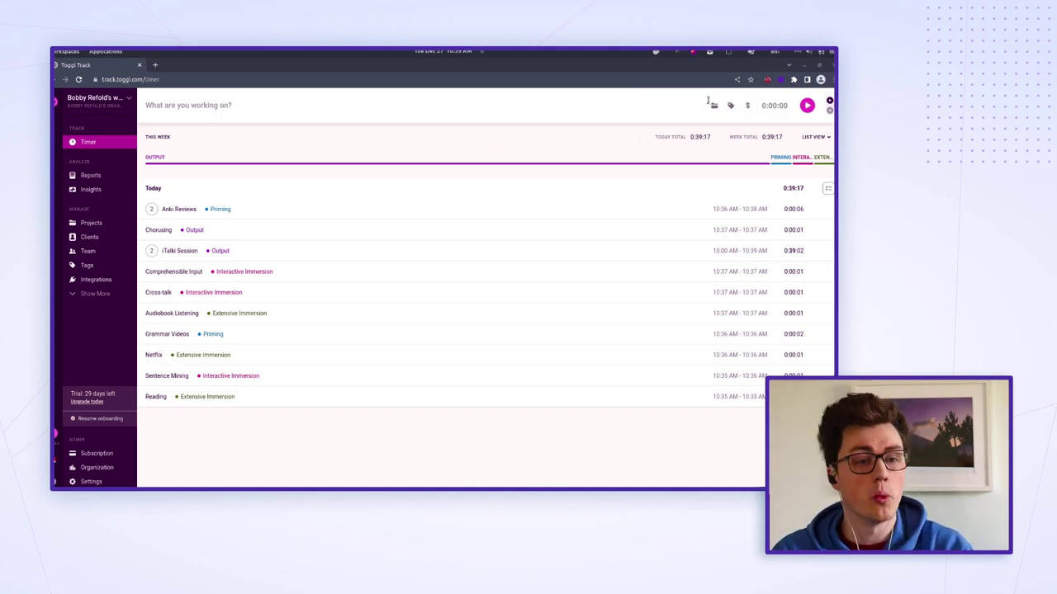
left_click(730, 106)
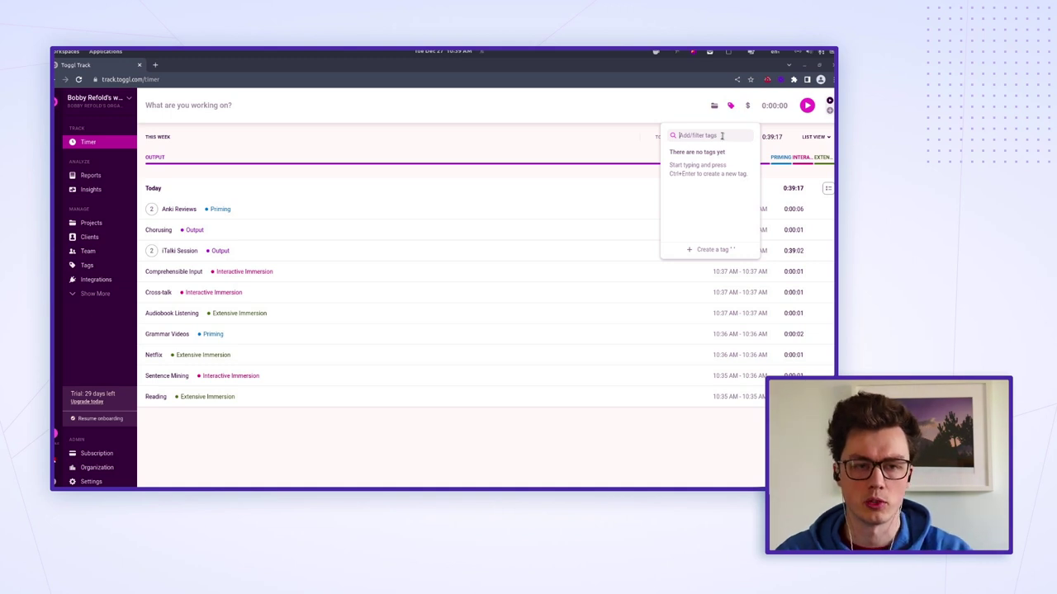
left_click(251, 142)
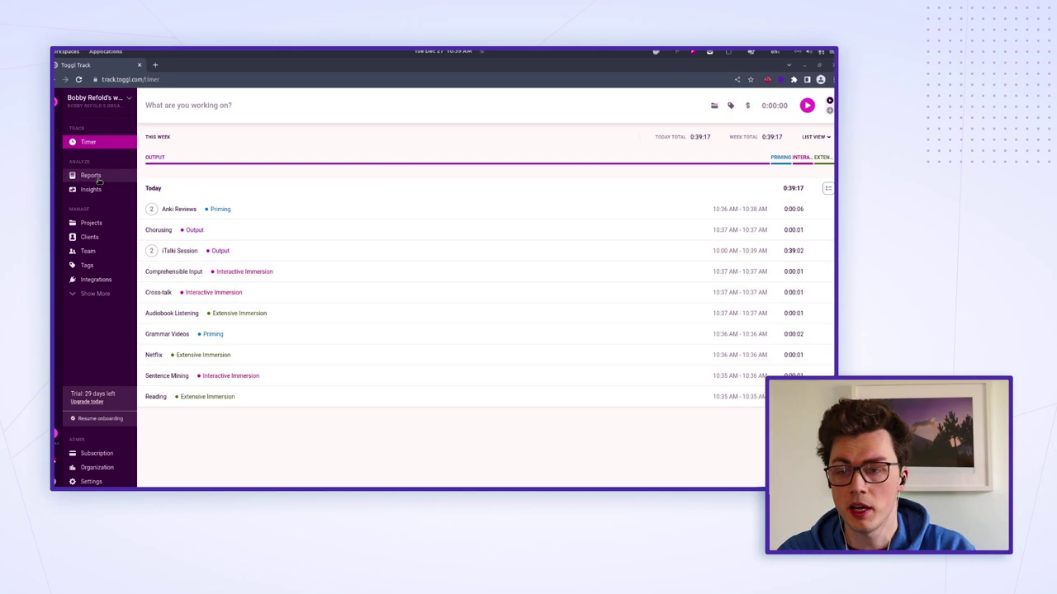
left_click(89, 175)
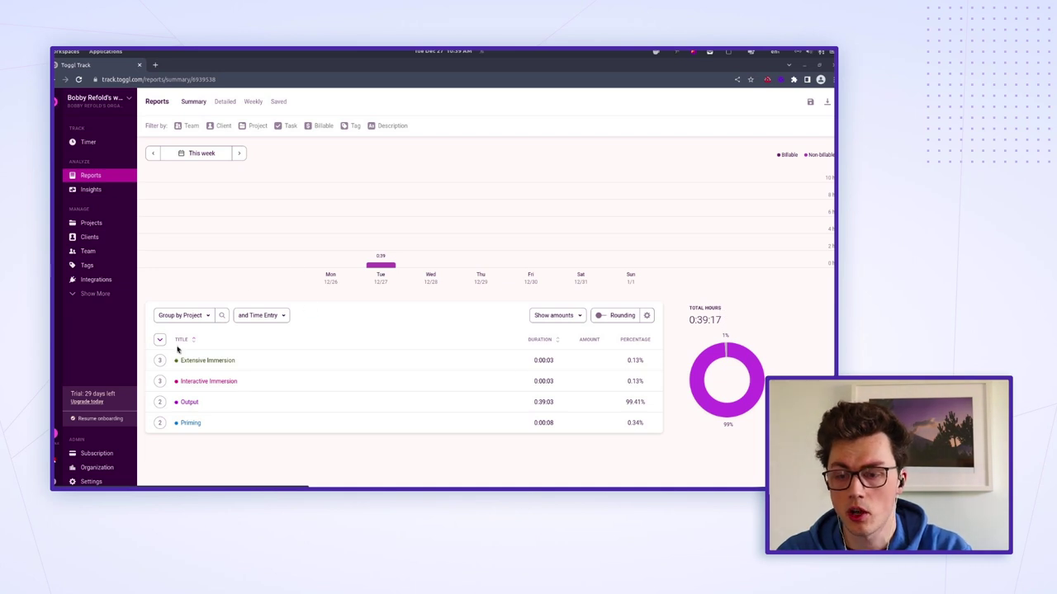
mouse_move(162, 363)
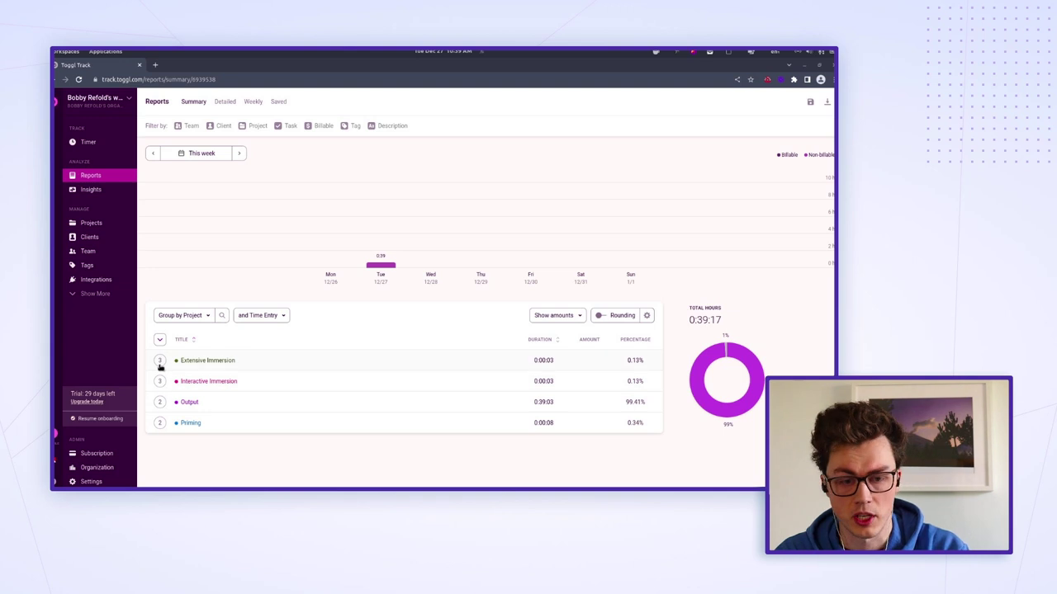
mouse_move(731, 287)
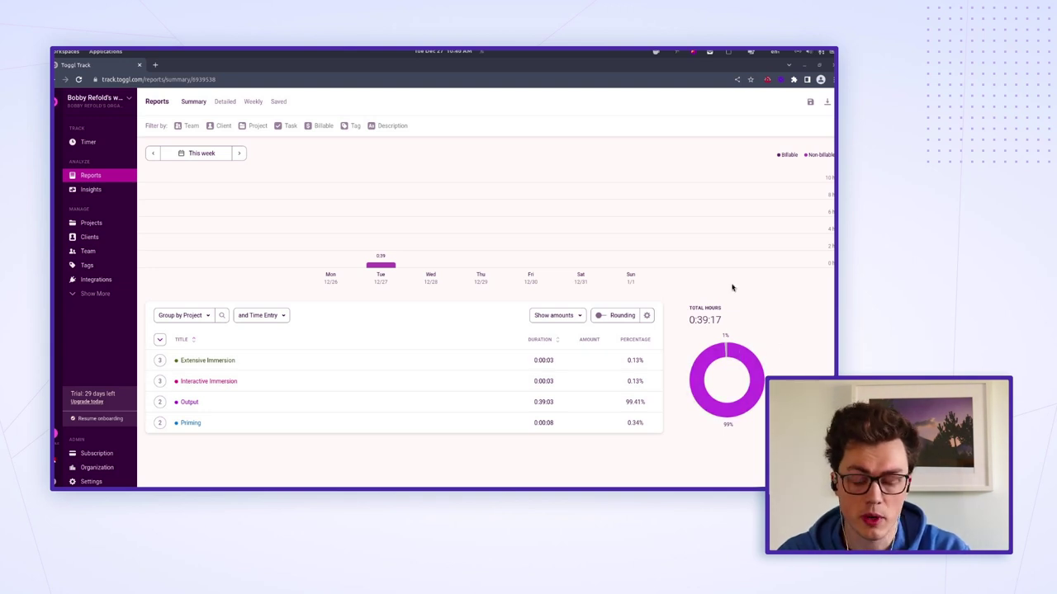
left_click(201, 152)
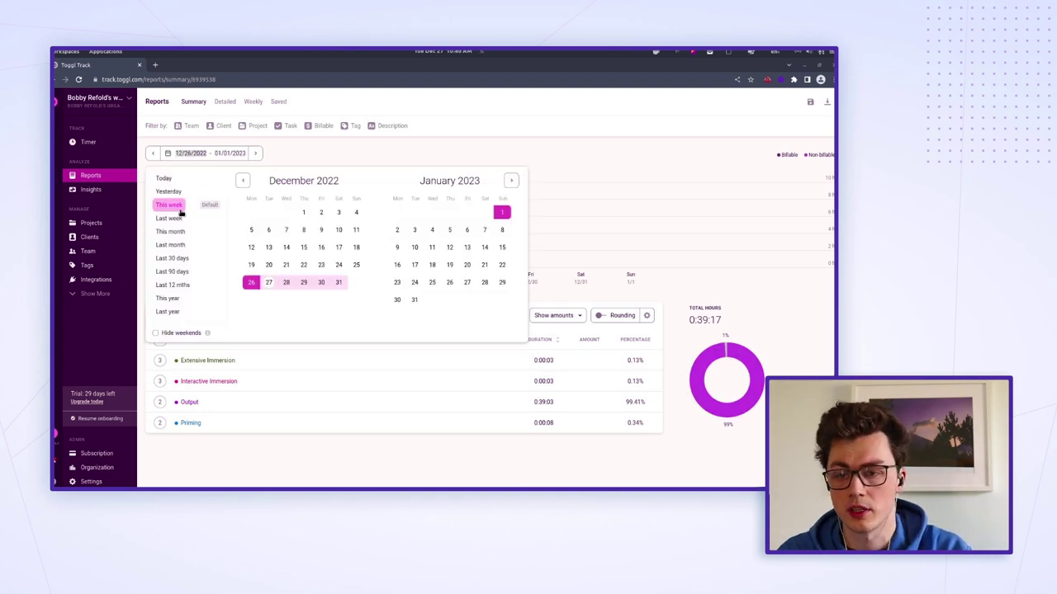
left_click(169, 205)
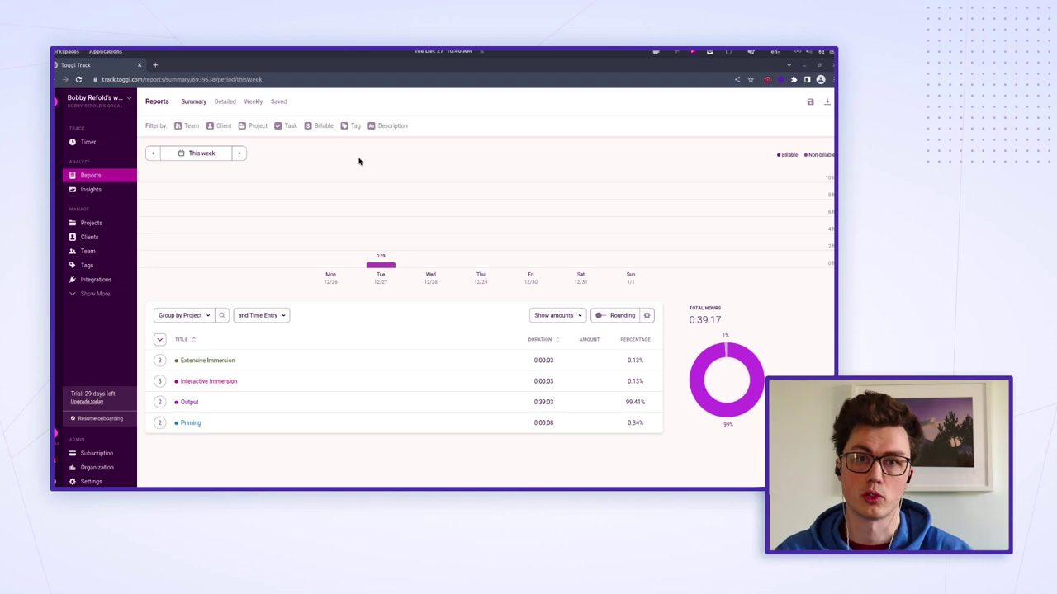
left_click(89, 142)
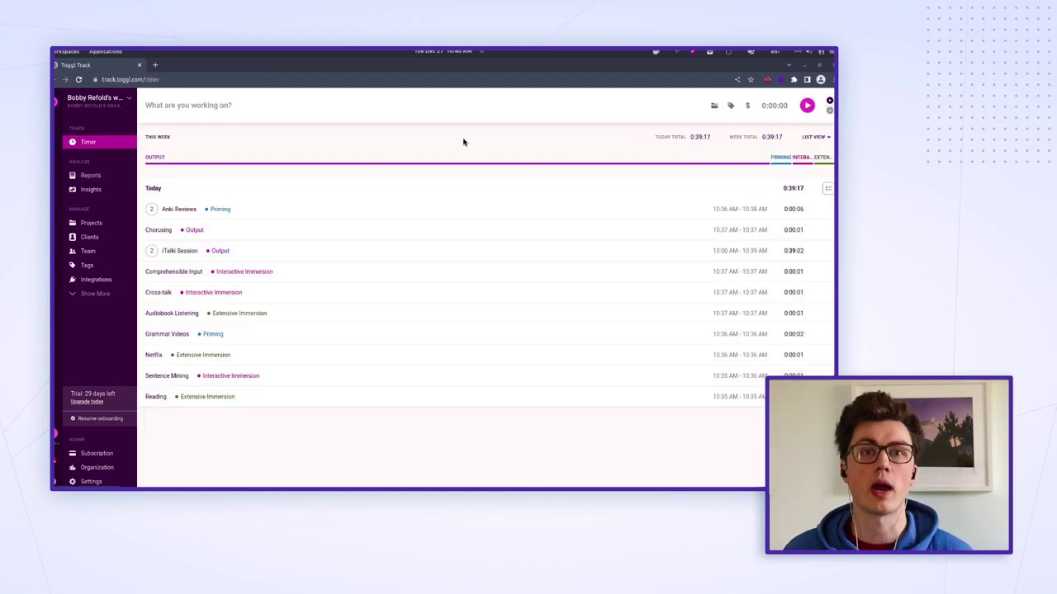
mouse_move(496, 142)
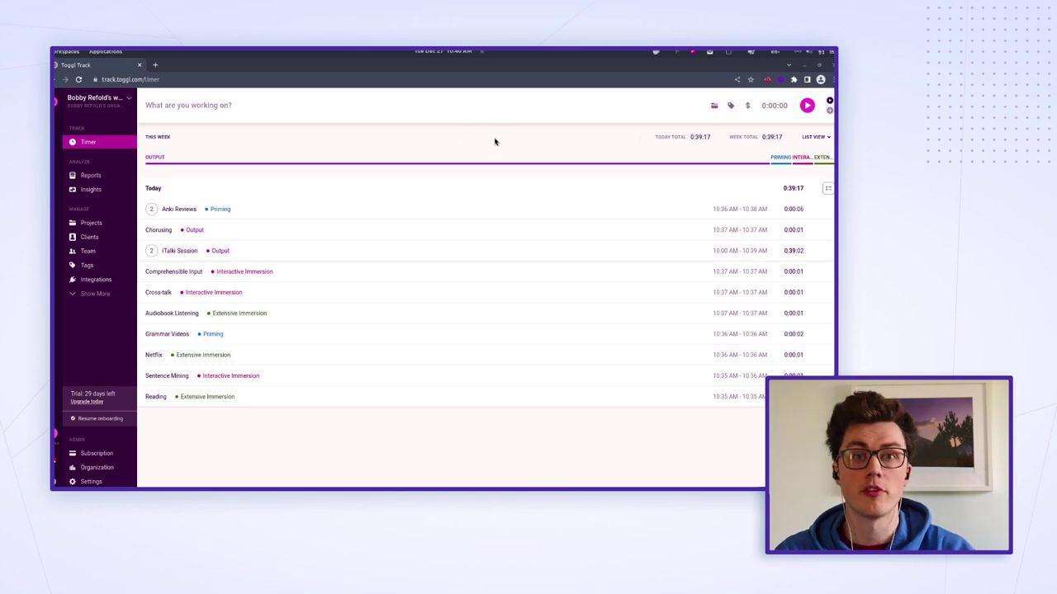
mouse_move(172, 61)
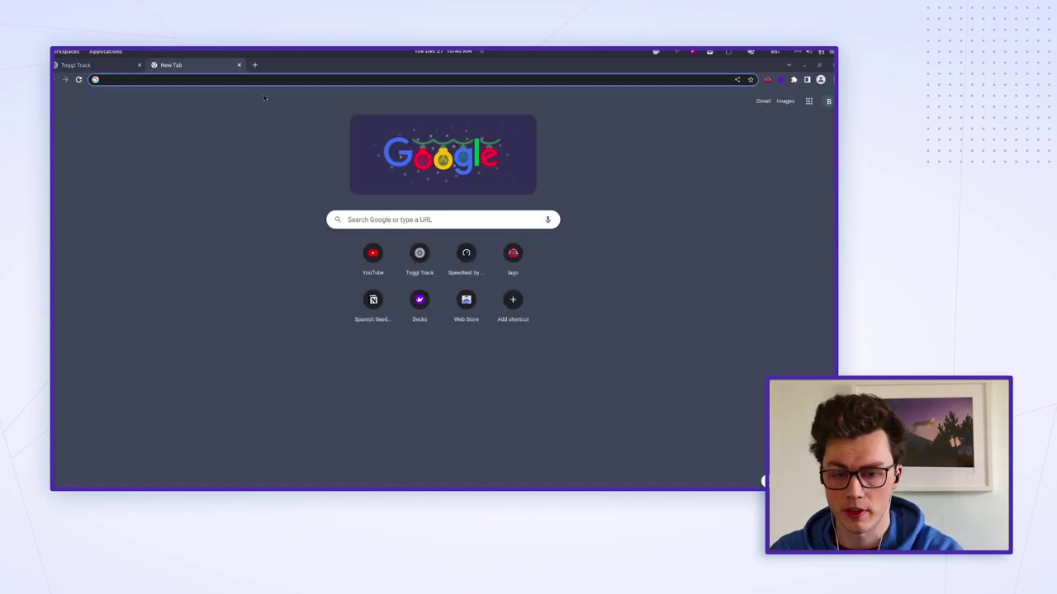
Find toggl in the Chrome Web Store and add the Toggl Track extension to Chrome
type("chrome web store")
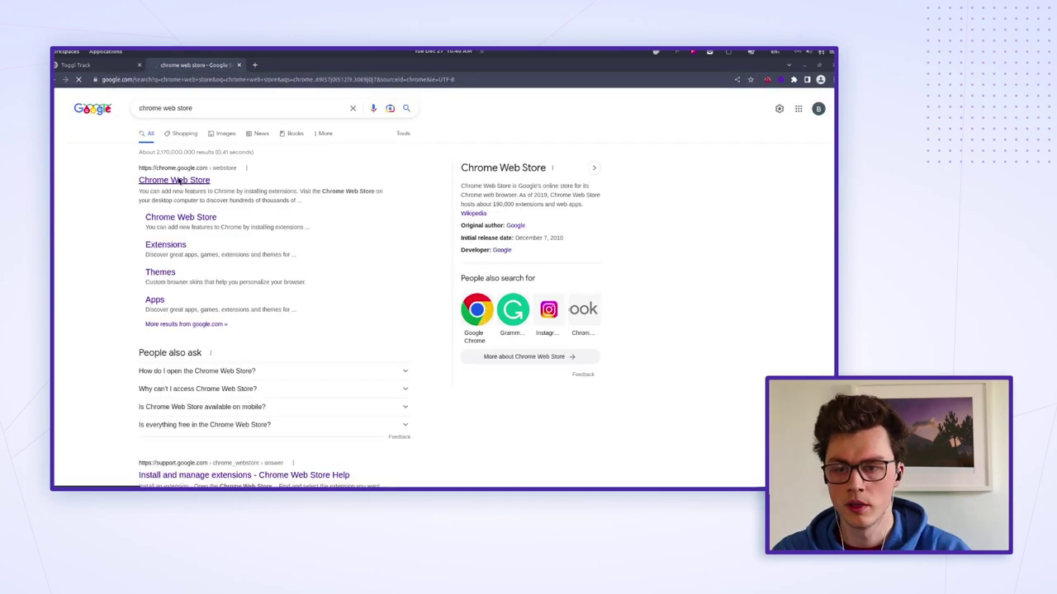
left_click(173, 180)
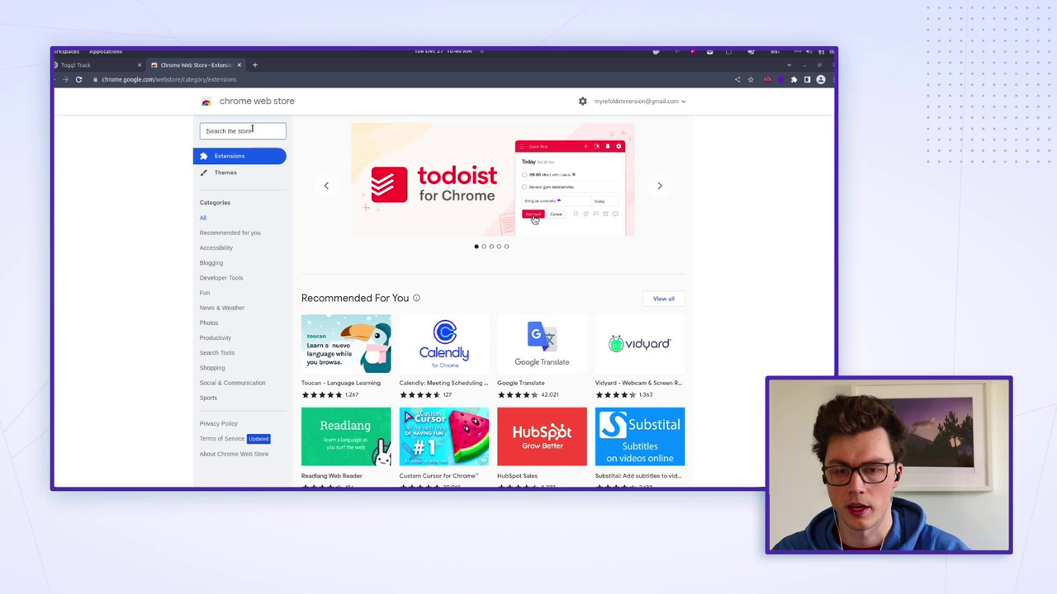
type("toggl")
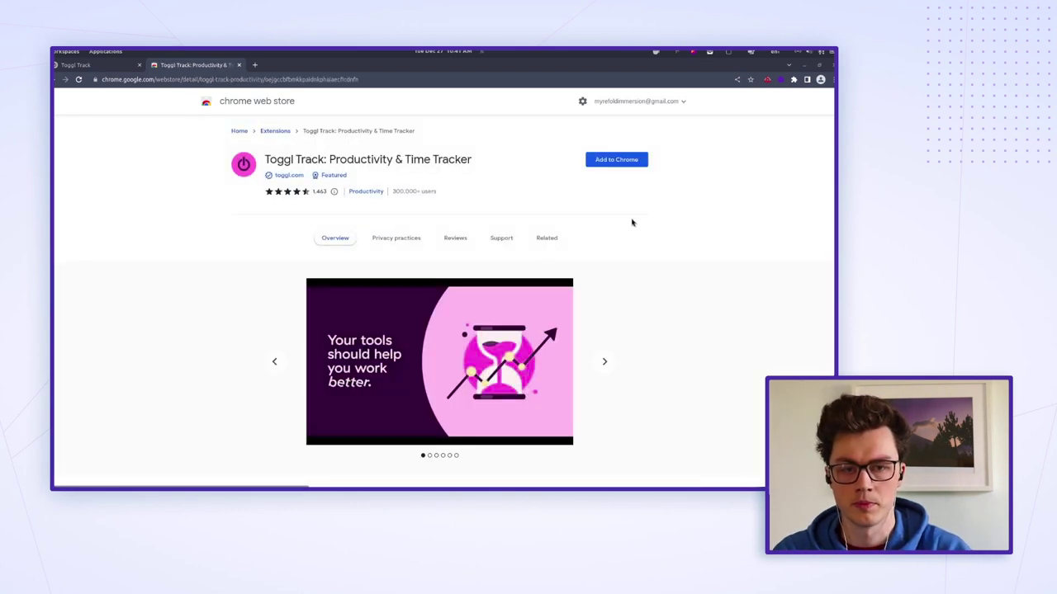
left_click(616, 159)
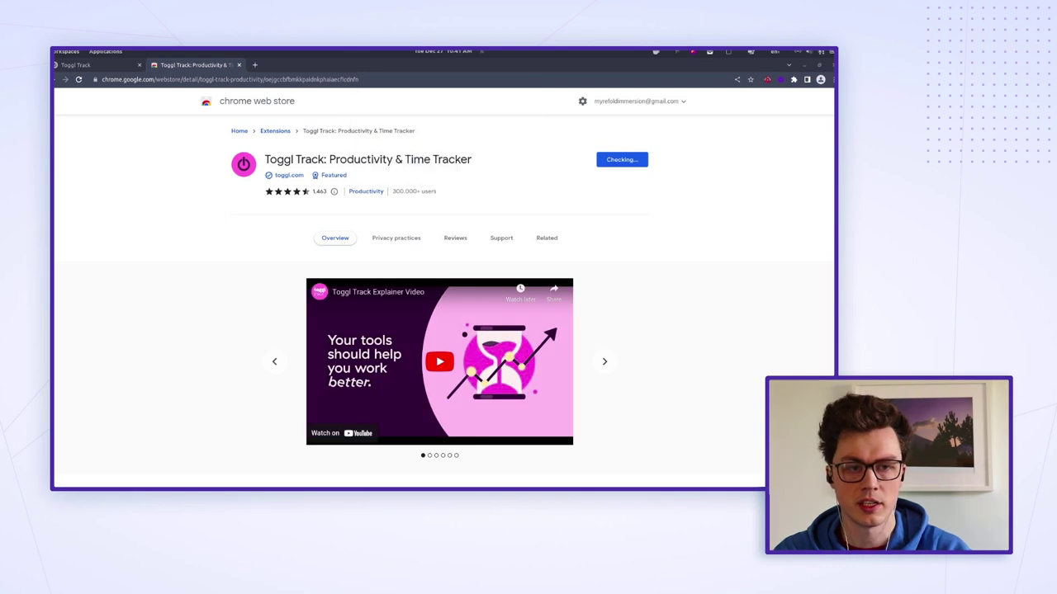
left_click(621, 159)
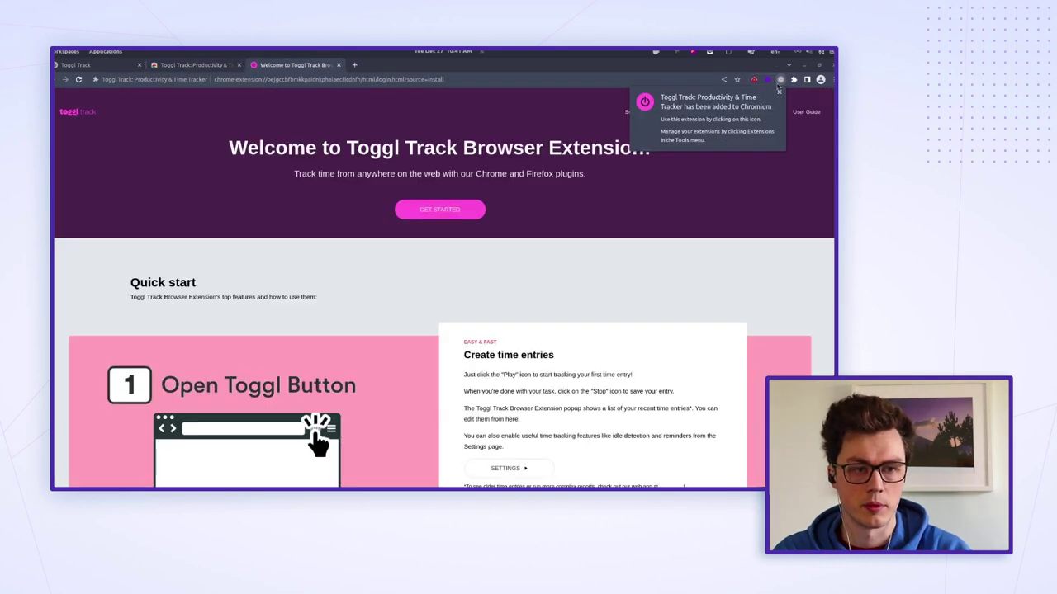
From the extension popup, resume the Audiobook Listening entry and close the welcome page
left_click(776, 91)
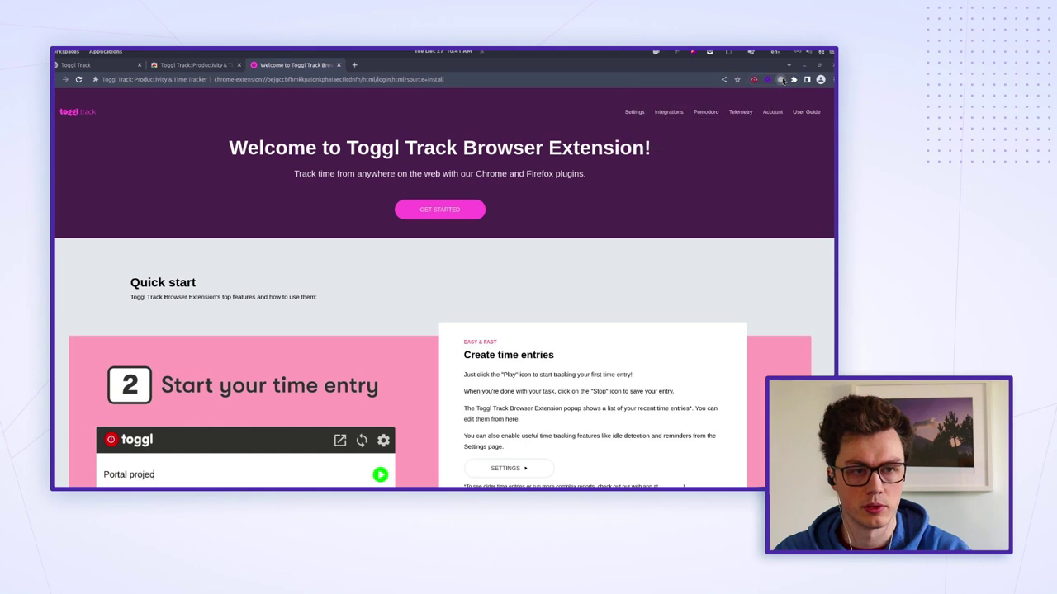
left_click(781, 80)
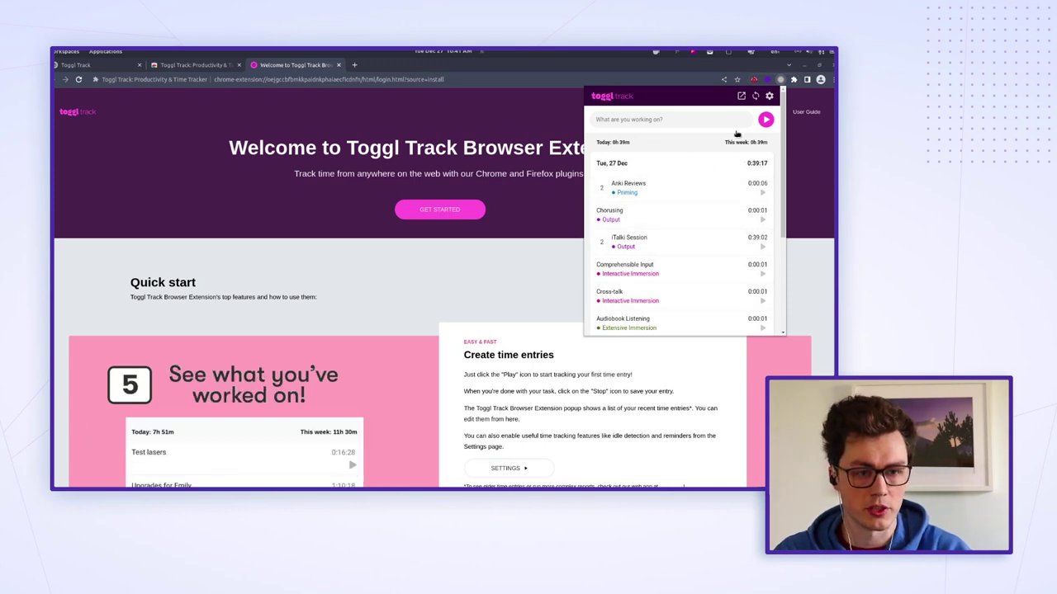
mouse_move(763, 193)
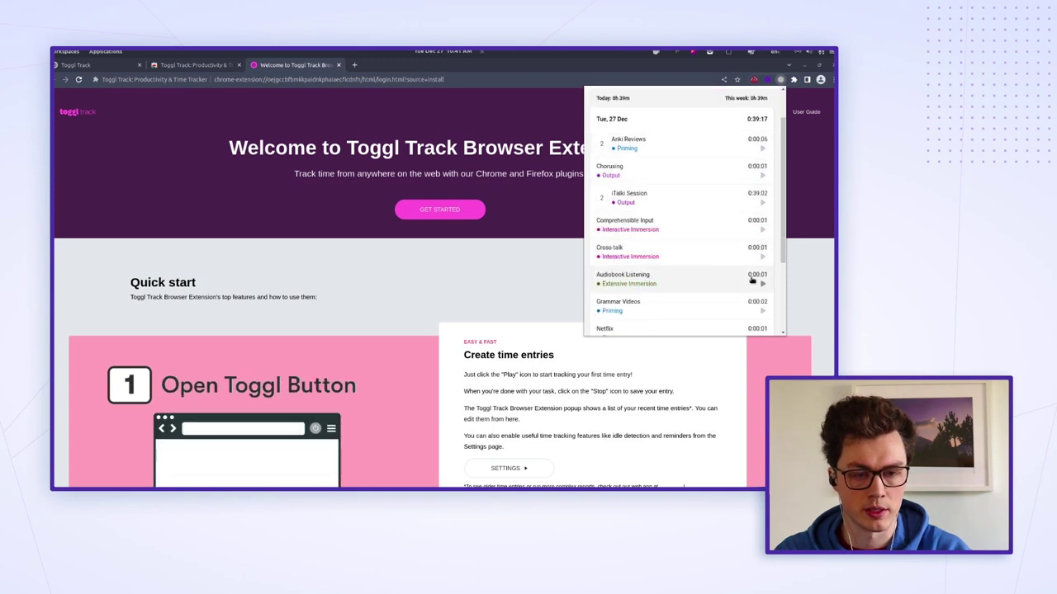
left_click(763, 284)
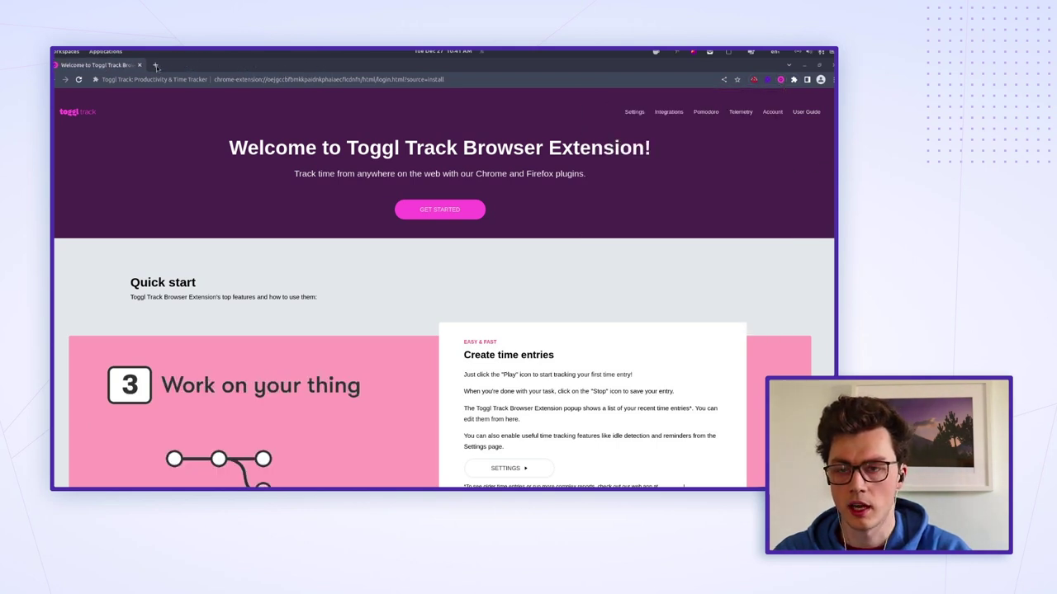
left_click(155, 64)
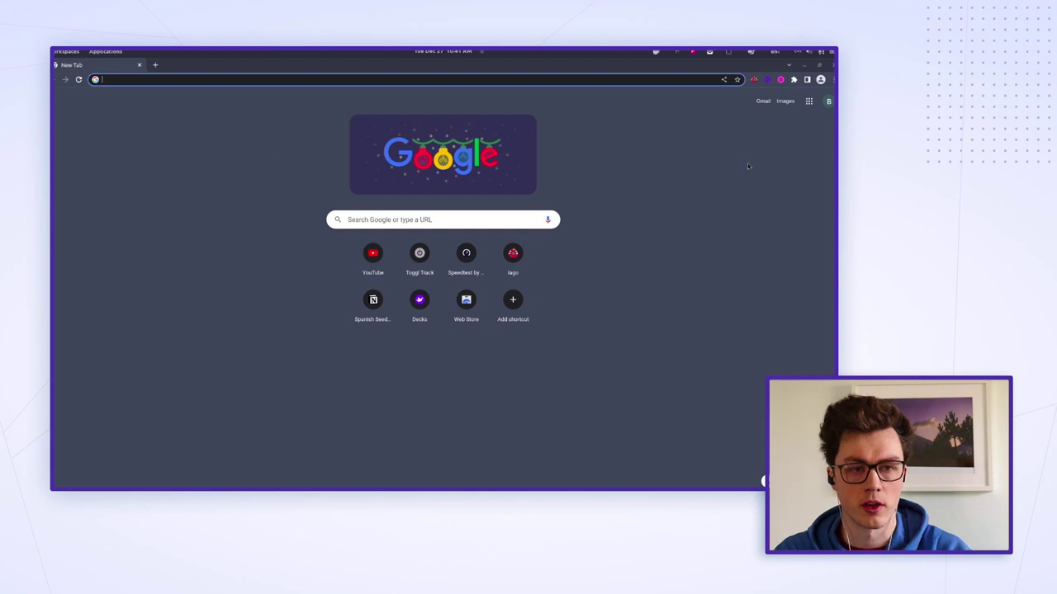
Stop the running Audiobook Listening entry from the reopened popup and put it away
left_click(779, 79)
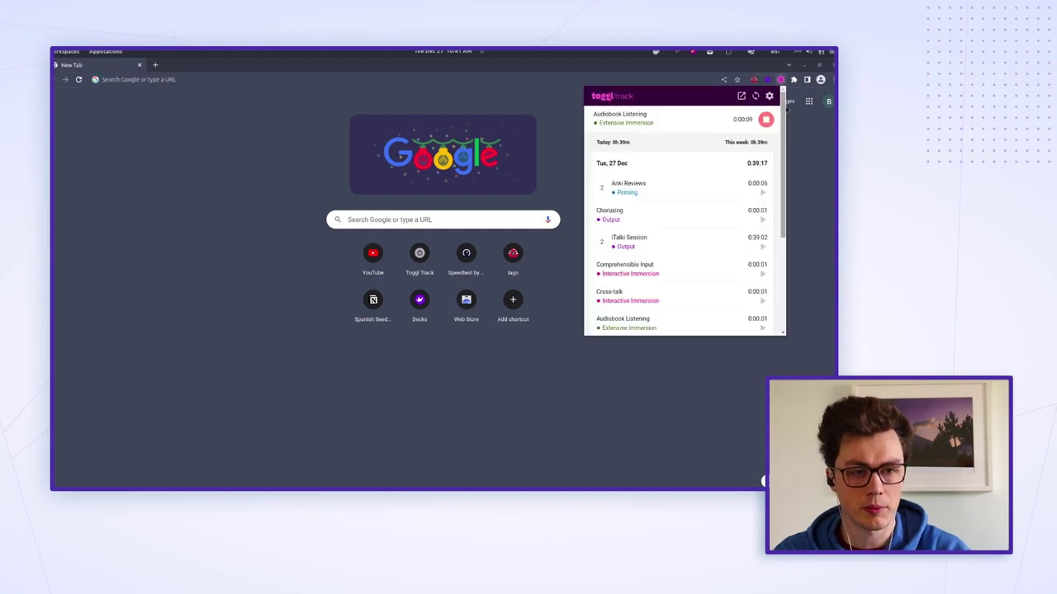
left_click(766, 119)
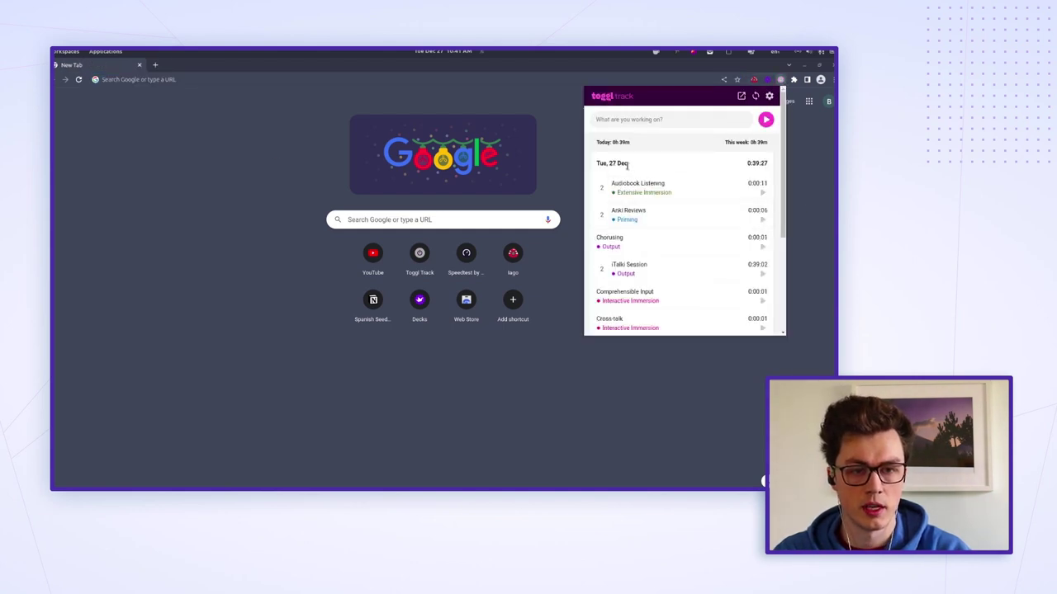
left_click(672, 119)
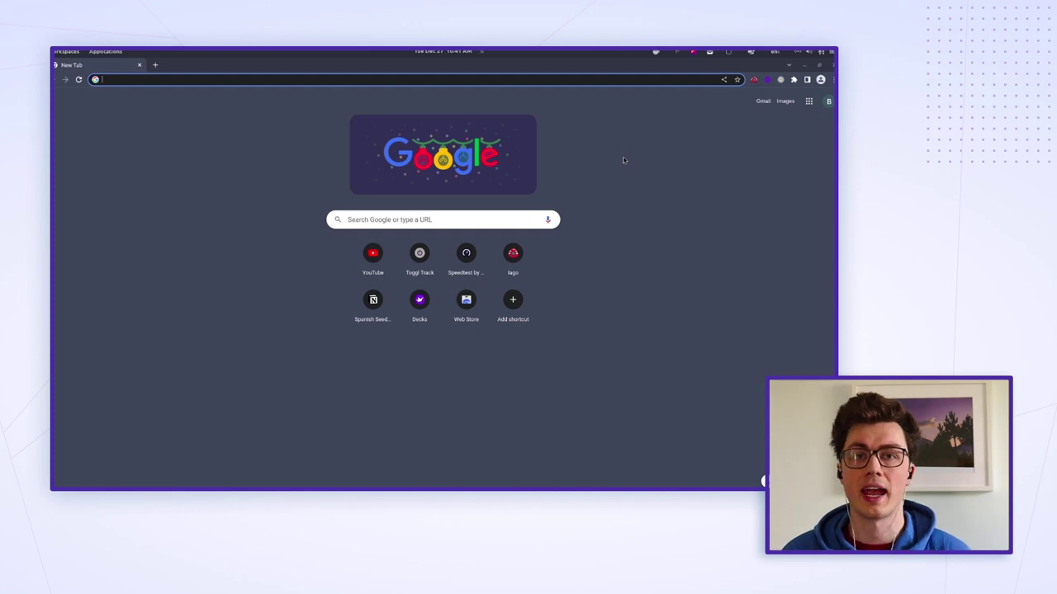
mouse_move(618, 163)
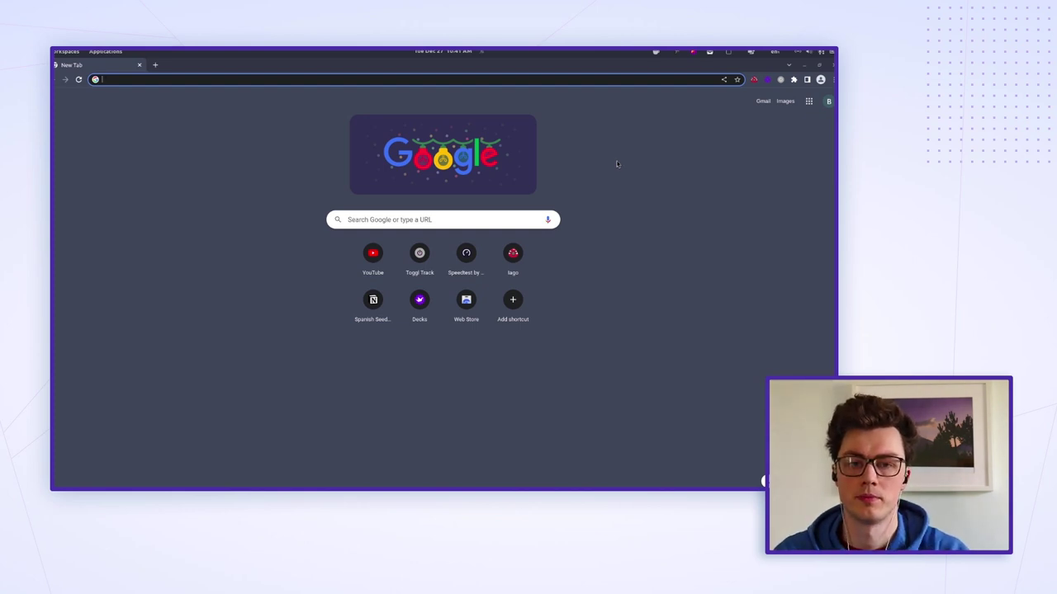
Launch Toggl Track on the iPhone and sign in with Google, allowing google.com
left_click(419, 253)
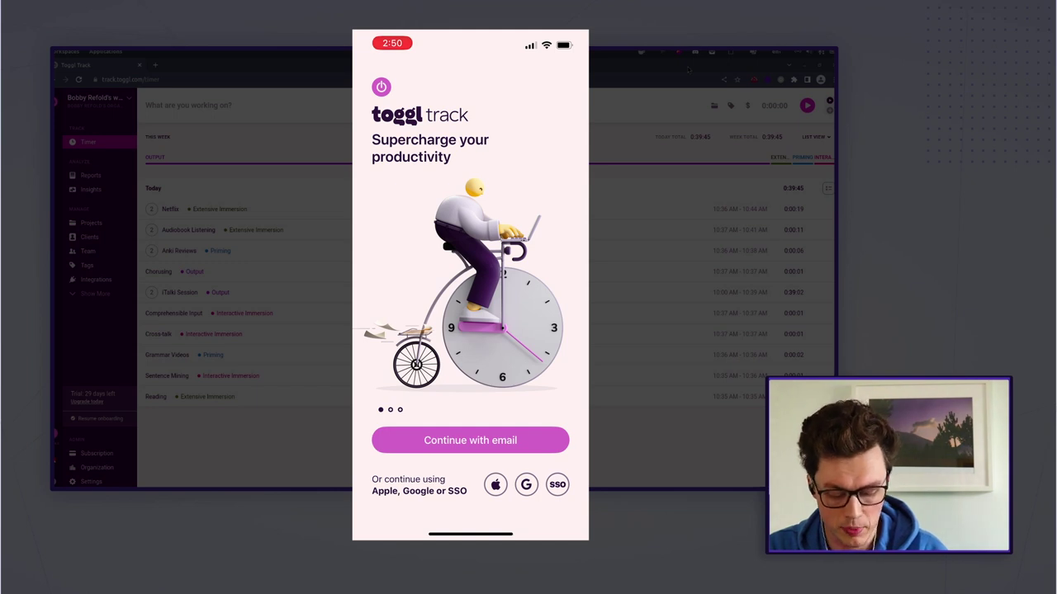
left_click(525, 485)
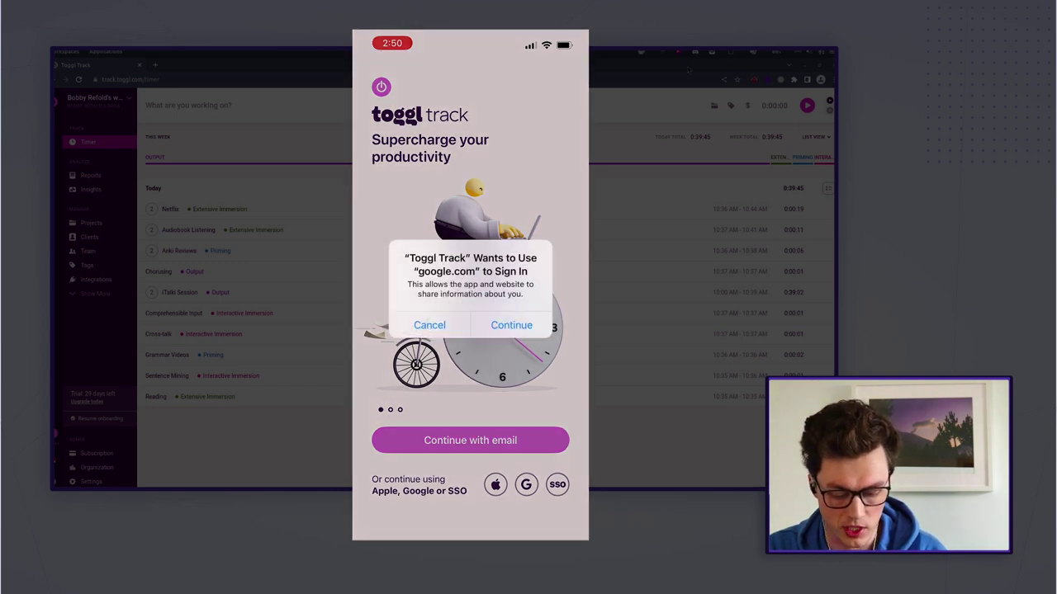
left_click(512, 324)
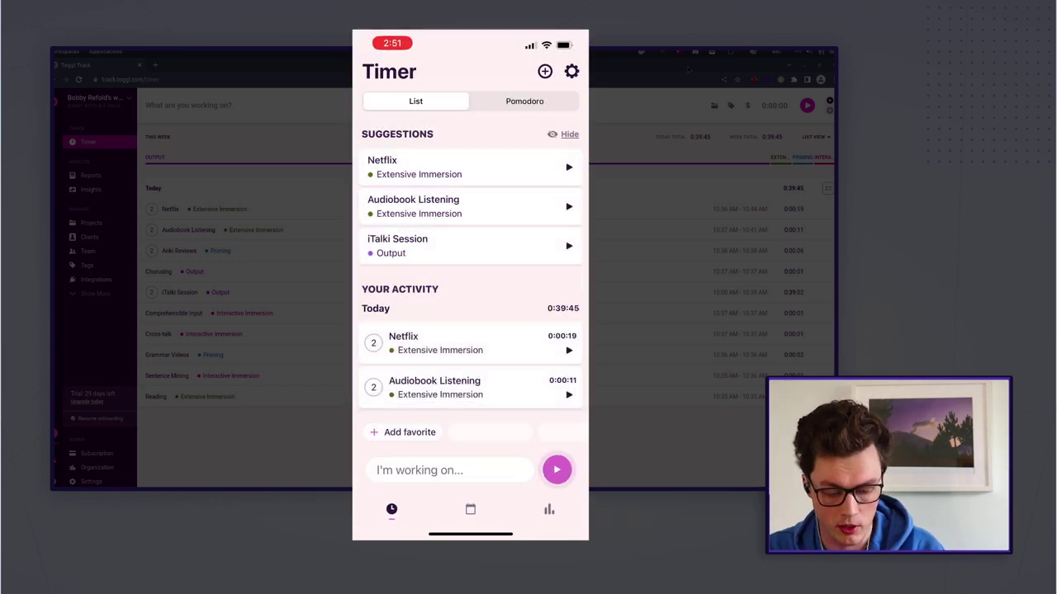
Hide Suggestions, then record and stop a short Anki Reviews entry under Priming
left_click(565, 133)
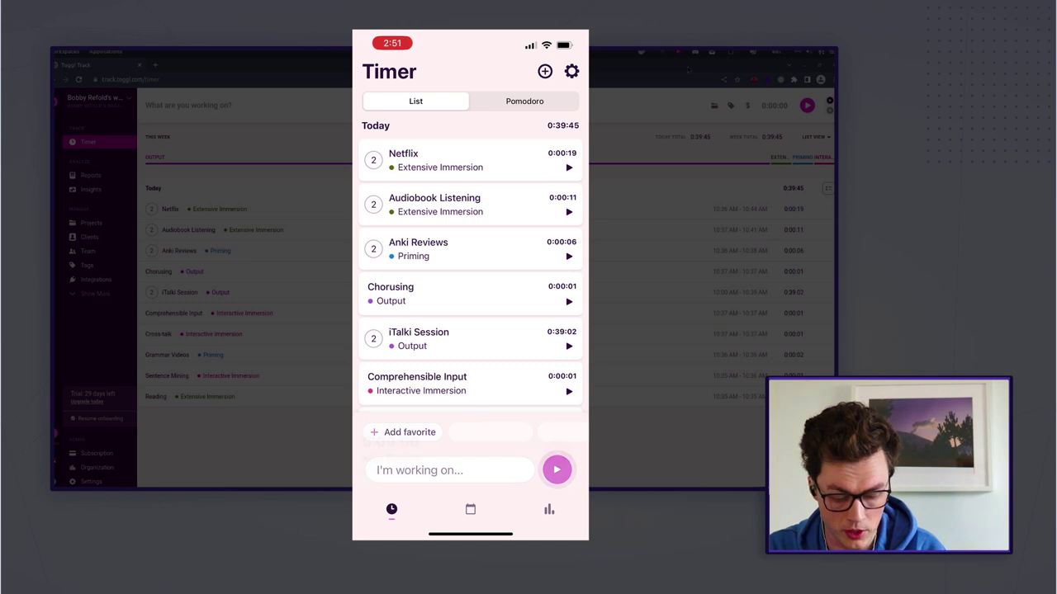
left_click(568, 256)
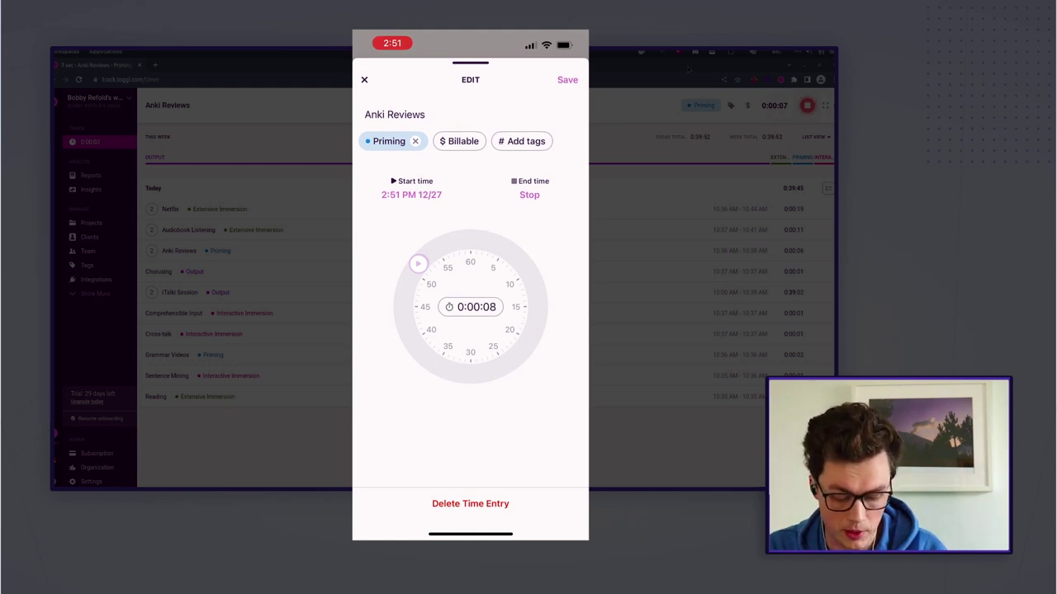
left_click(363, 79)
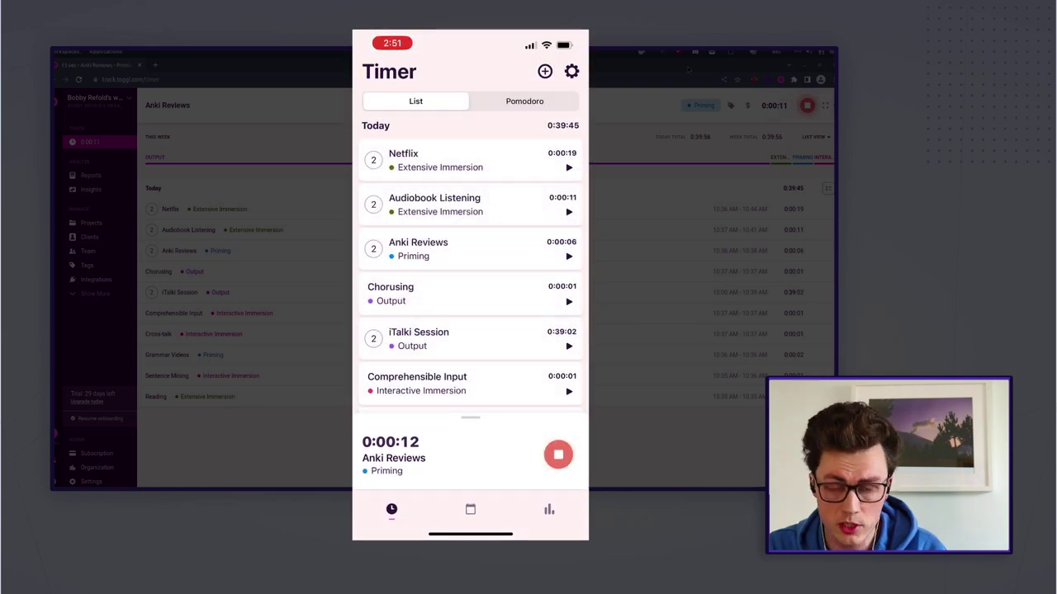
left_click(559, 454)
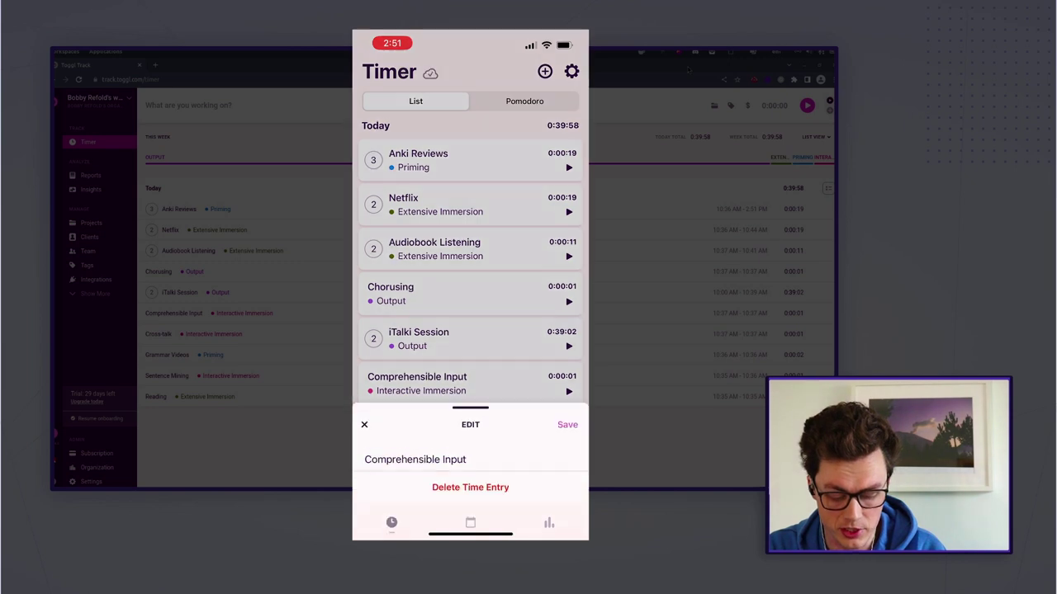
left_click(469, 487)
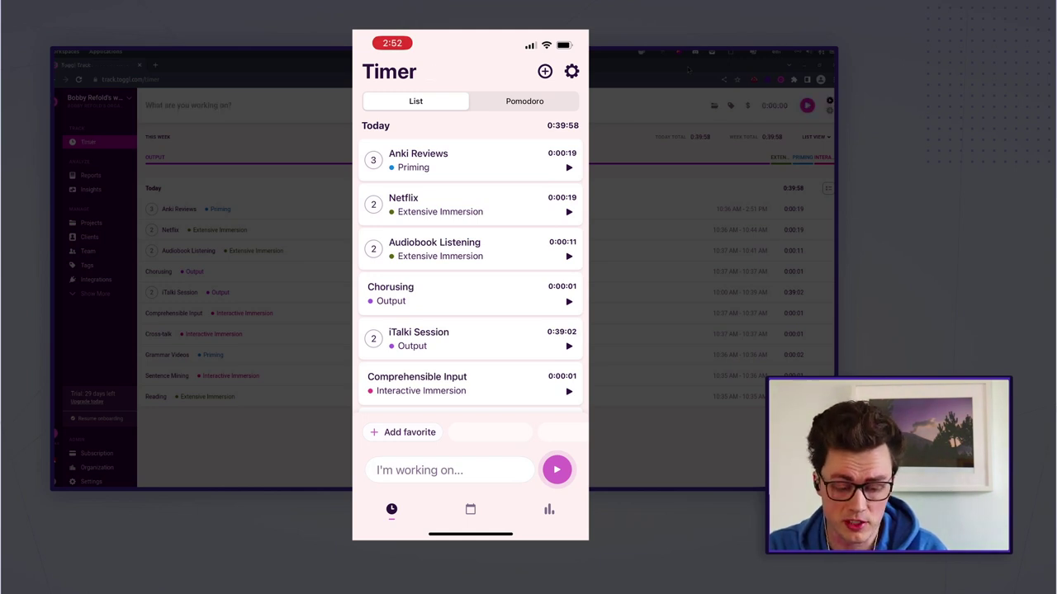
left_click(548, 509)
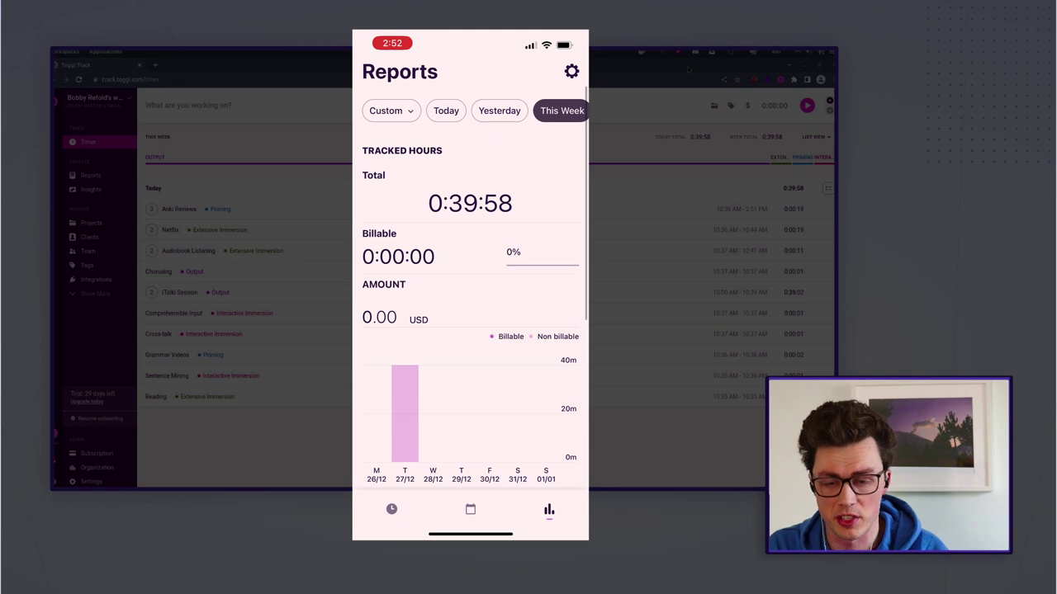
left_click(391, 508)
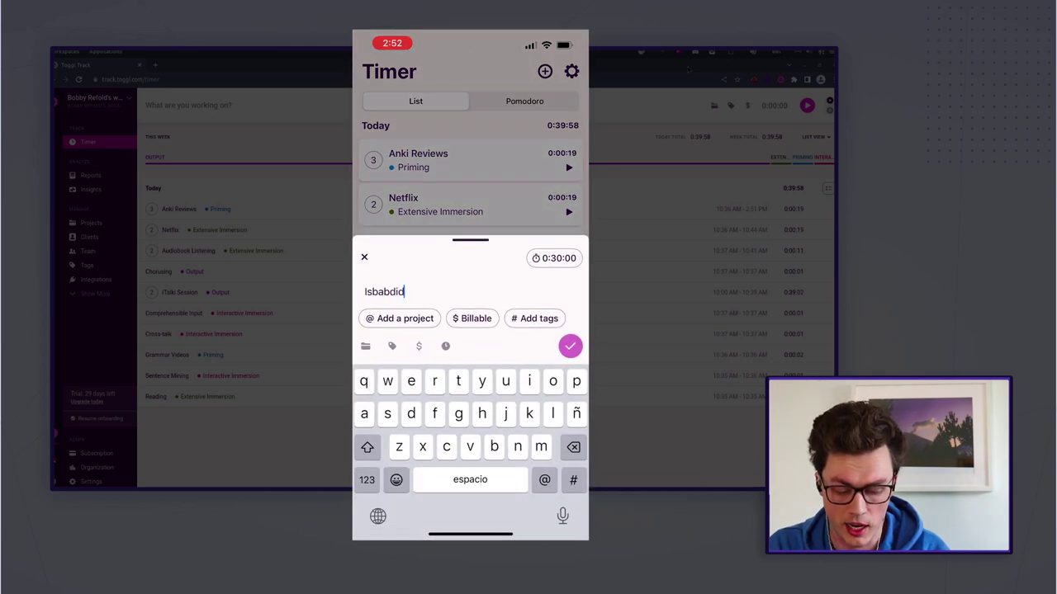
type("@")
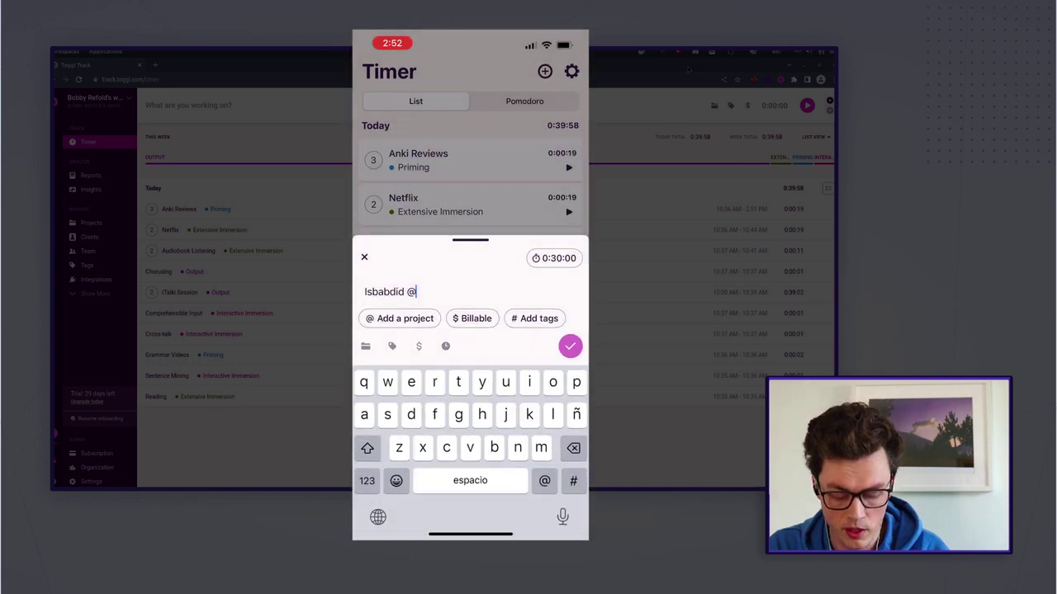
left_click(363, 258)
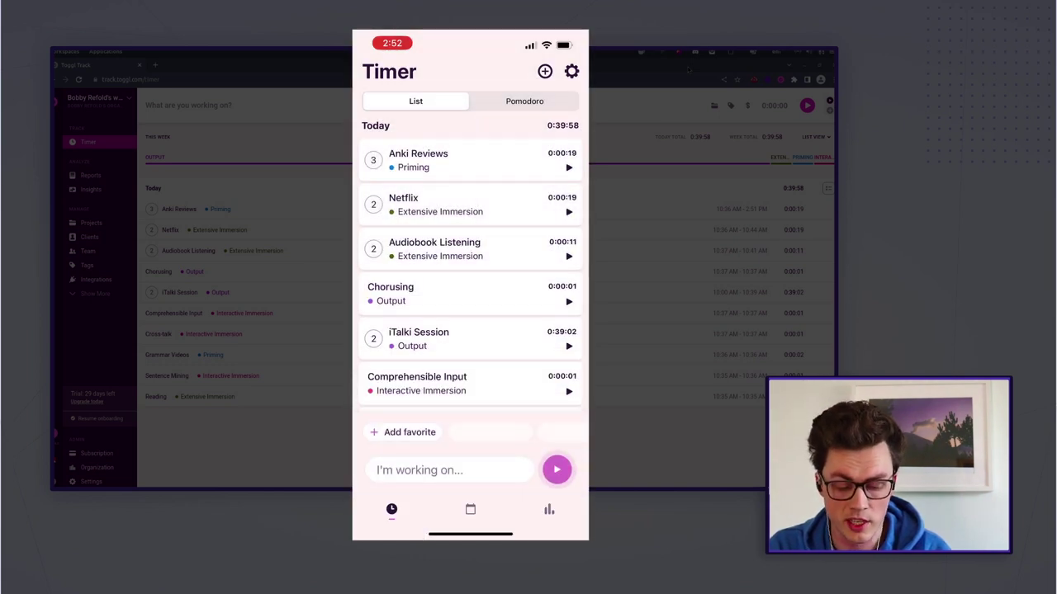
Scroll through Toggl's Settings without changing anything and leave with Done
left_click(572, 71)
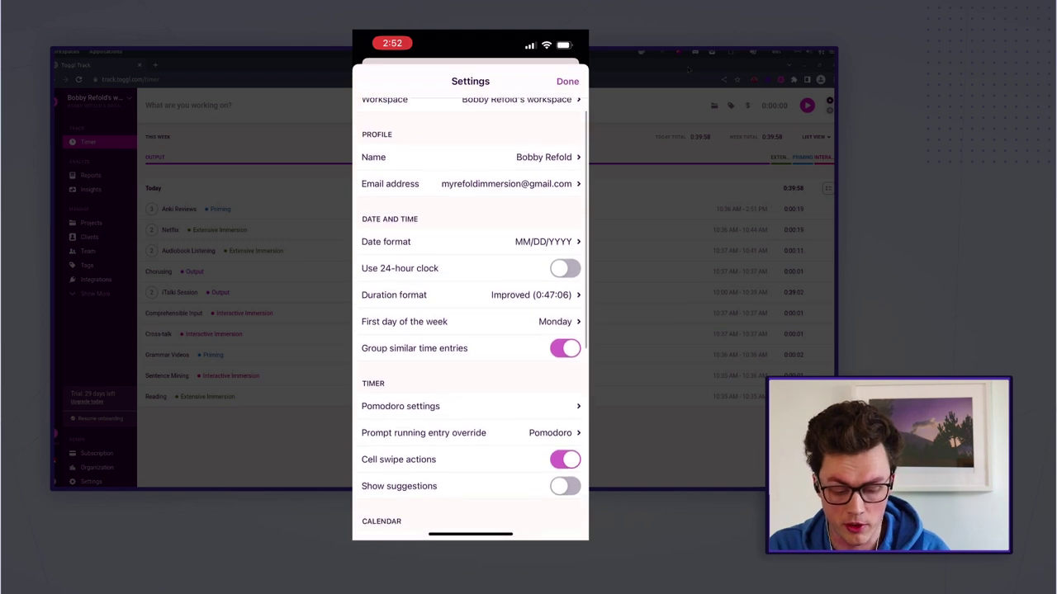
scroll("down", 3)
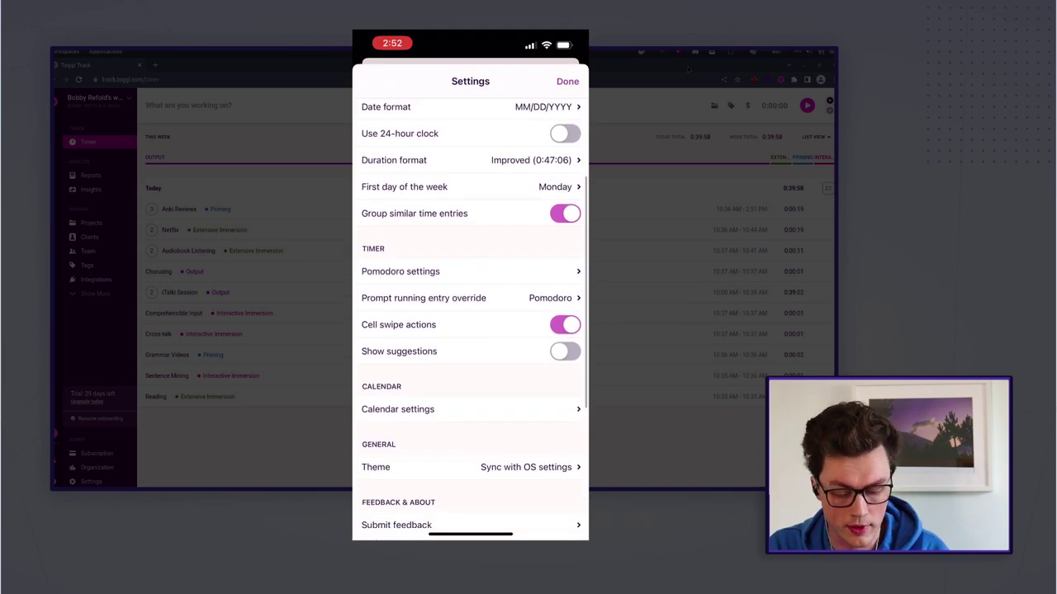
scroll("down", 3)
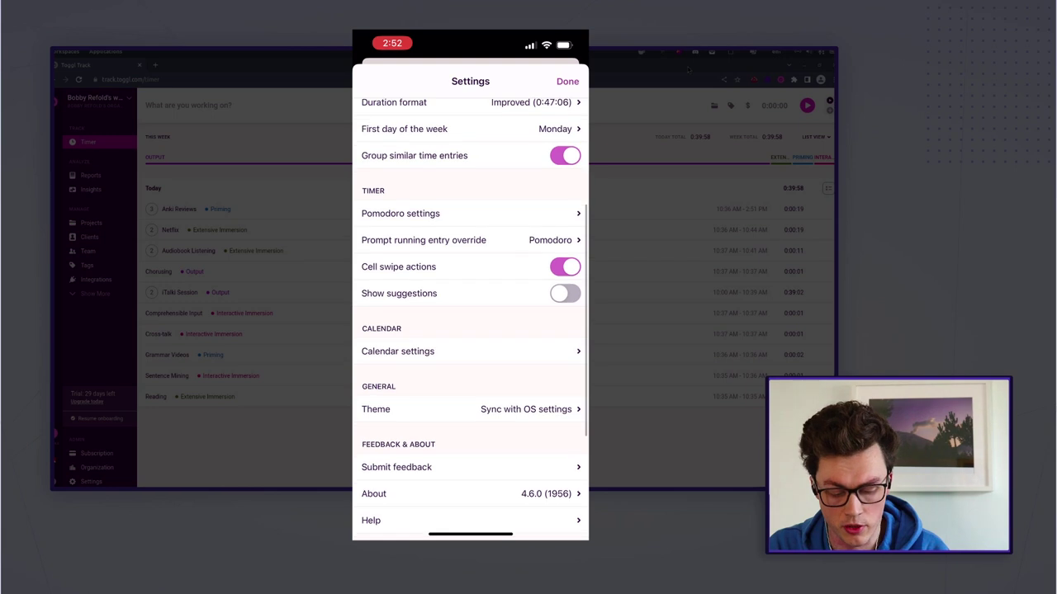
scroll("down", 3)
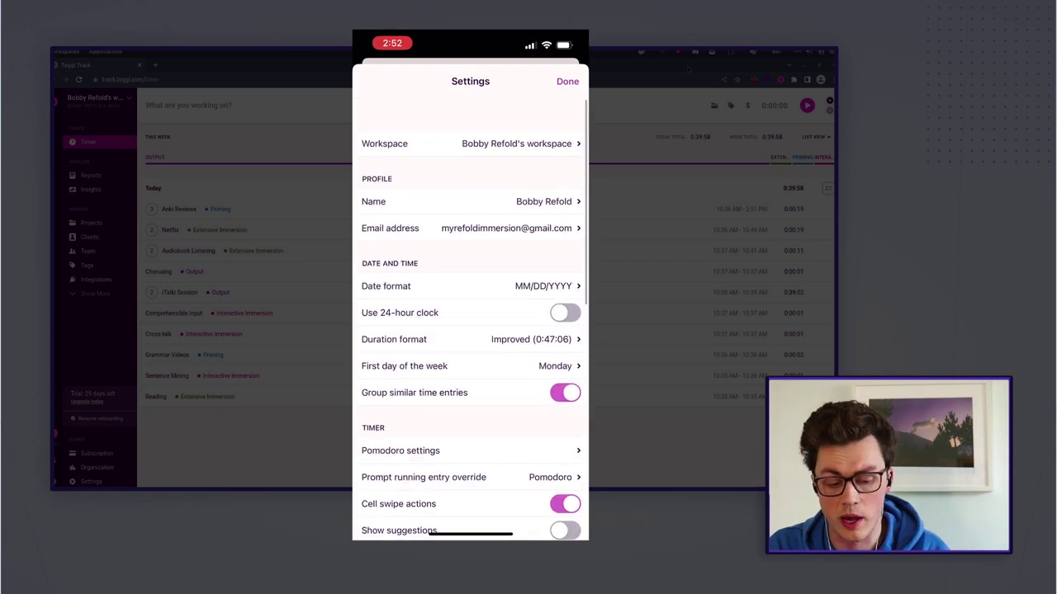
left_click(568, 81)
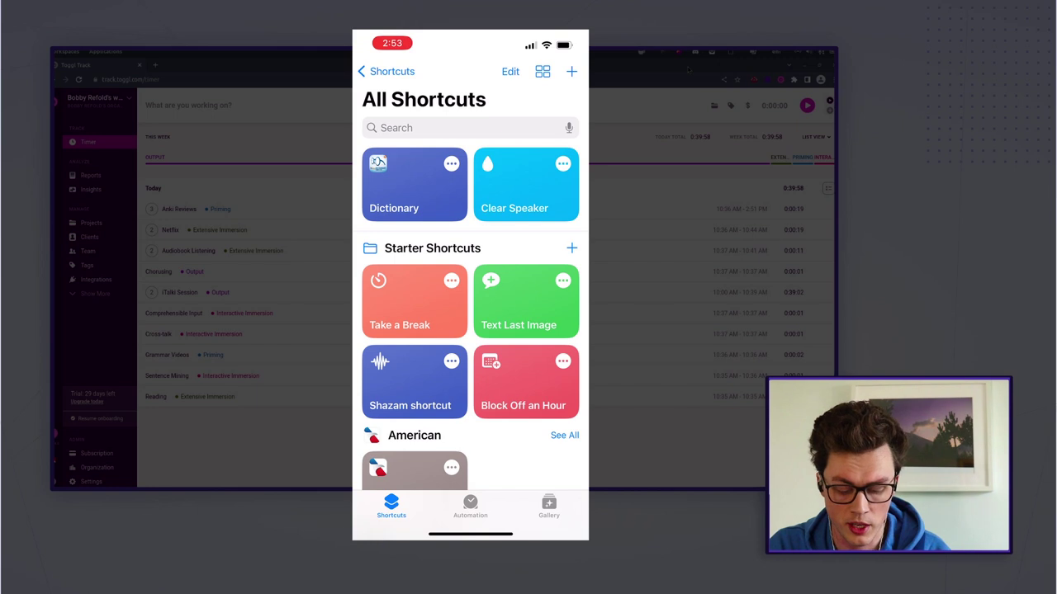
From the Automation tab, begin a new personal automation triggered by an app being opened
left_click(469, 505)
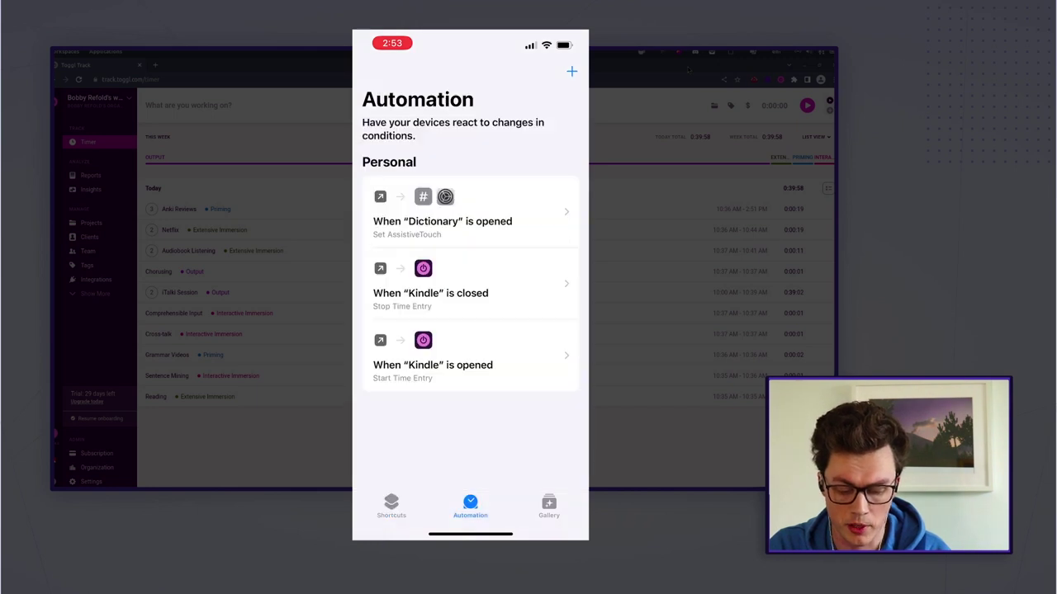
scroll("up", 3)
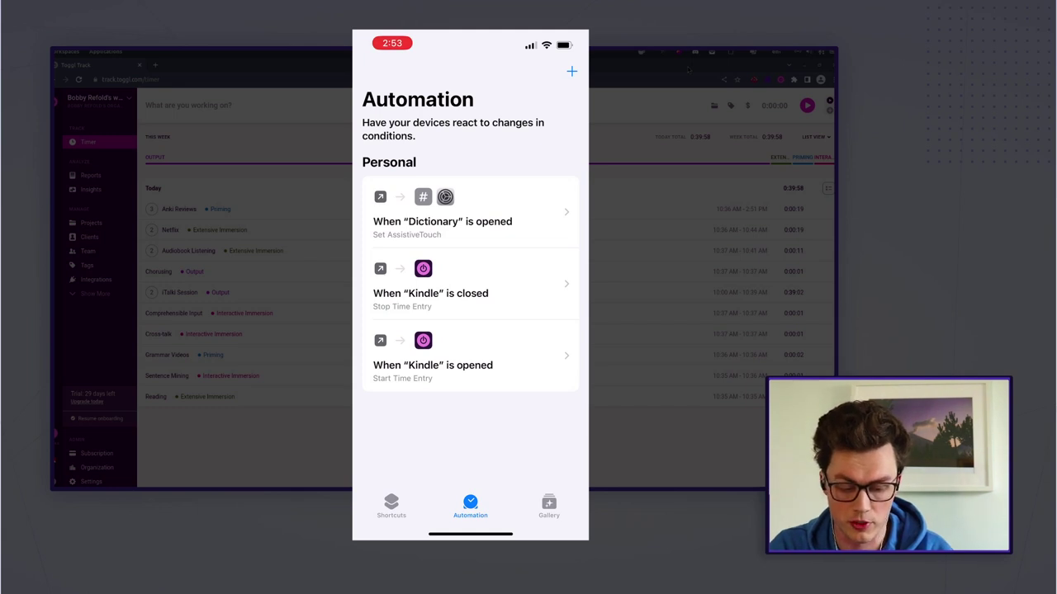
left_click(572, 71)
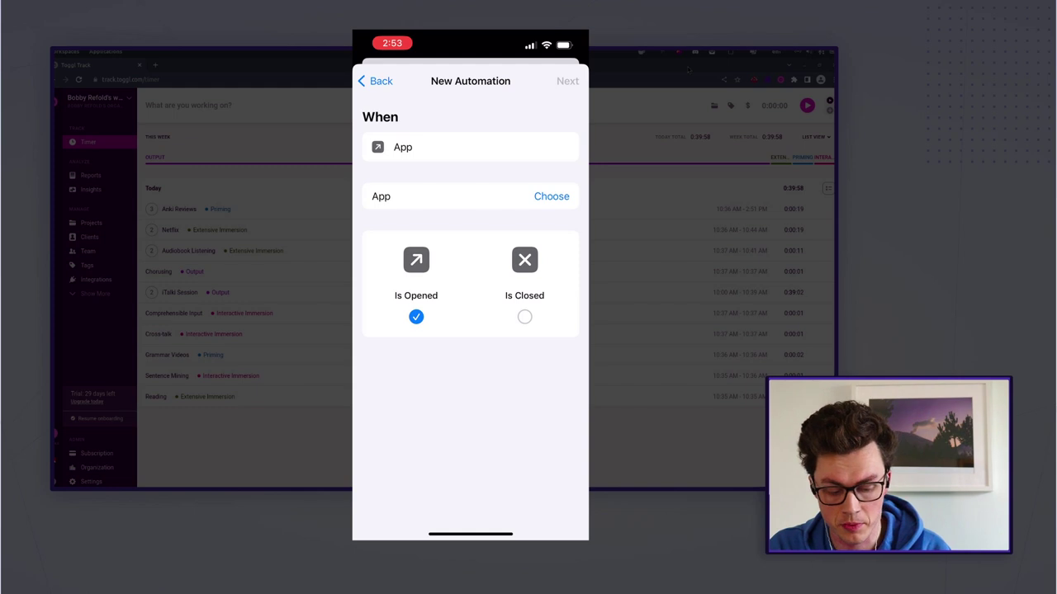
Choose Anki as the triggering app and add Toggl's Start Time Entry action
left_click(552, 196)
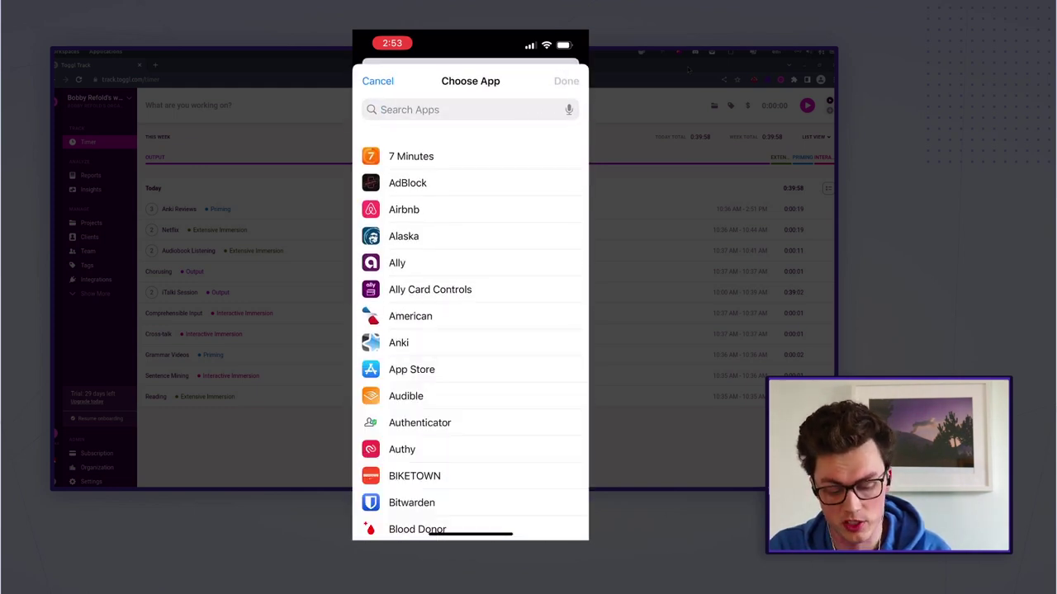
left_click(400, 341)
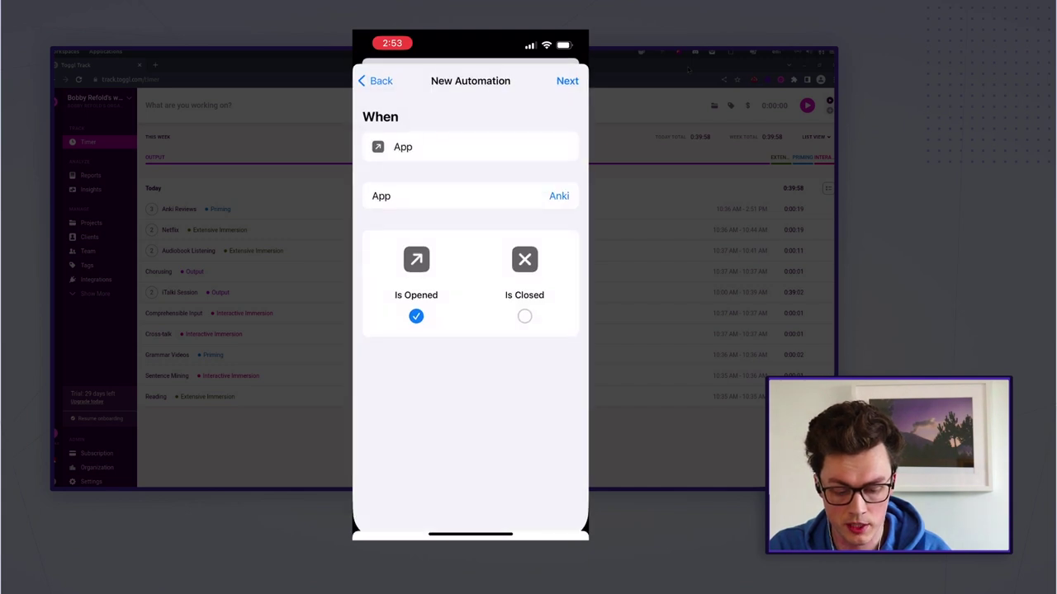
left_click(568, 79)
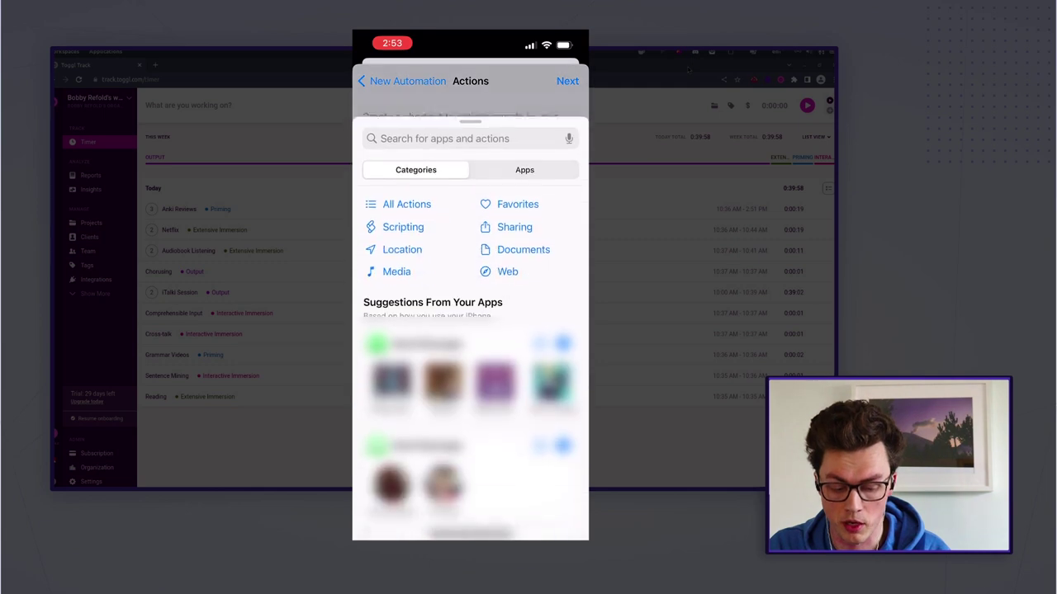
left_click(445, 138)
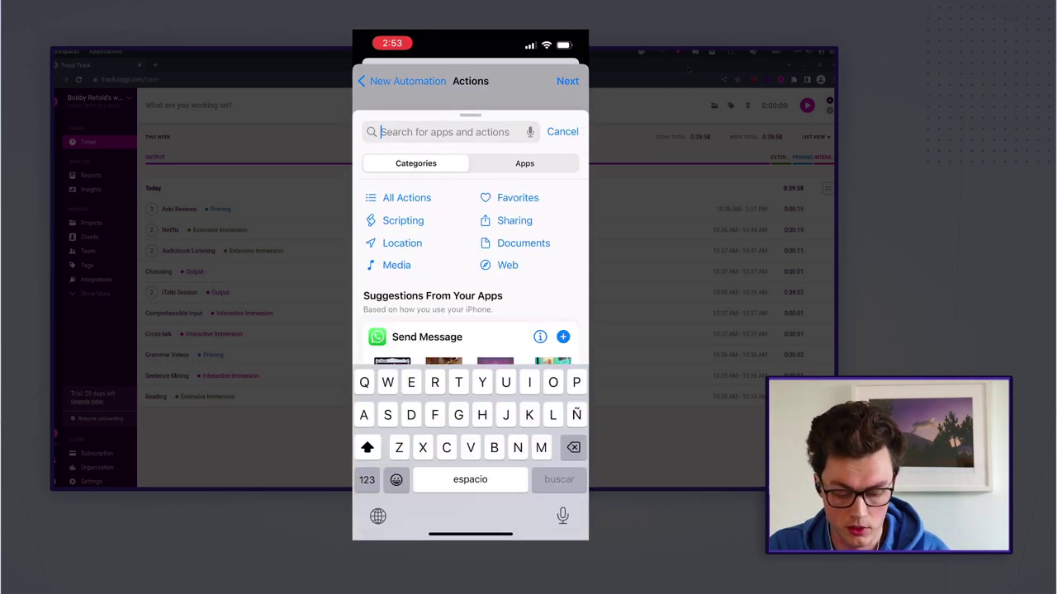
type("Togg")
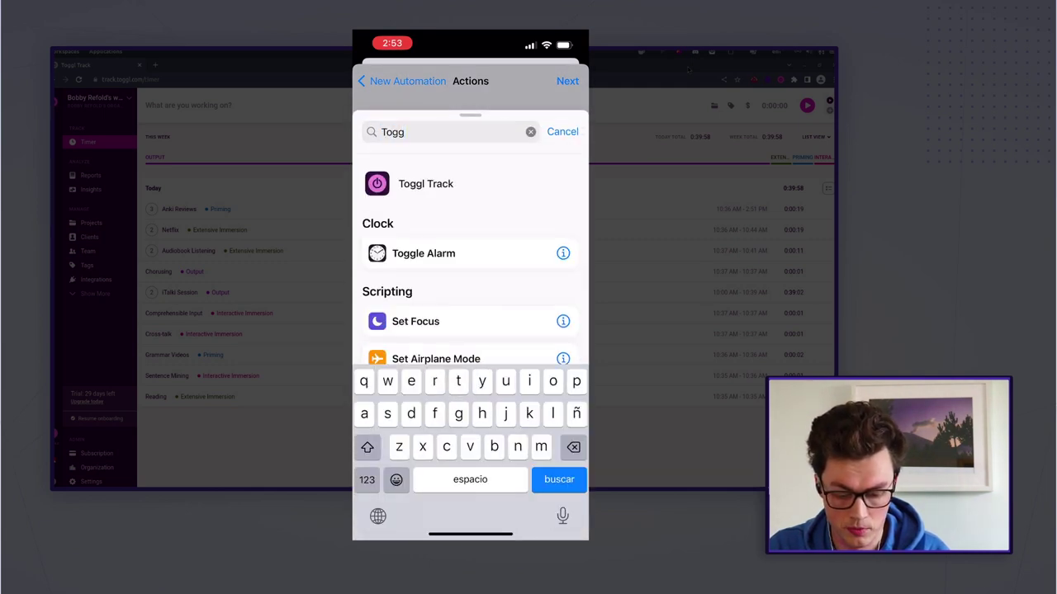
left_click(426, 183)
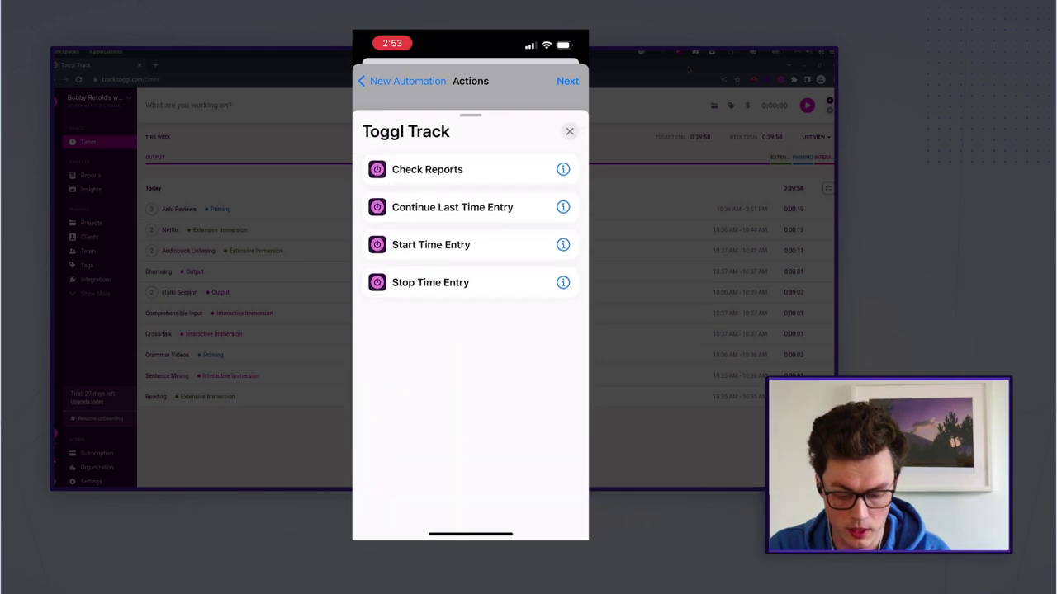
left_click(429, 244)
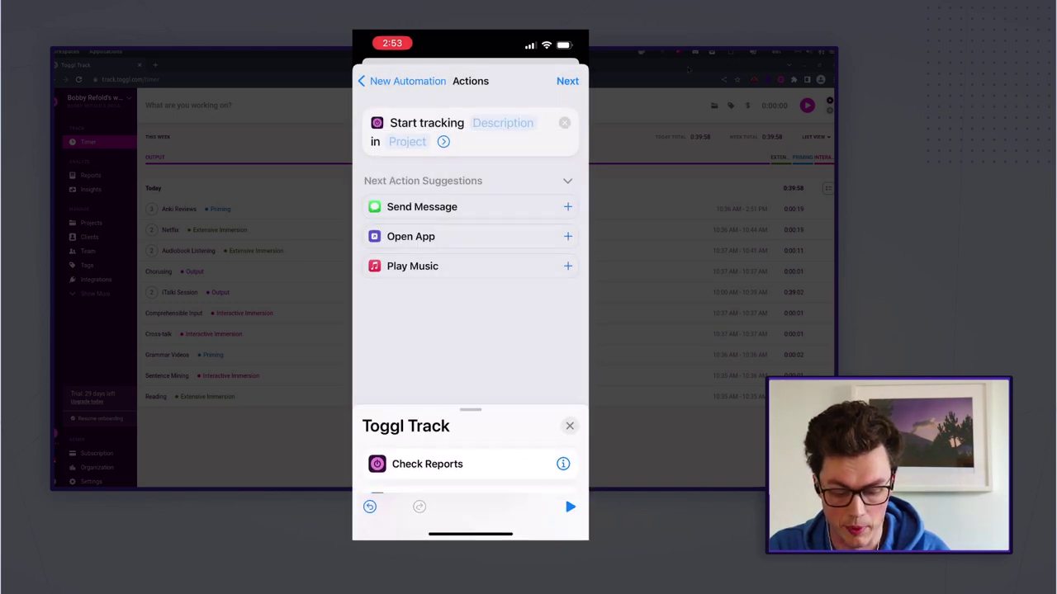
Set the entry to 'Anki Review' in project Priming and turn off Ask Before Running
left_click(502, 122)
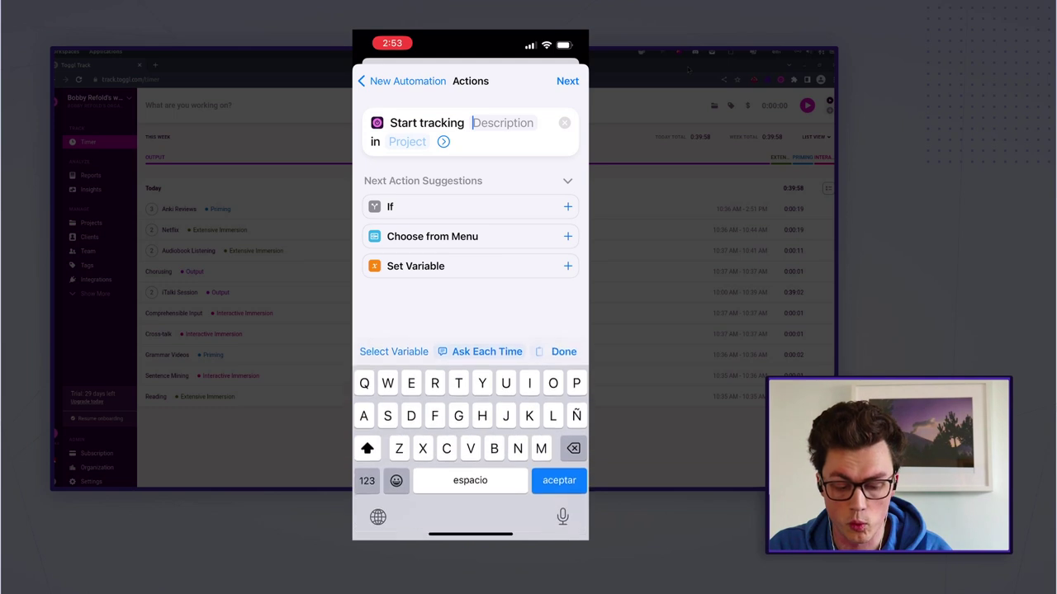
type("An")
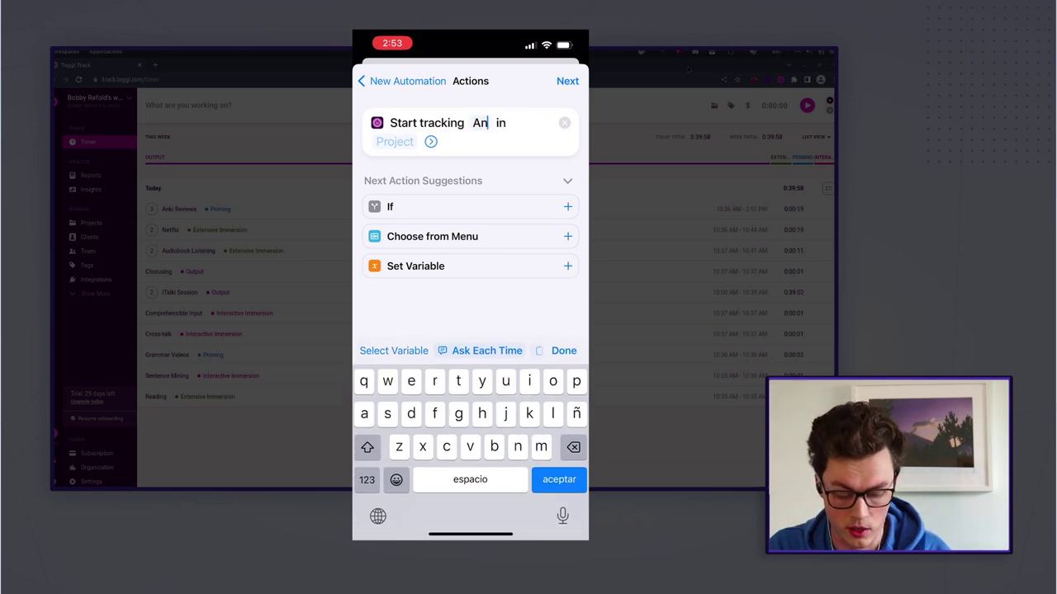
type("ki Review")
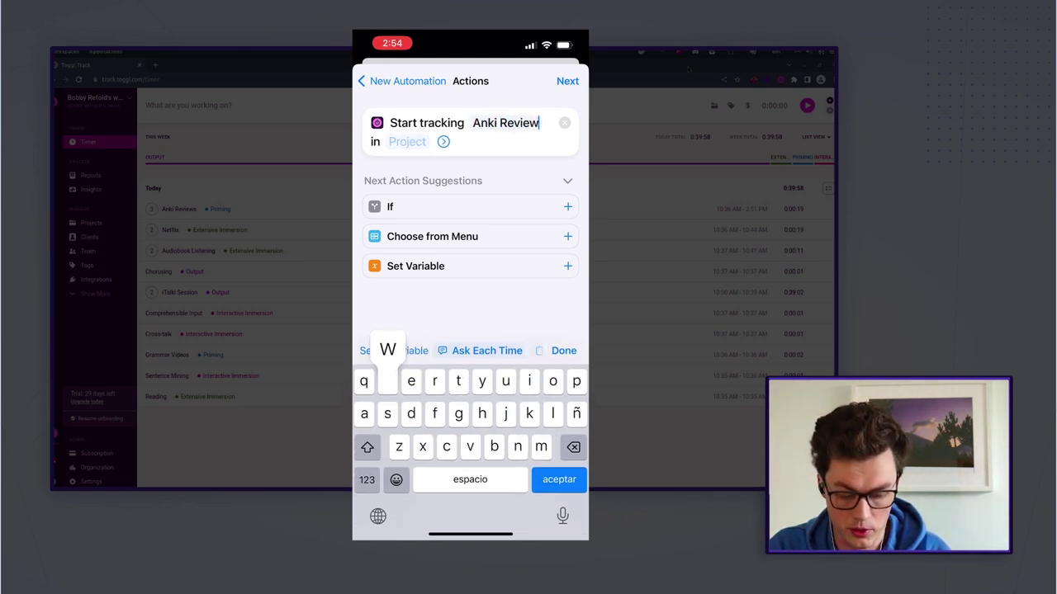
left_click(442, 142)
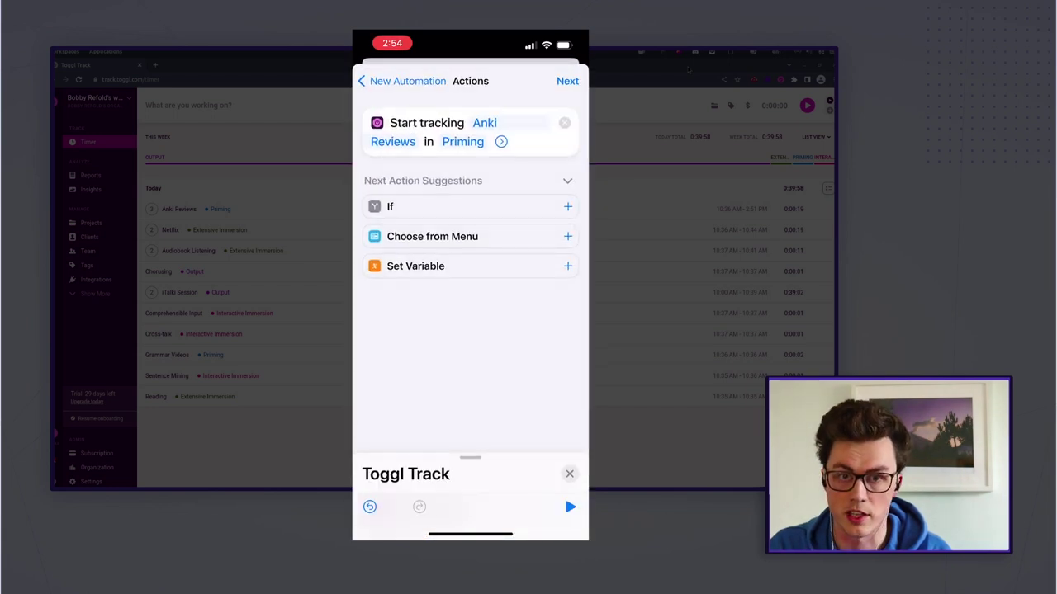
left_click(568, 81)
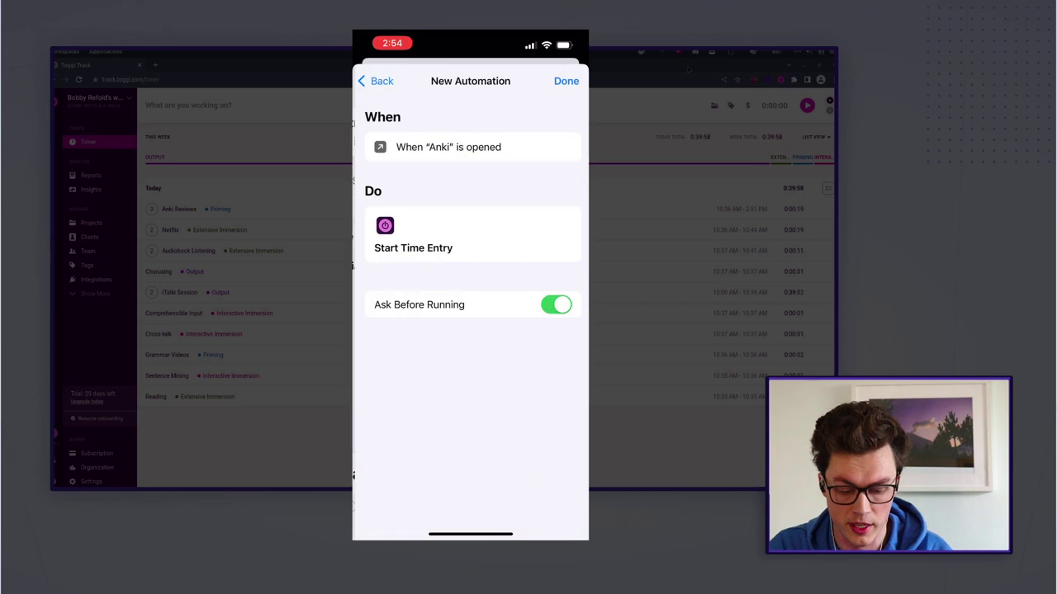
left_click(557, 304)
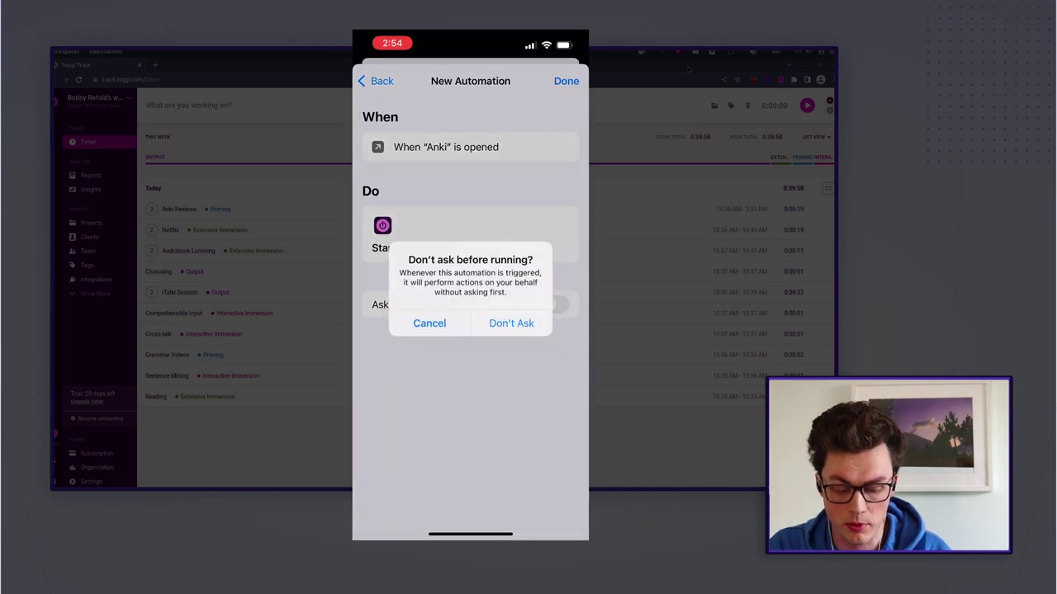
left_click(512, 322)
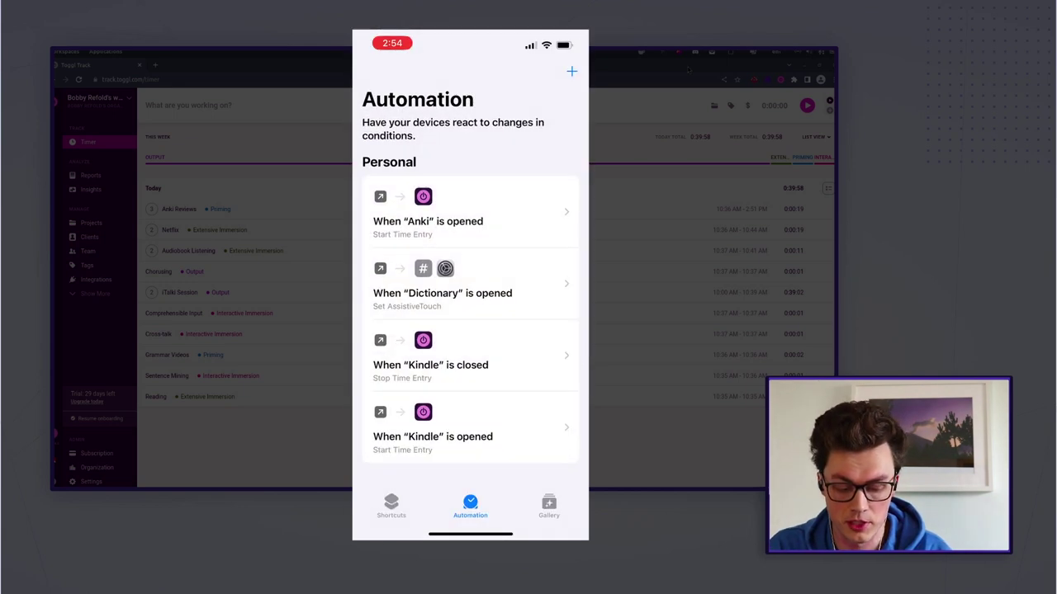
Start a second automation triggered when Anki is closed
left_click(571, 71)
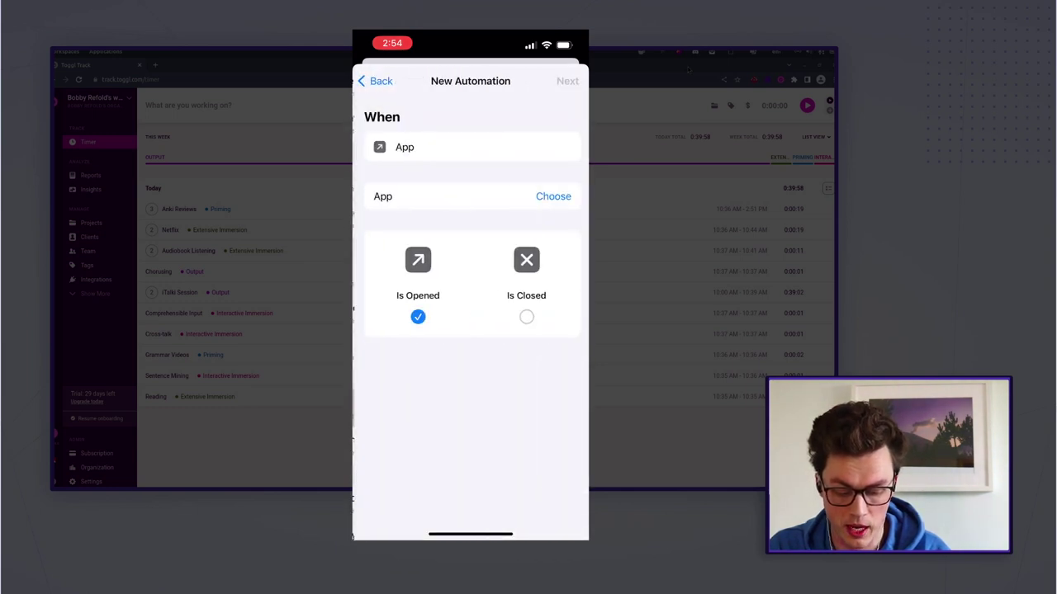
left_click(525, 317)
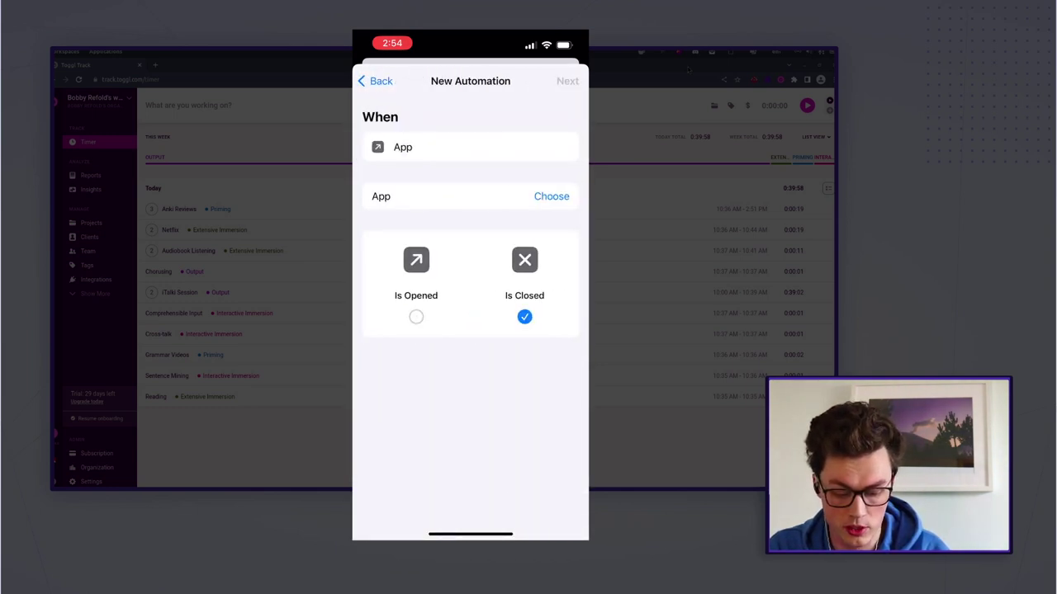
left_click(552, 197)
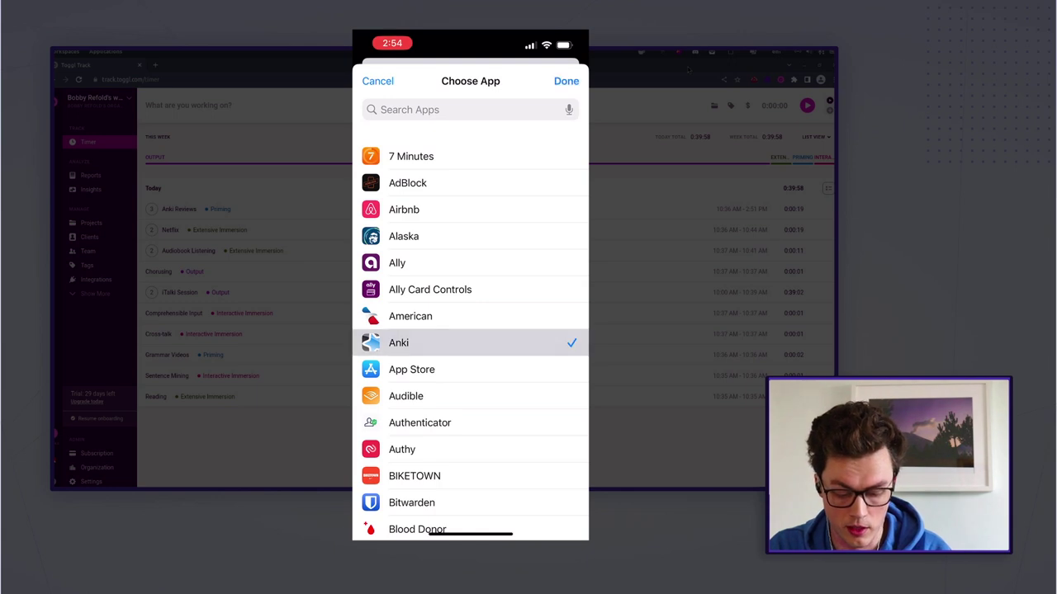
left_click(567, 81)
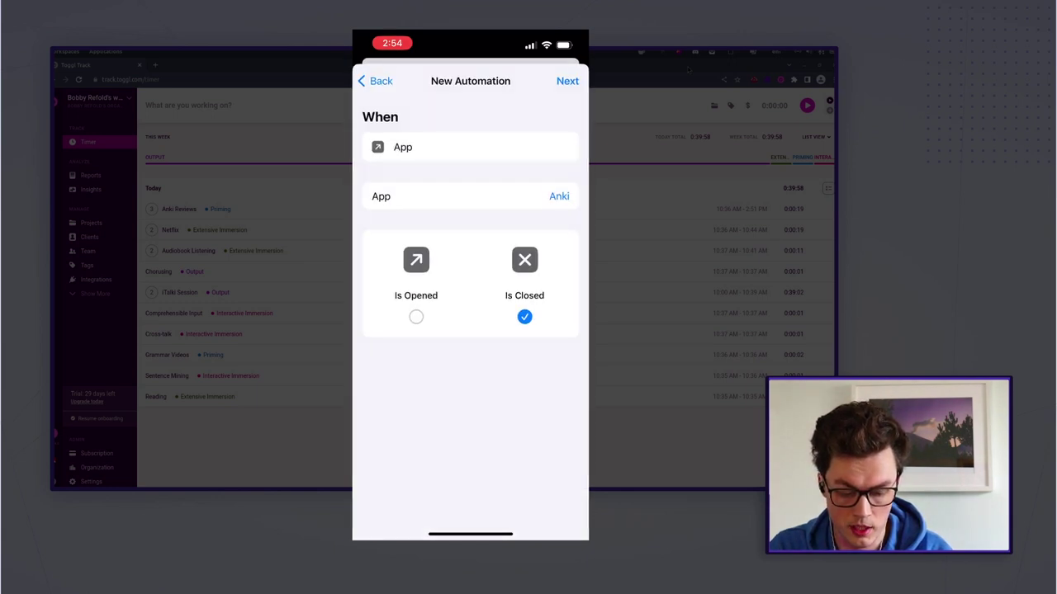
left_click(568, 81)
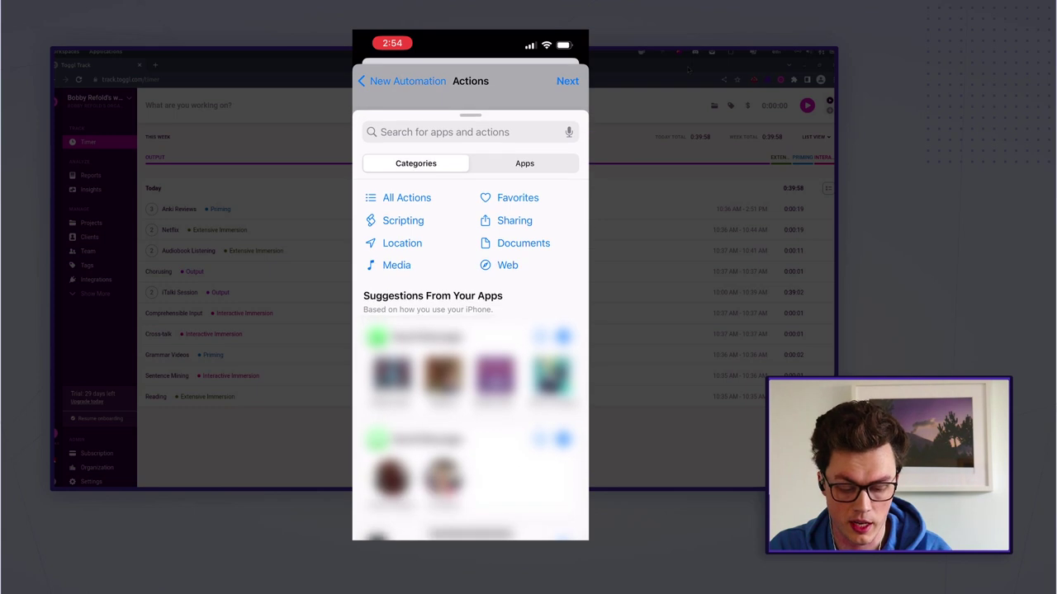
Add Toggl's Stop Time Entry action to the automation
type("Tog")
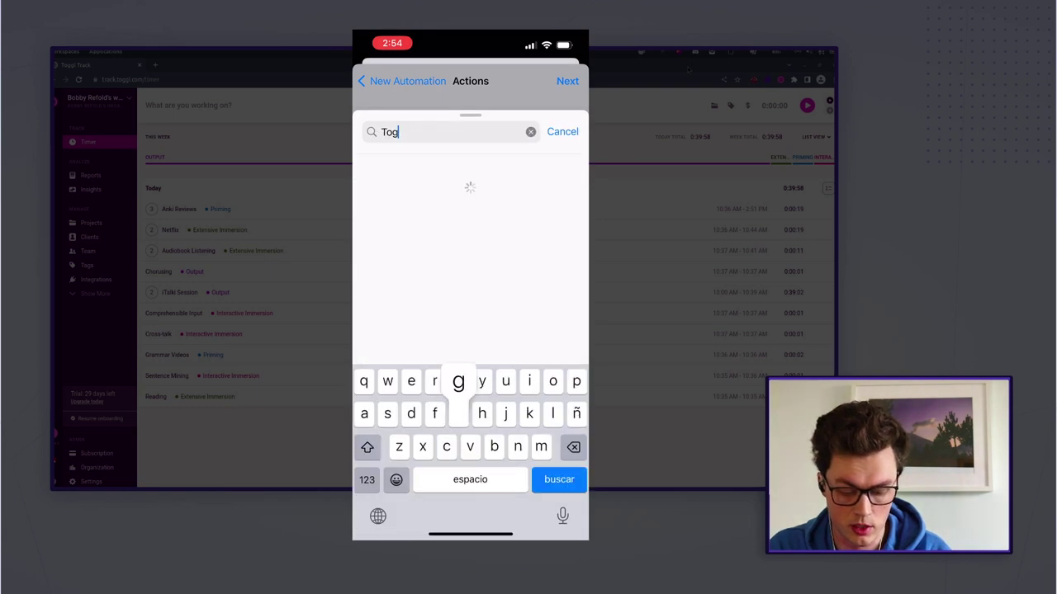
left_click(558, 479)
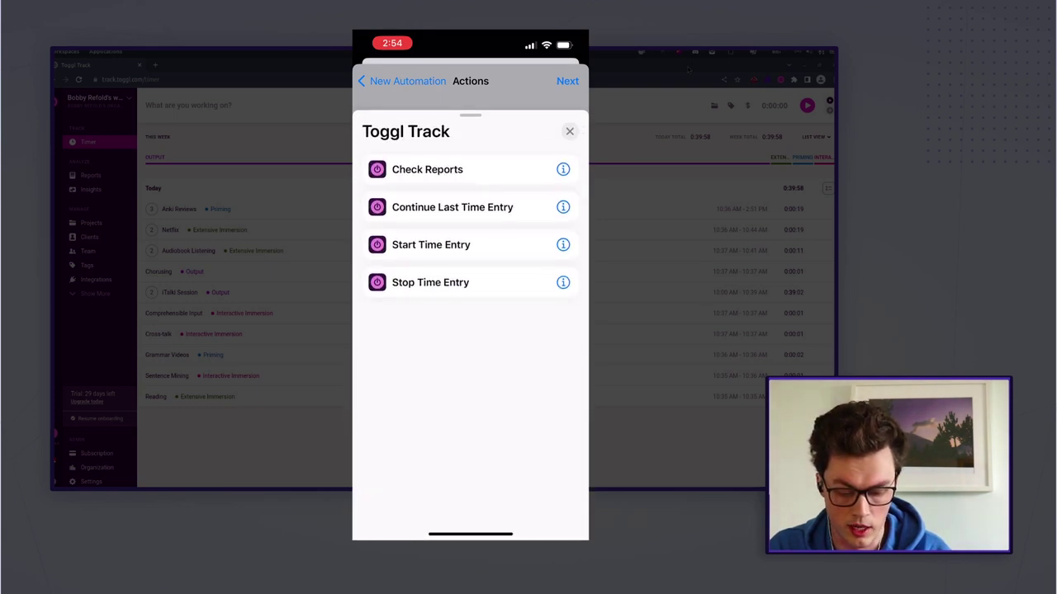
left_click(429, 283)
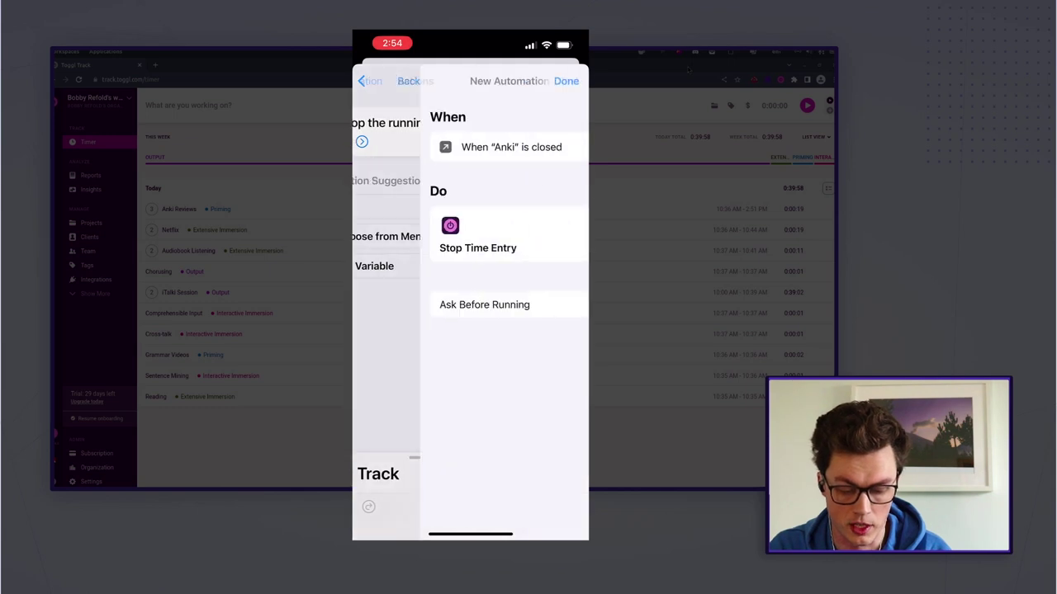